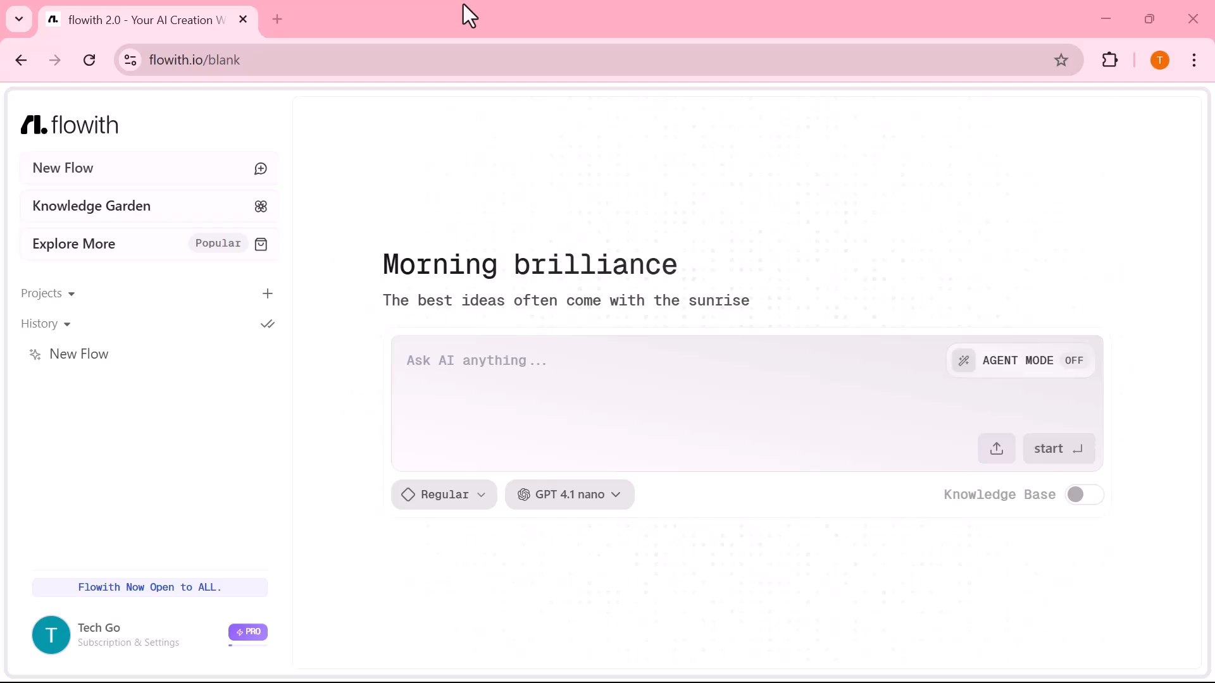
pyautogui.moveTo(581, 279)
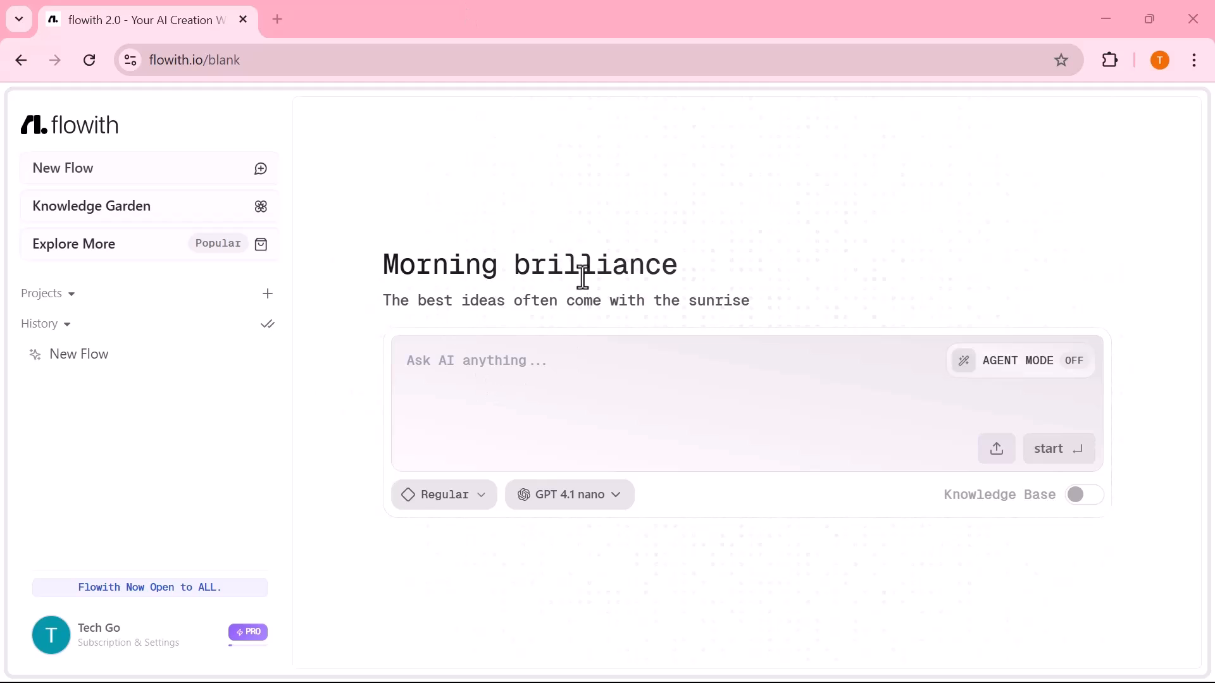
pyautogui.moveTo(481, 322)
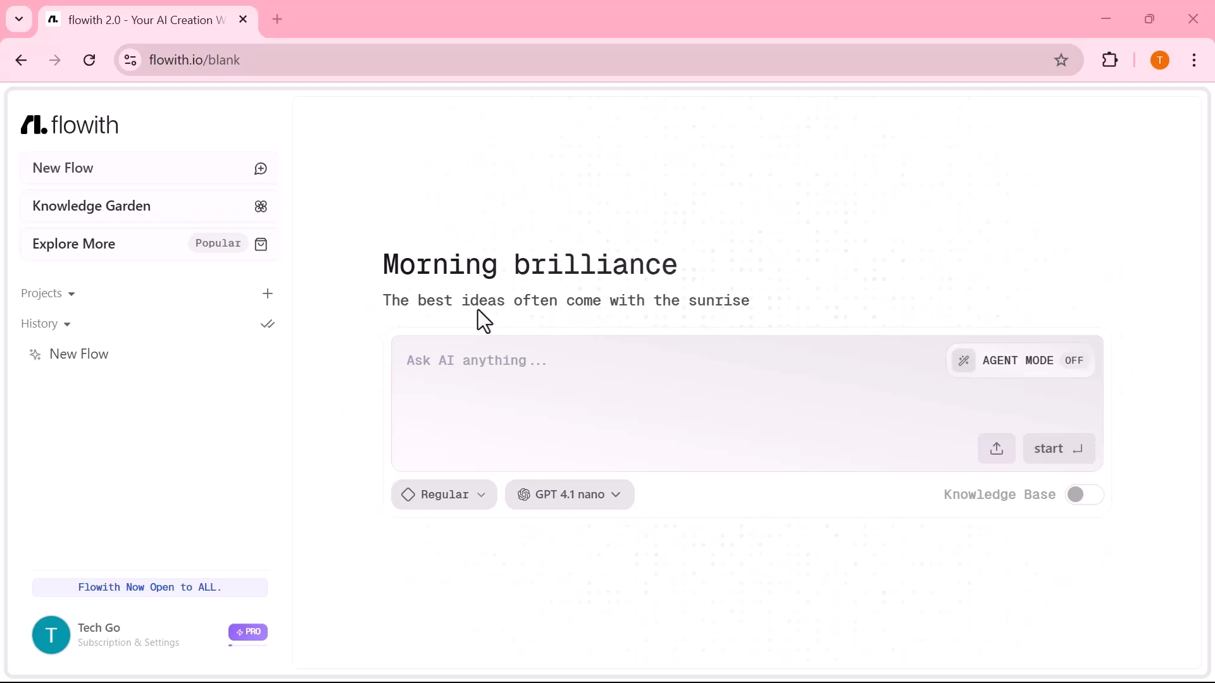
pyautogui.moveTo(690, 324)
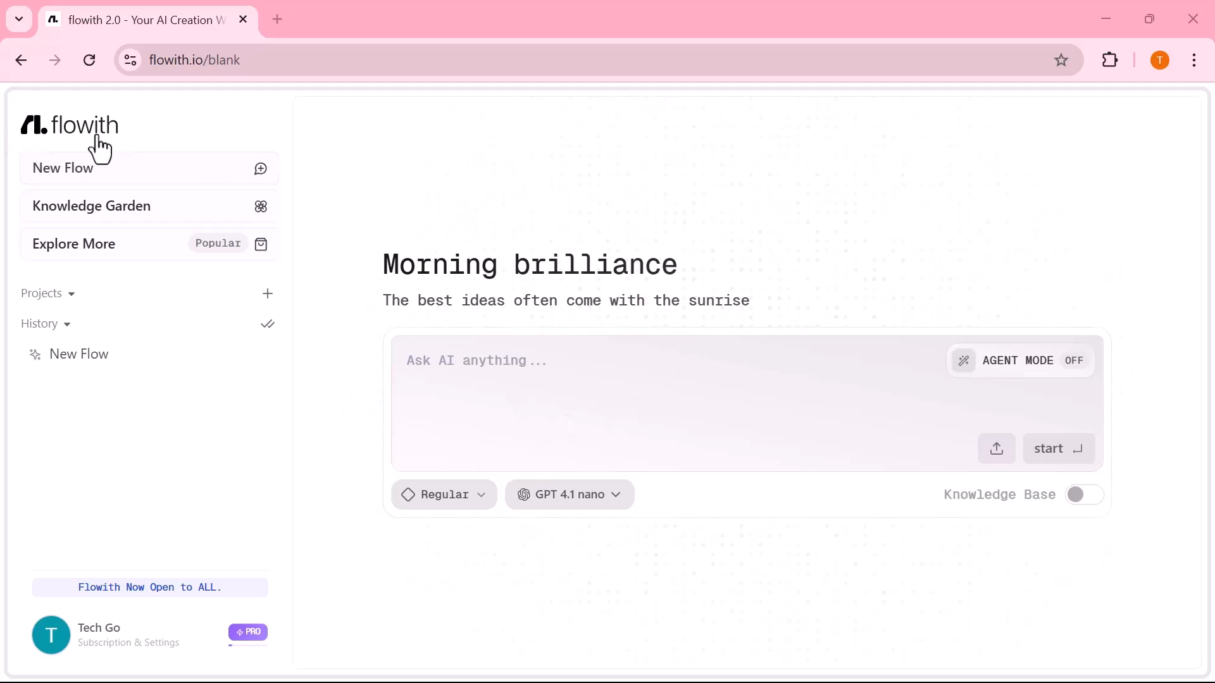
pyautogui.moveTo(300, 122)
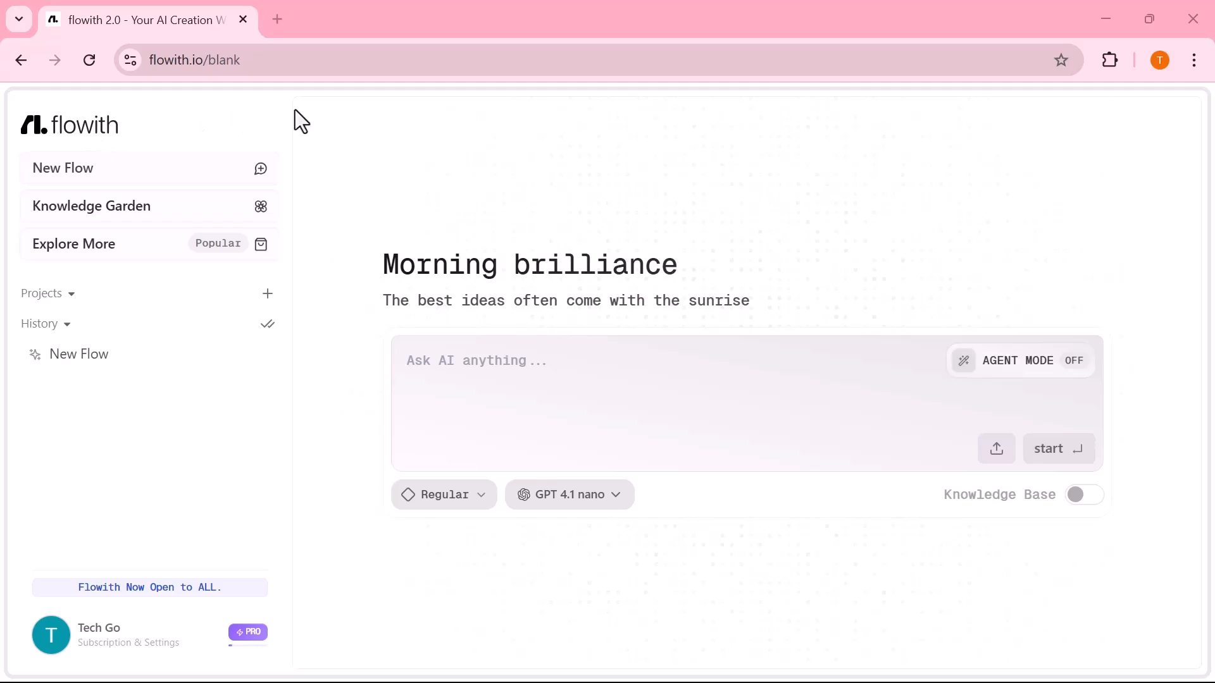
# - Look over the chat modes and AI model choices, then switch the prompt to agent mode
pyautogui.click(443, 494)
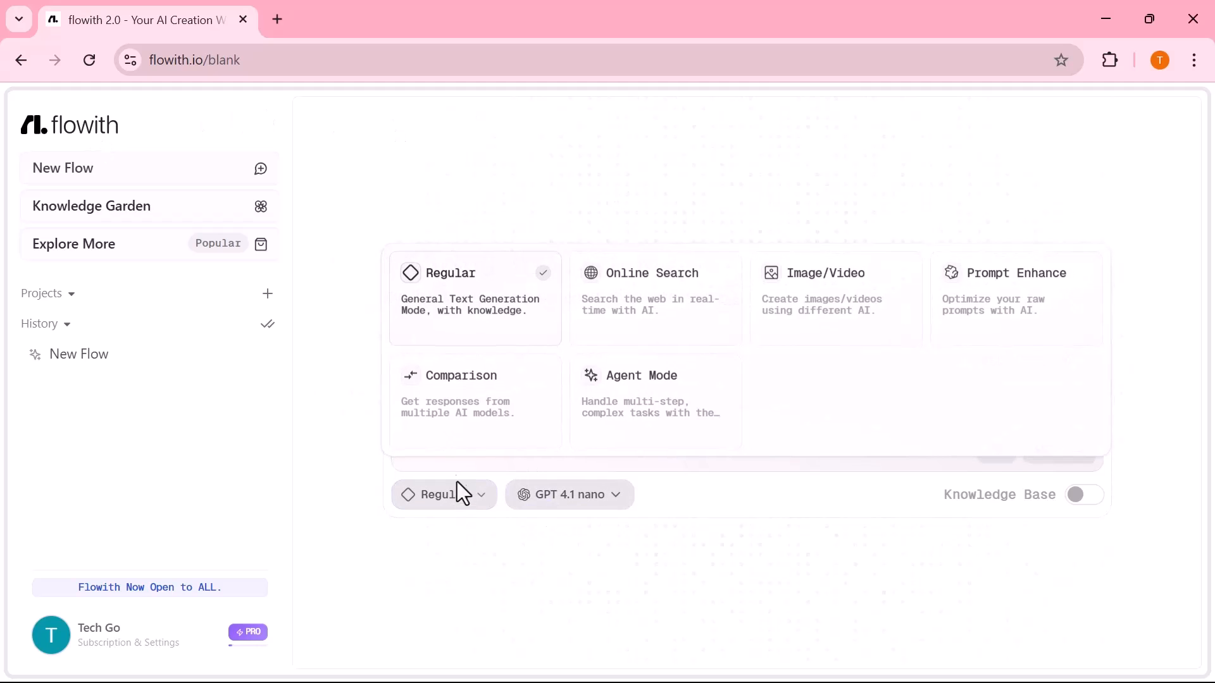
pyautogui.moveTo(980, 329)
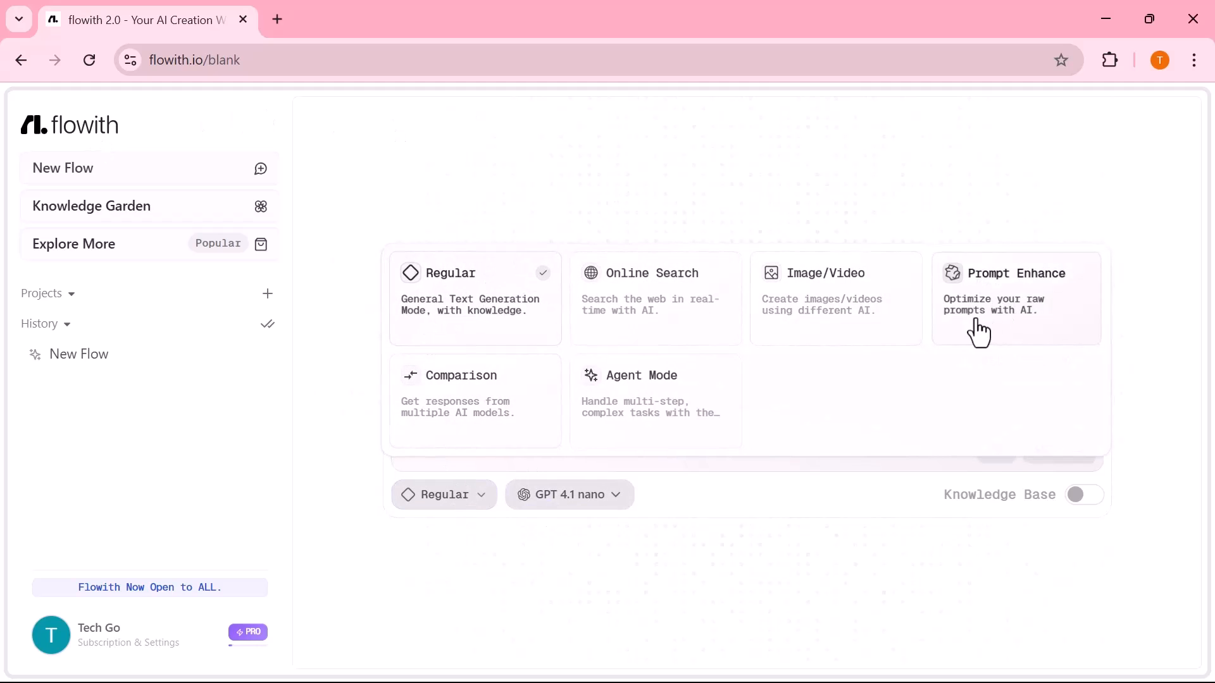
pyautogui.moveTo(635, 408)
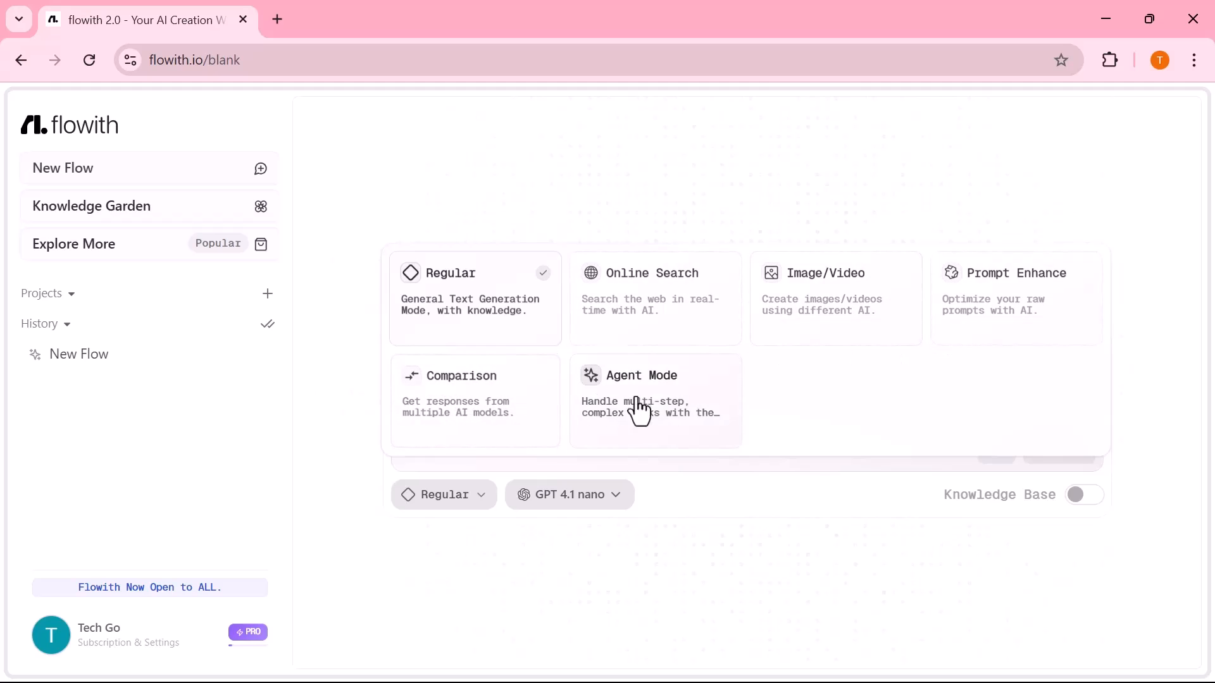
pyautogui.moveTo(564, 424)
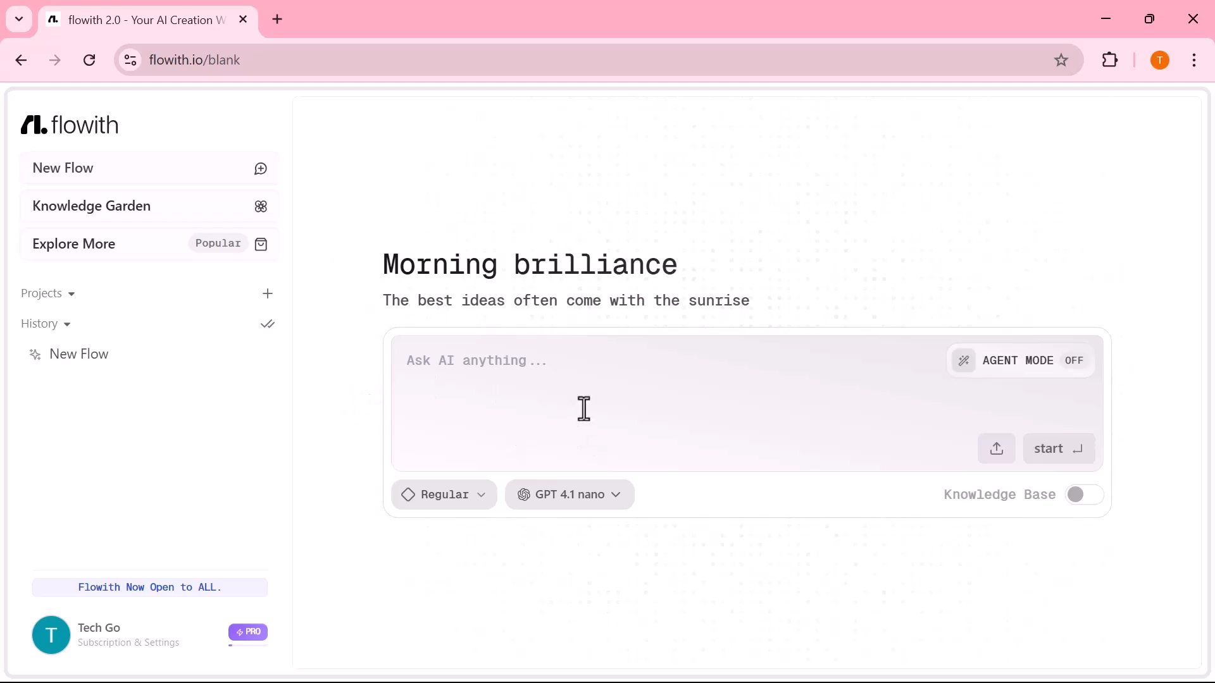
pyautogui.moveTo(617, 424)
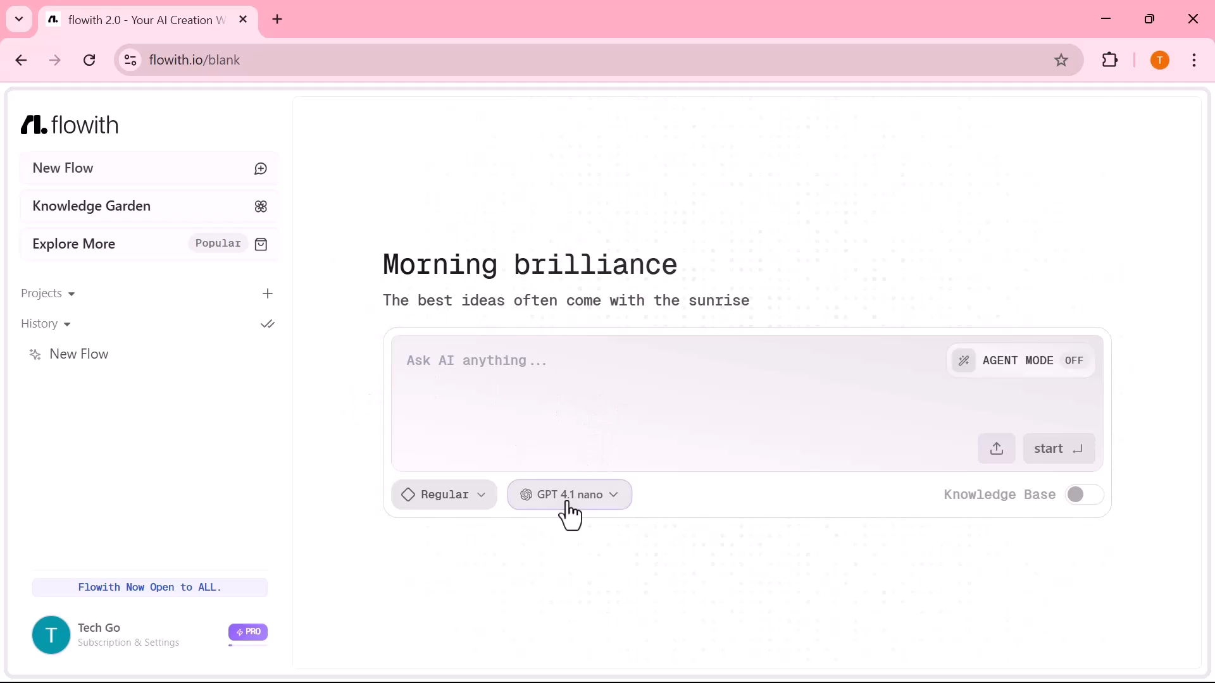
pyautogui.click(568, 494)
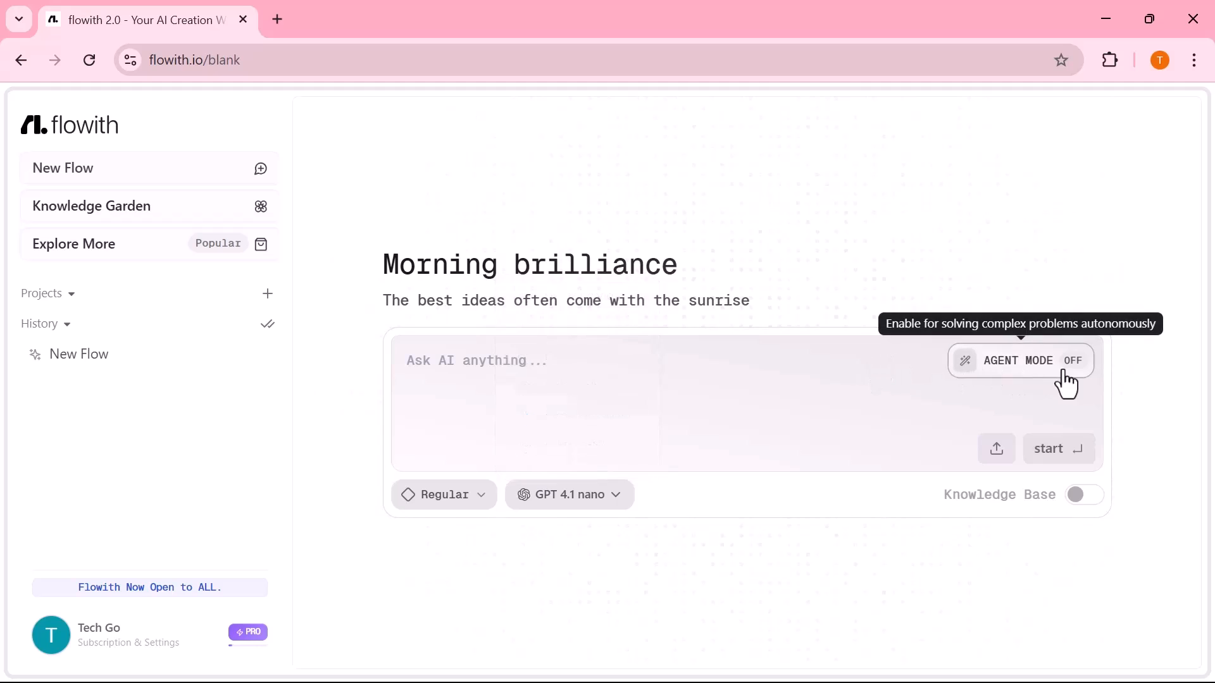
pyautogui.click(1019, 359)
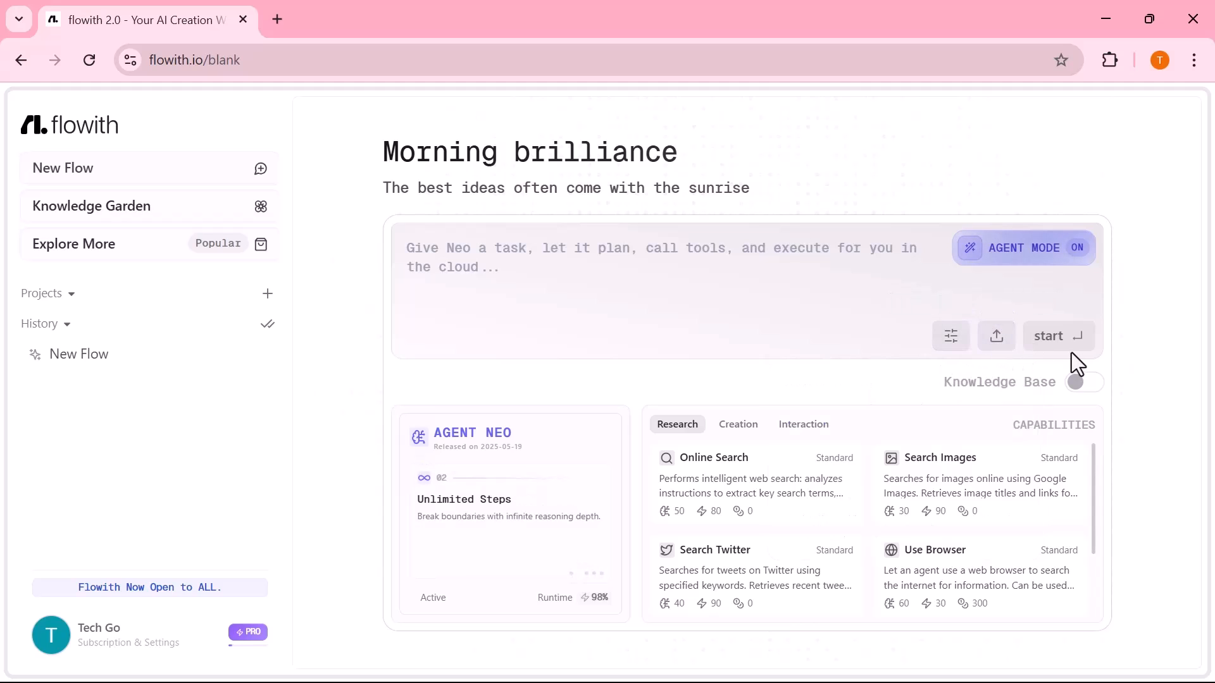
pyautogui.moveTo(763, 434)
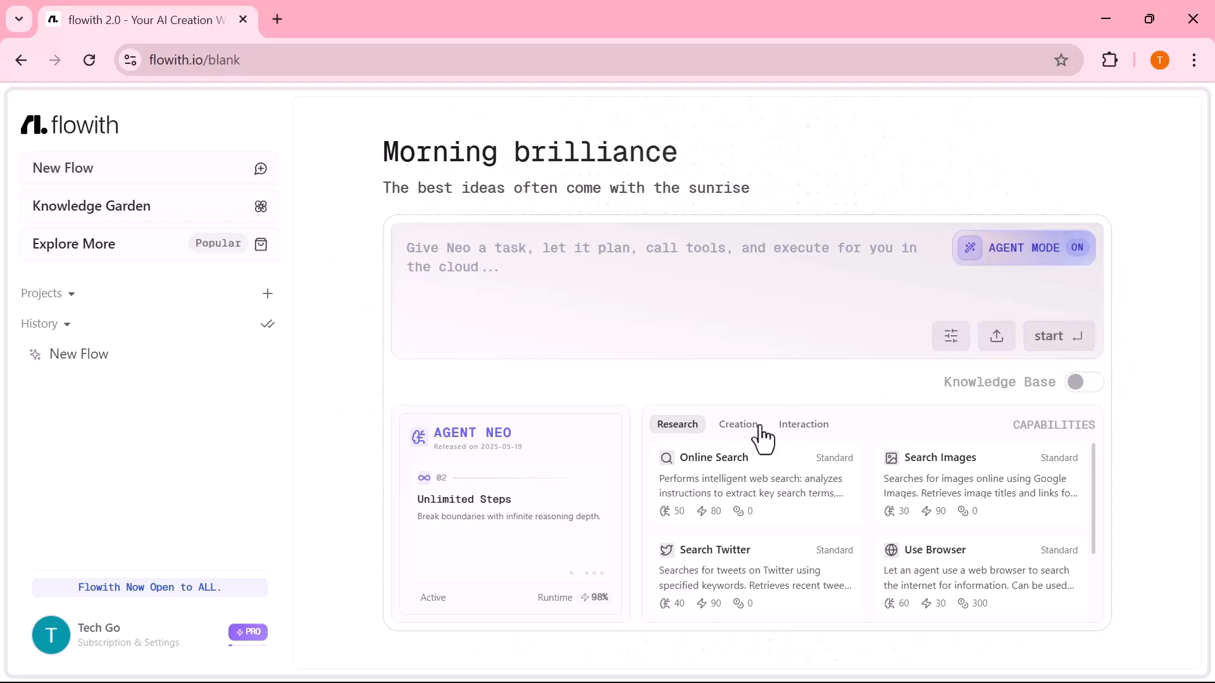
# - Browse Agent Neo's Creation, Interaction and Research capability tabs
pyautogui.click(736, 424)
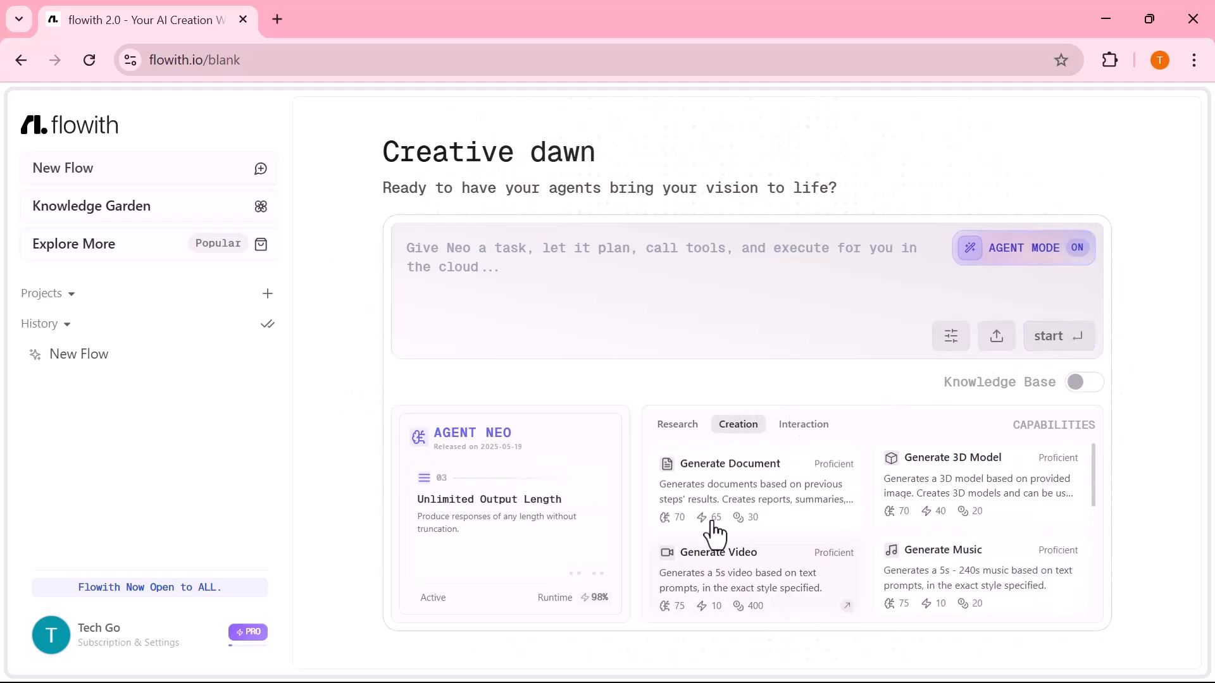
pyautogui.click(804, 424)
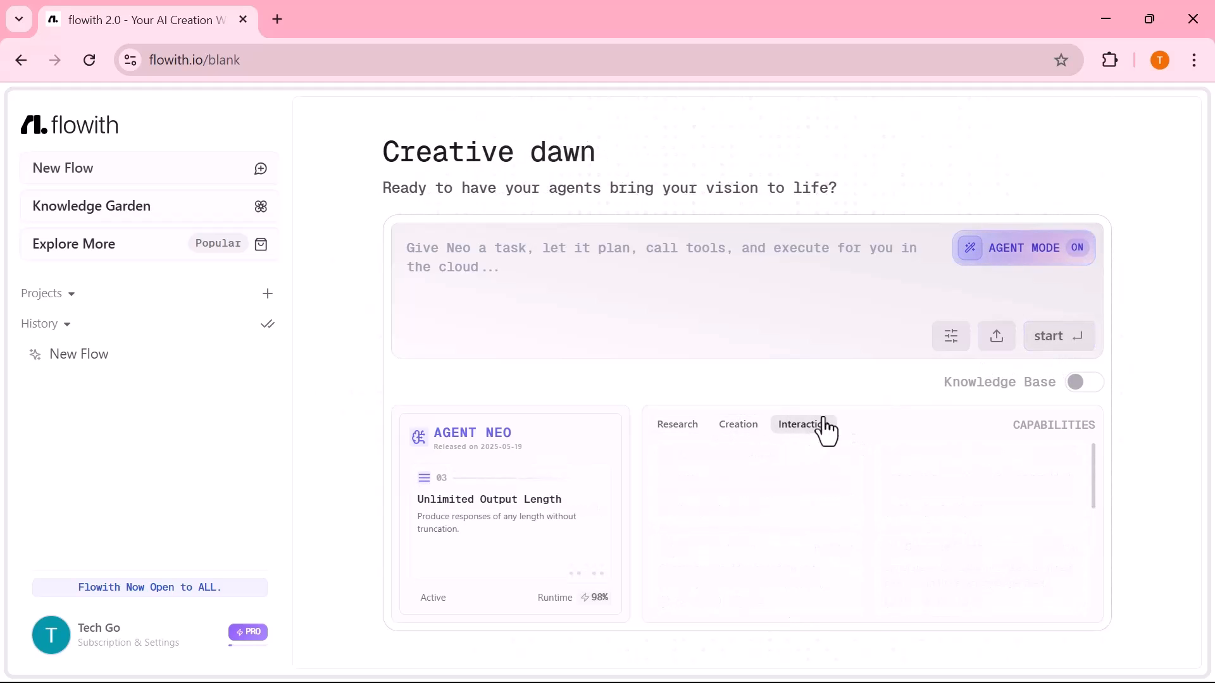
pyautogui.click(804, 424)
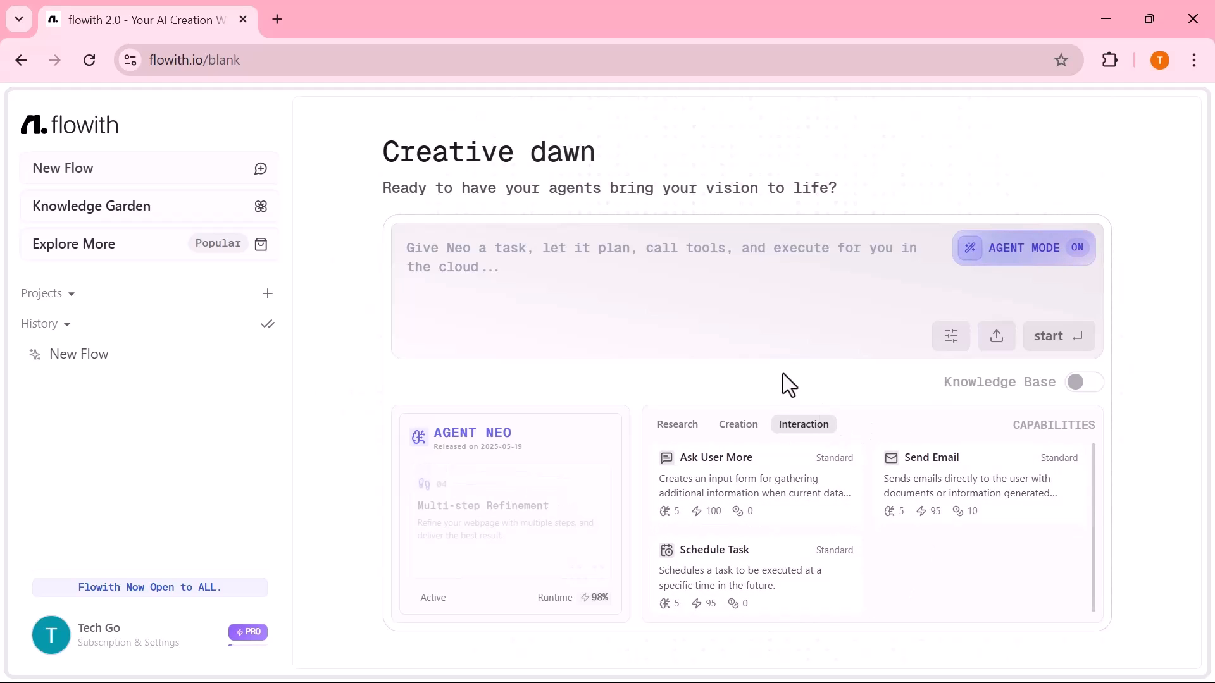
pyautogui.click(676, 424)
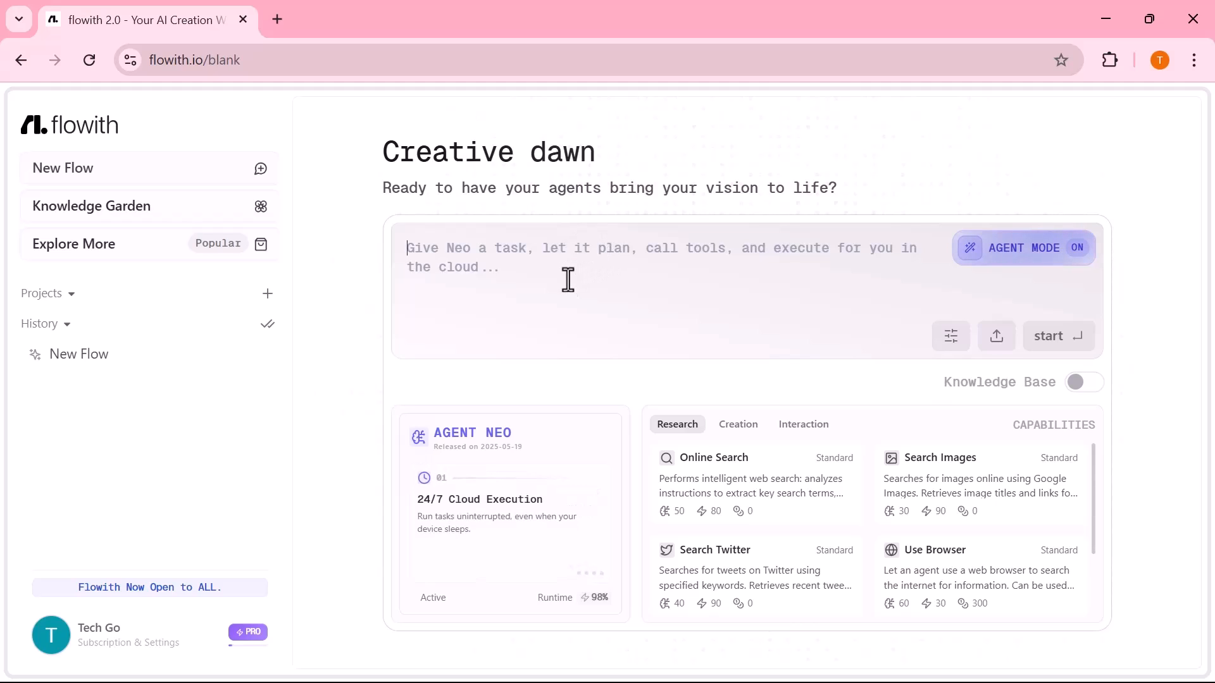
pyautogui.moveTo(548, 265)
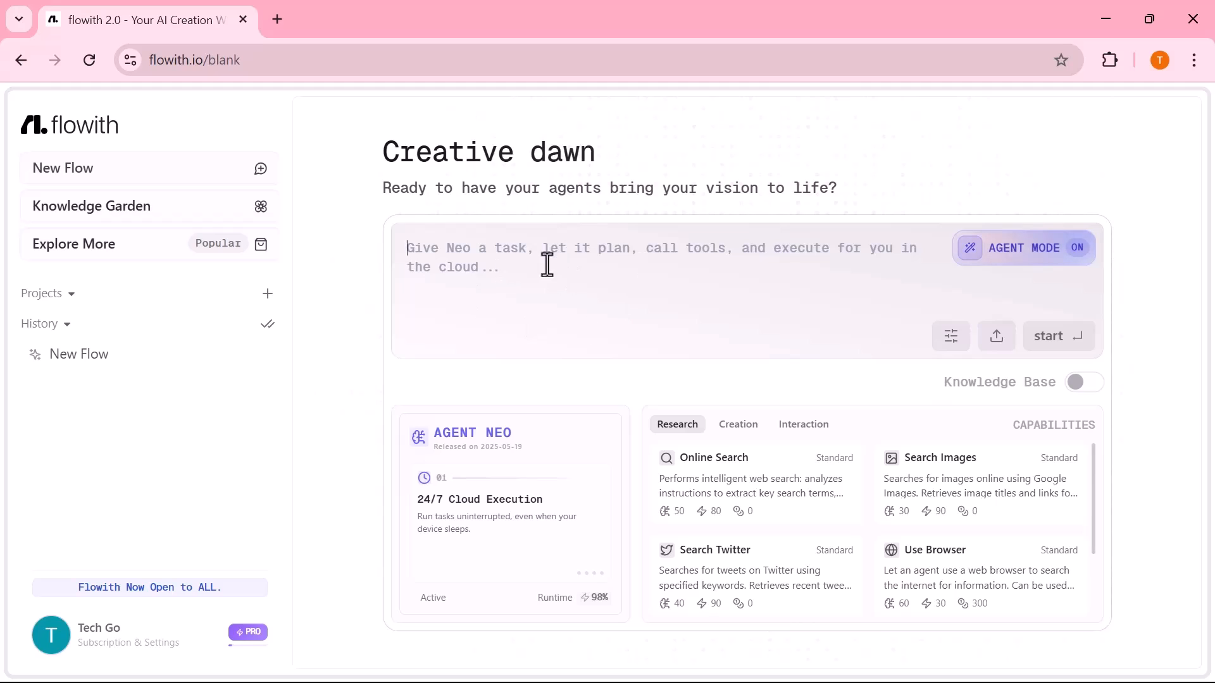
# - Paste the luxury skincare e-commerce site request into the prompt and send it to Agent Neo
pyautogui.rightClick(546, 263)
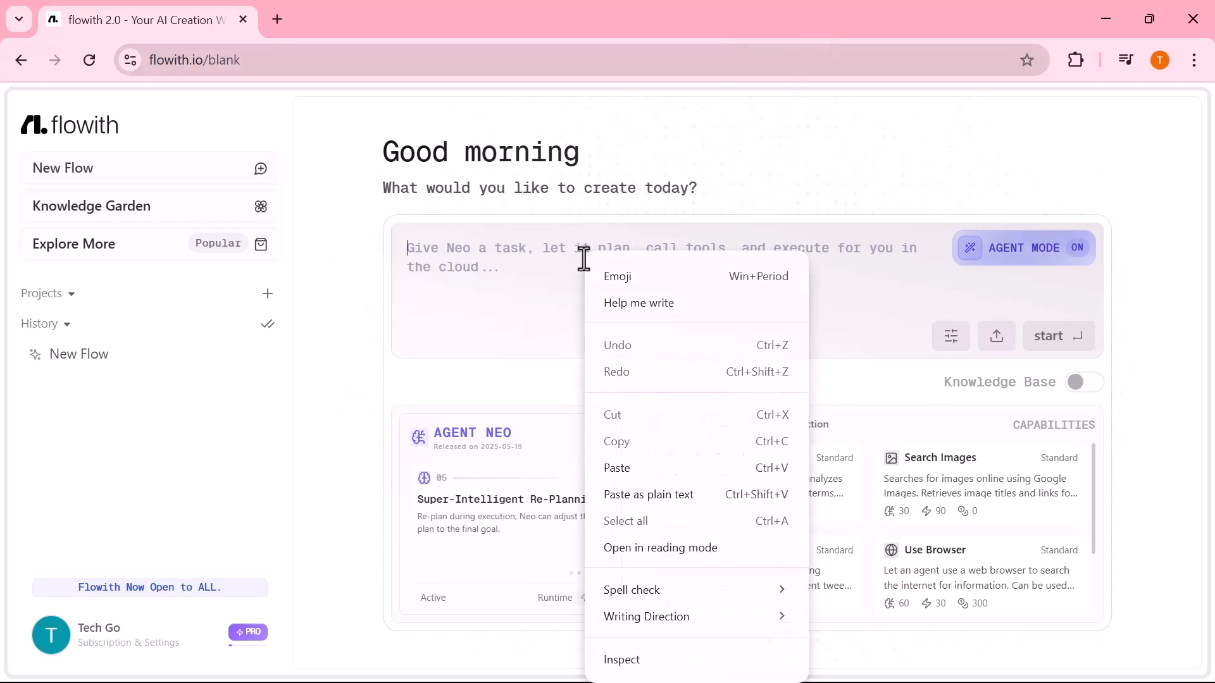
pyautogui.click(617, 467)
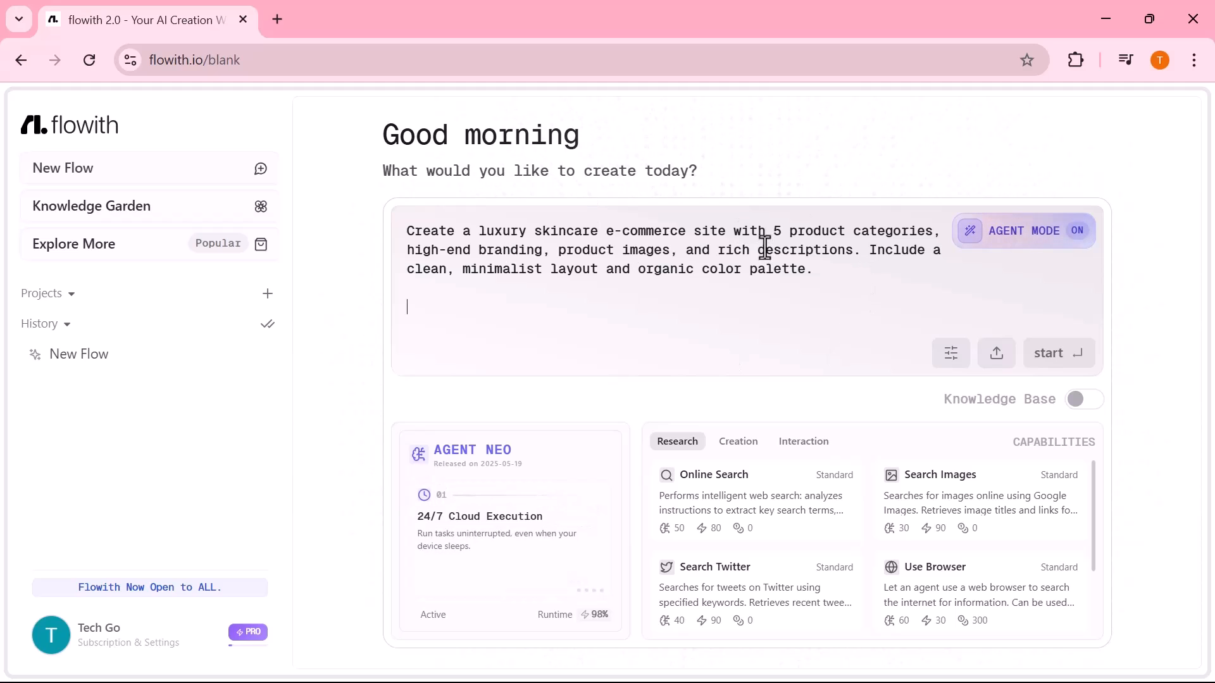
pyautogui.moveTo(766, 284)
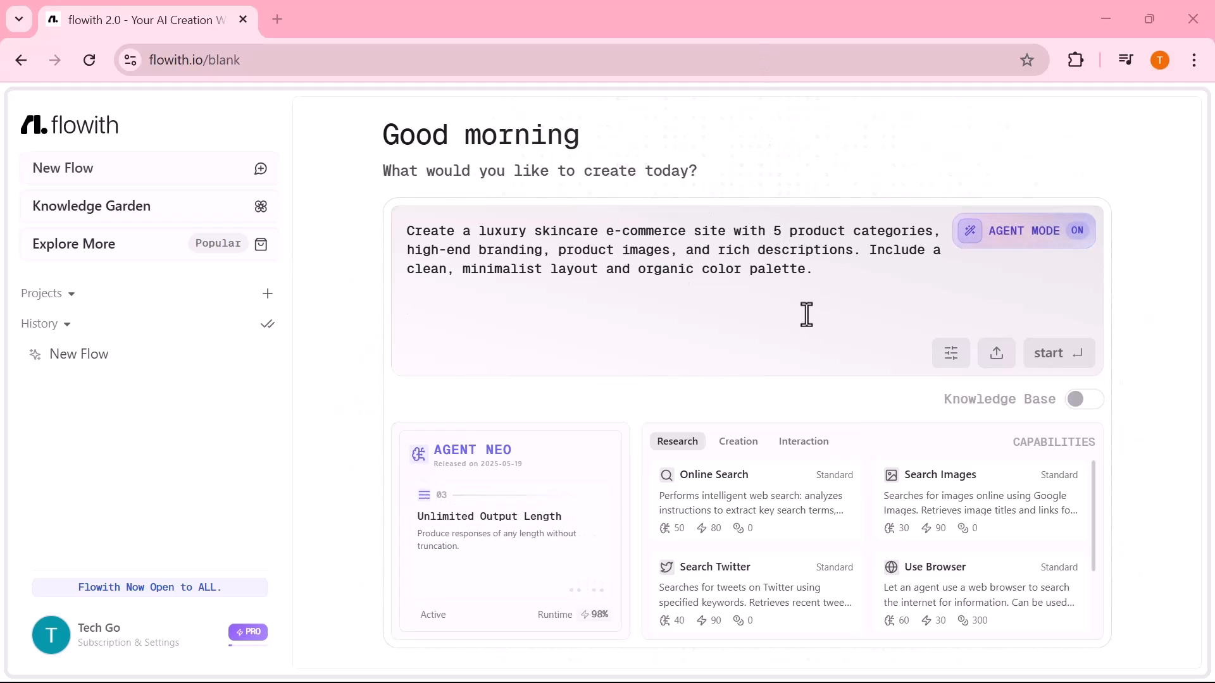
pyautogui.moveTo(924, 300)
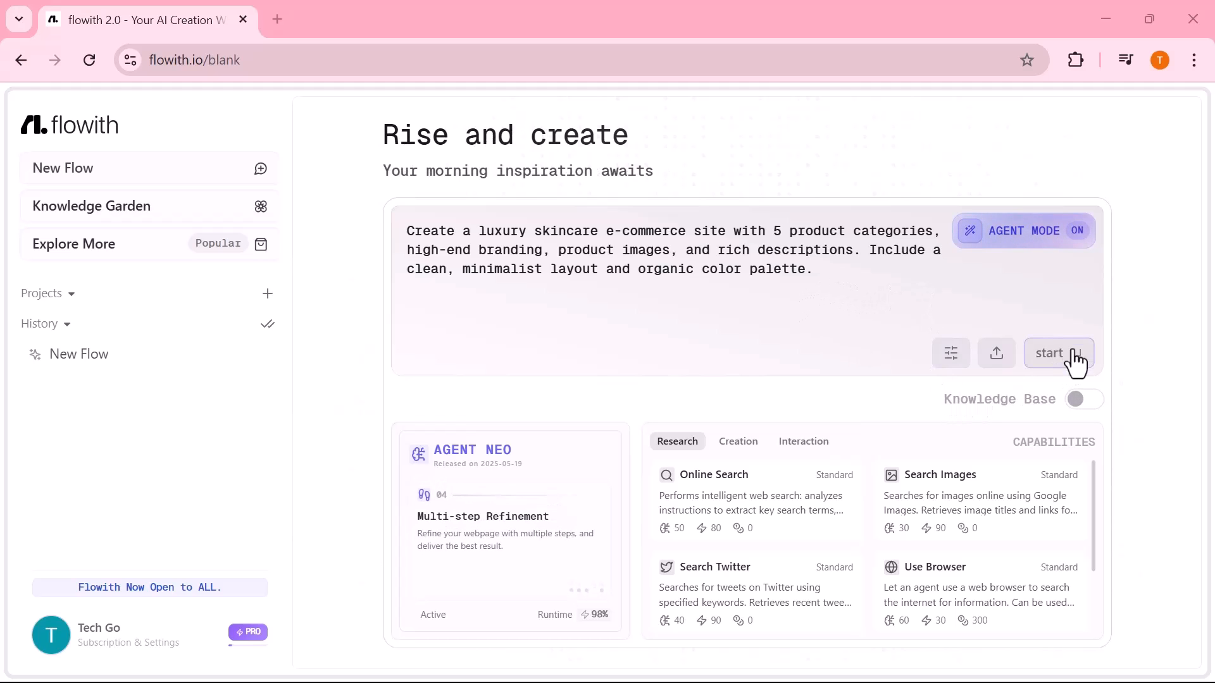
pyautogui.click(1058, 353)
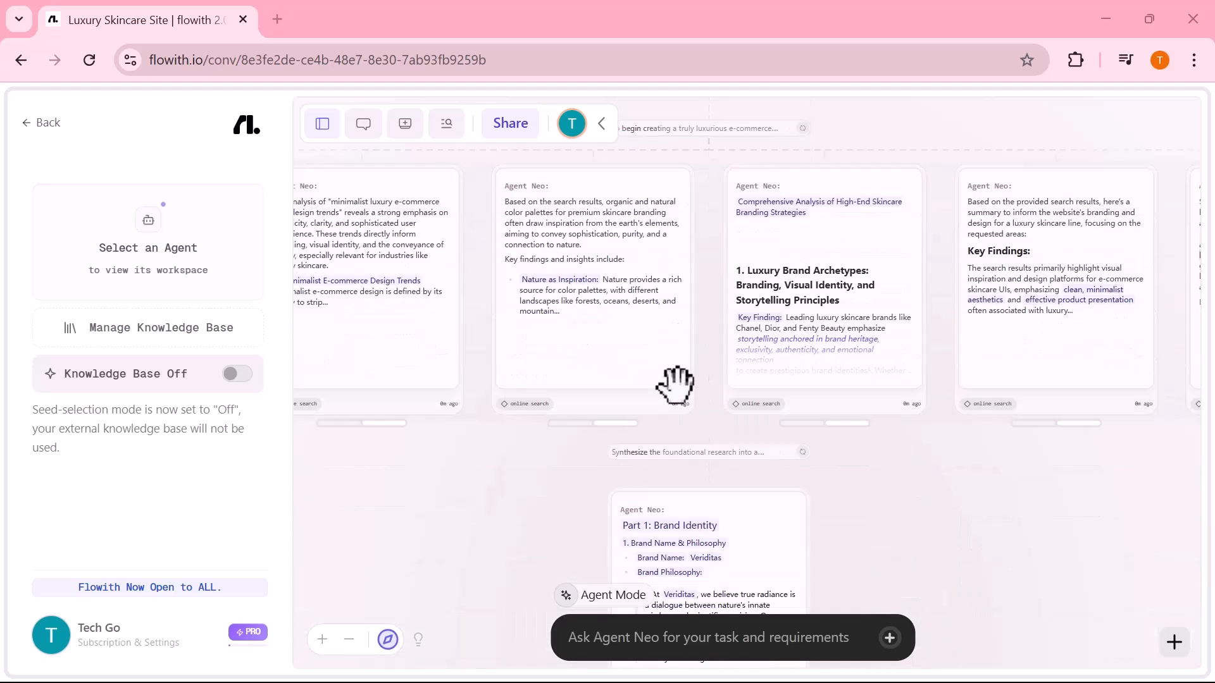
# - Scroll the canvas past research, brand identity and product images to the Veriditas homepage preview
pyautogui.scroll(-3)
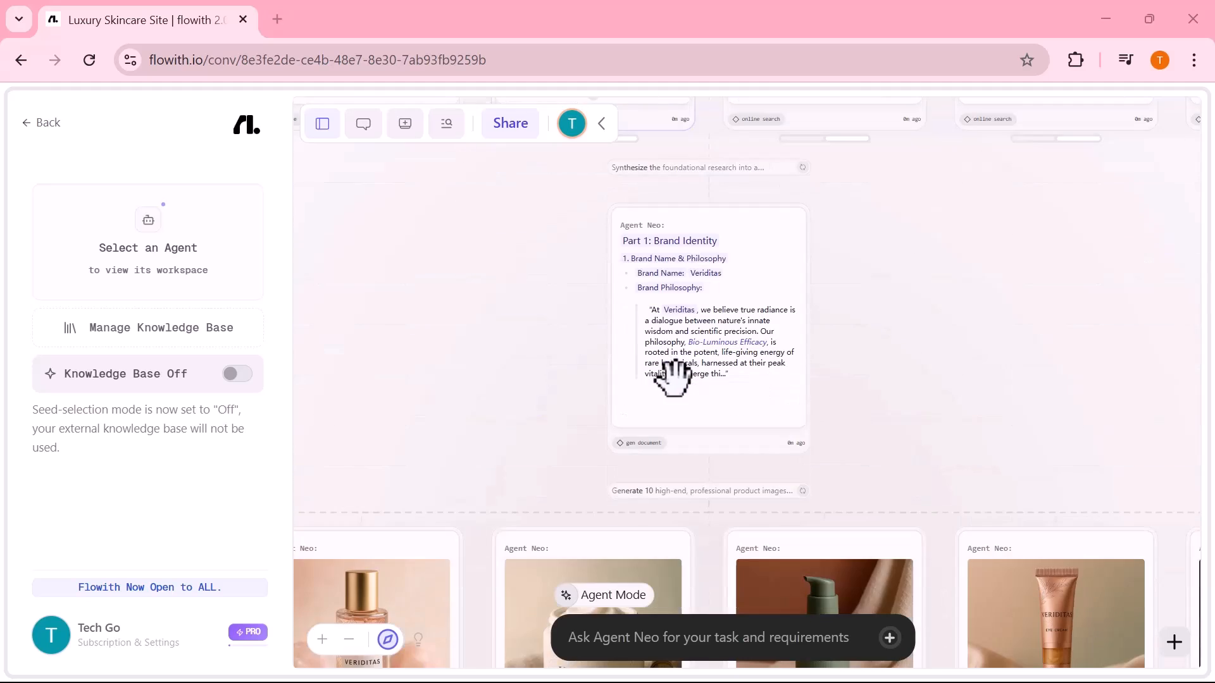
pyautogui.scroll(-3)
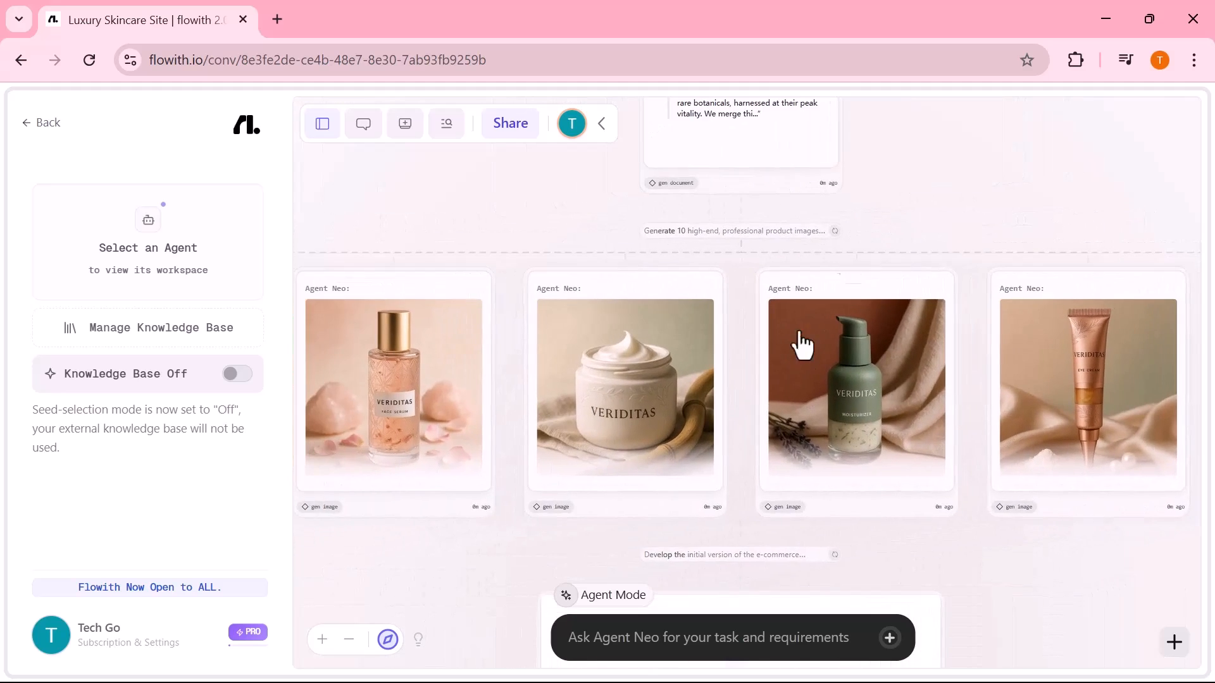
pyautogui.scroll(-3)
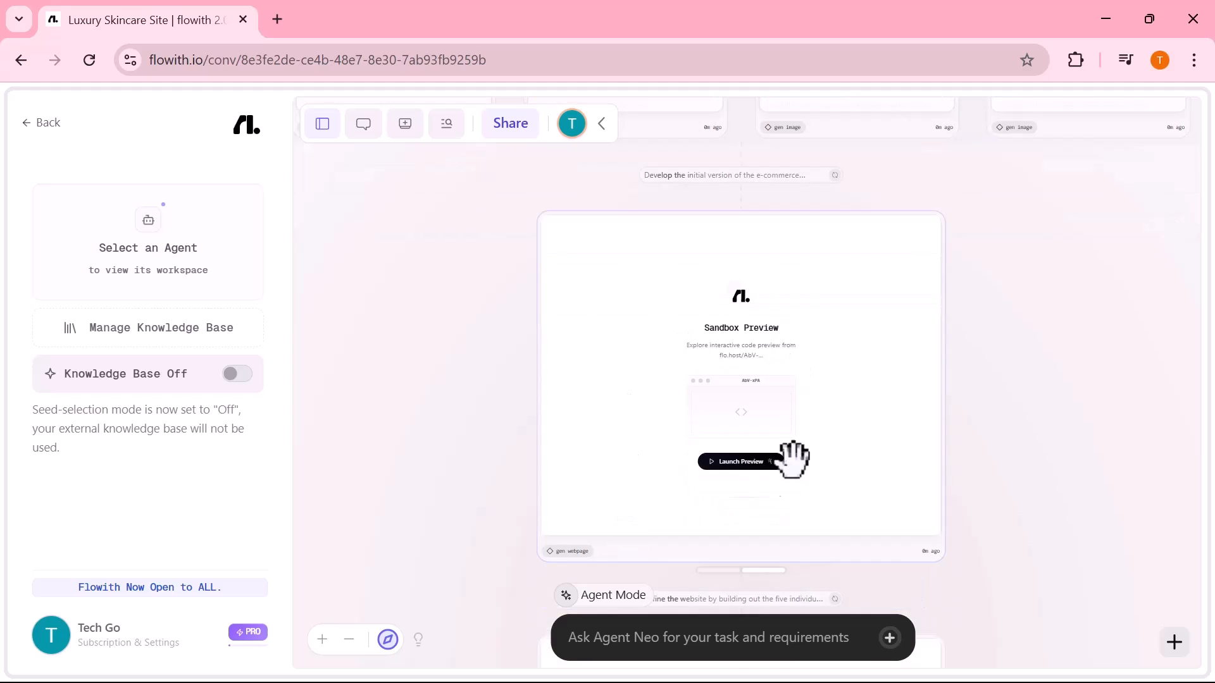
pyautogui.scroll(-3)
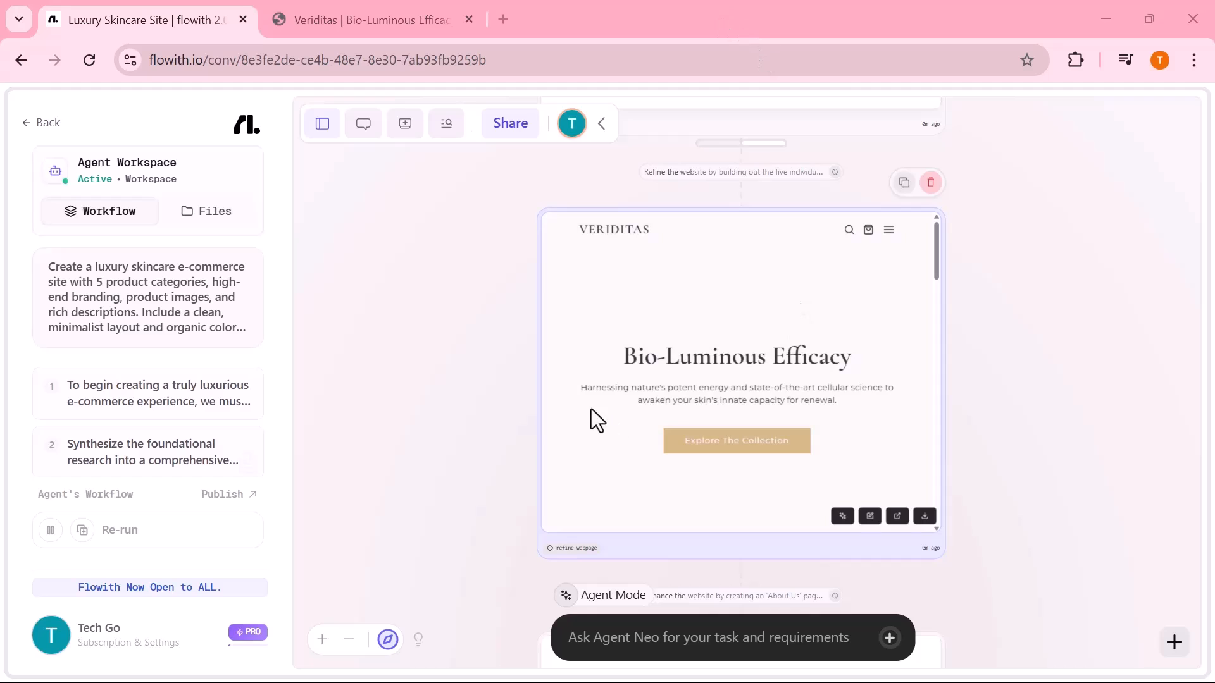
pyautogui.moveTo(783, 388)
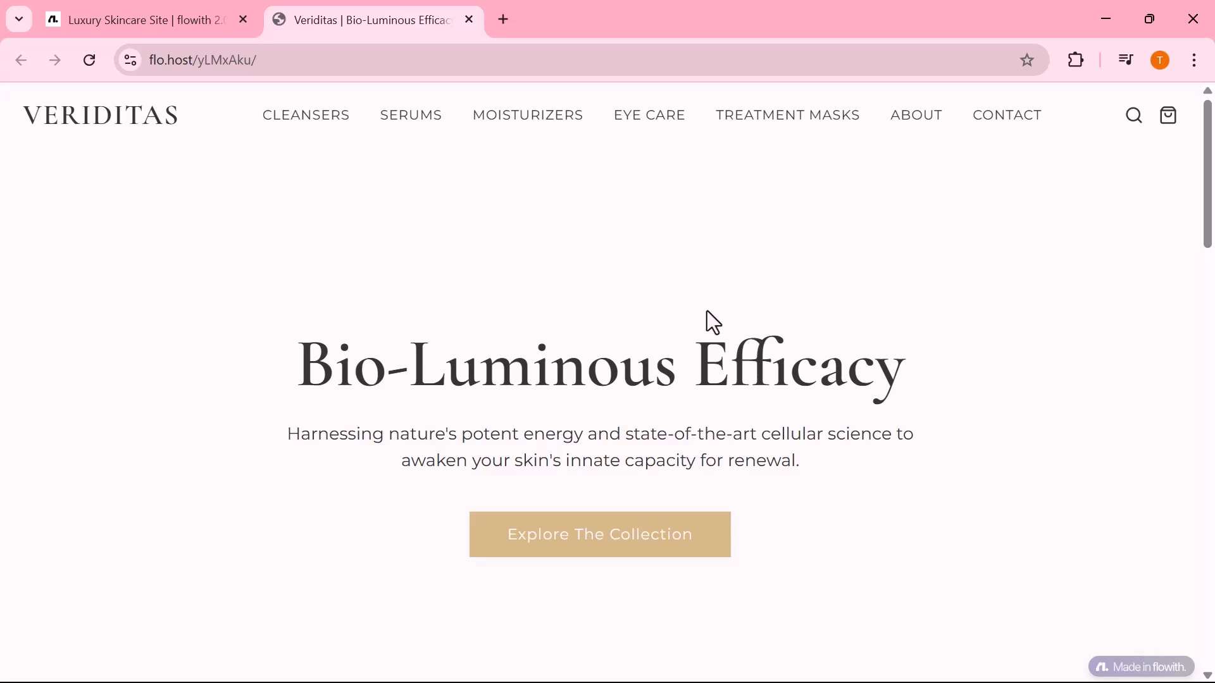
# - Scroll through the generated Veriditas home page
pyautogui.scroll(-3)
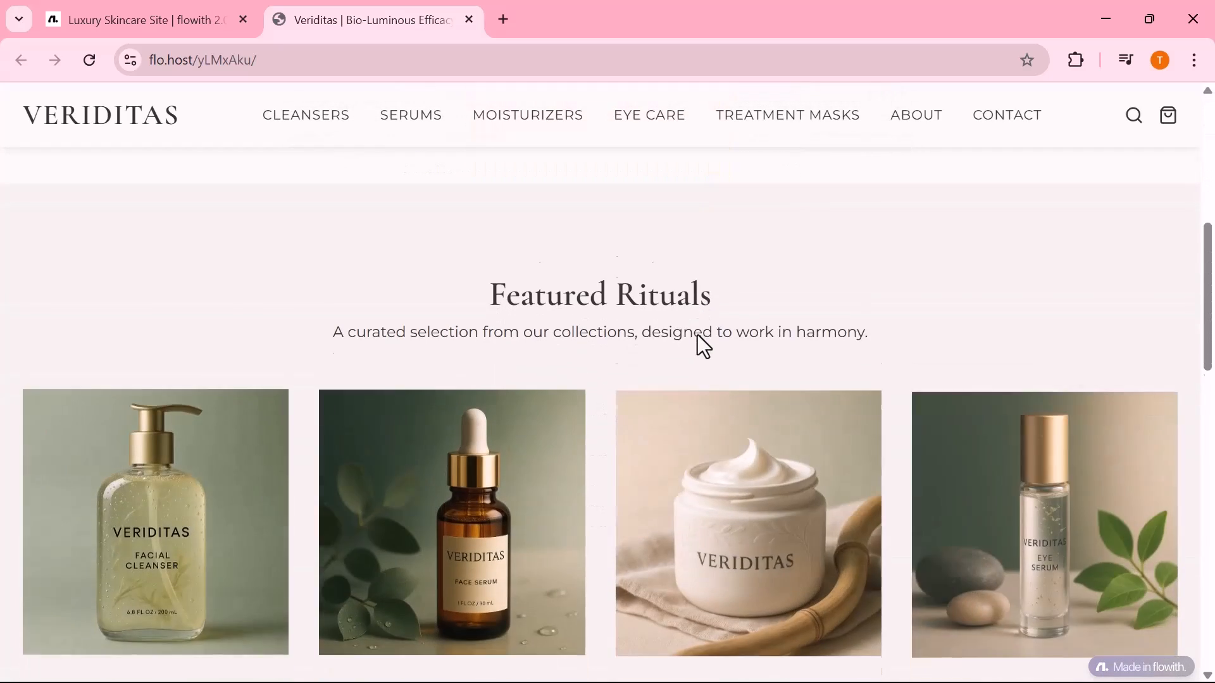
pyautogui.scroll(-3)
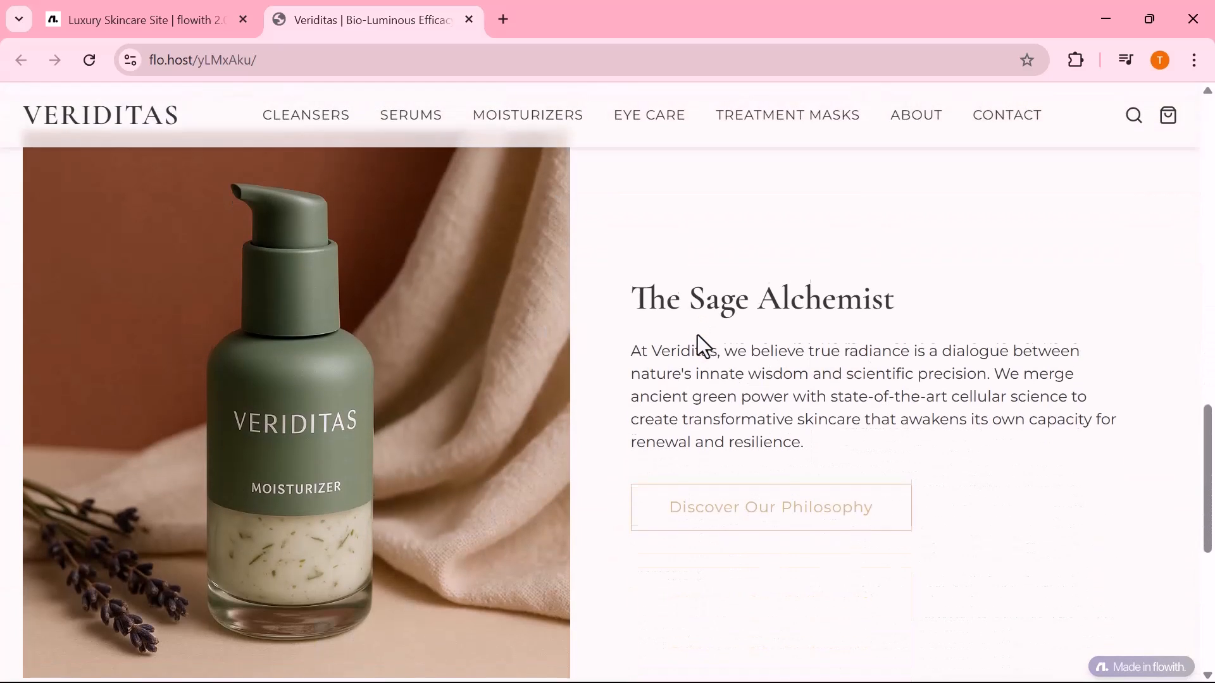
pyautogui.scroll(-3)
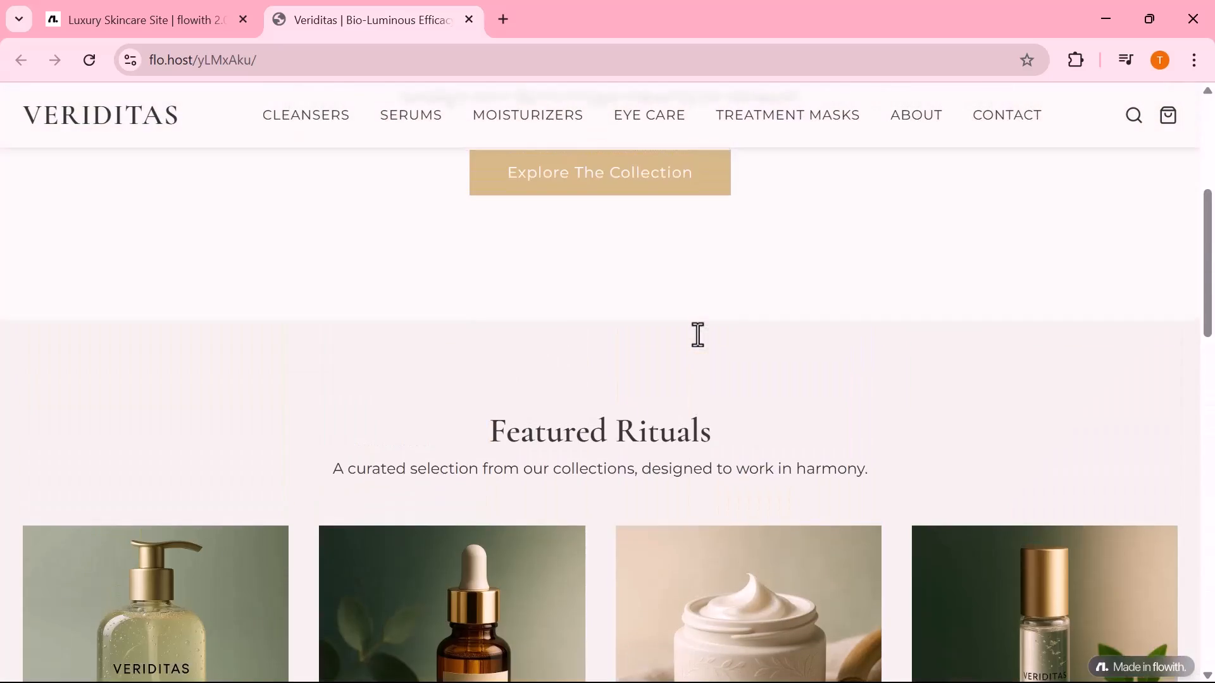
# - Visit the Cleansers, Serums and Moisturizers product pages from the top navigation
pyautogui.click(305, 115)
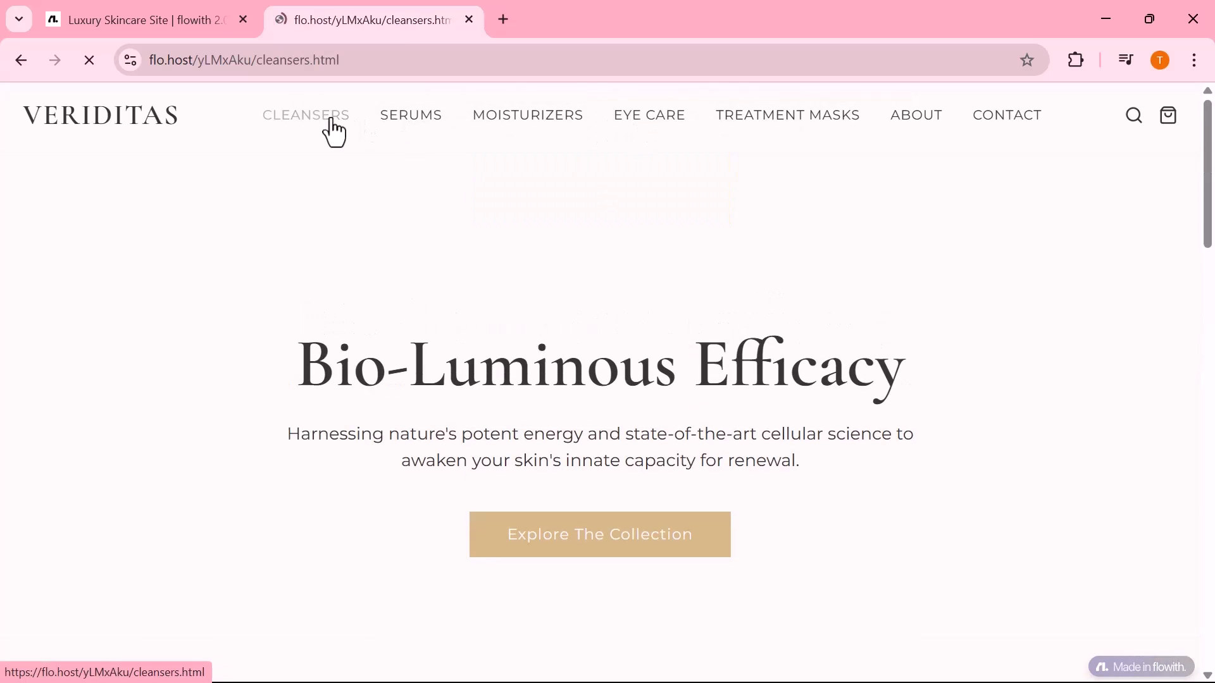
pyautogui.click(305, 115)
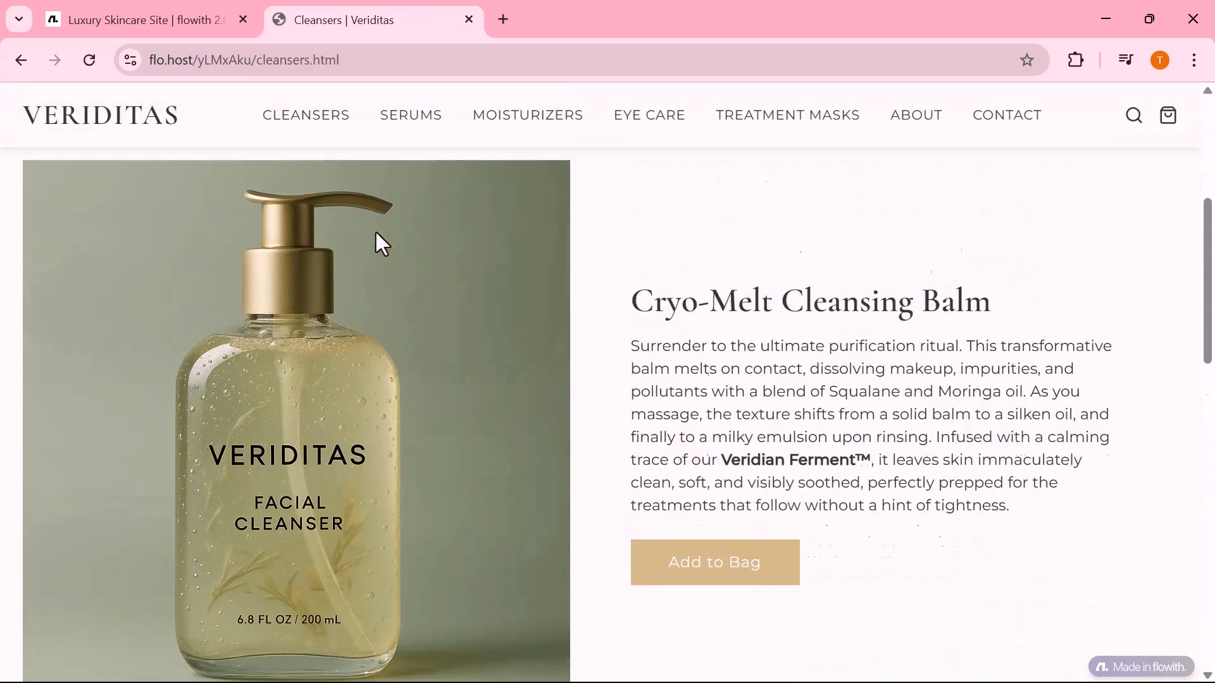
pyautogui.click(410, 115)
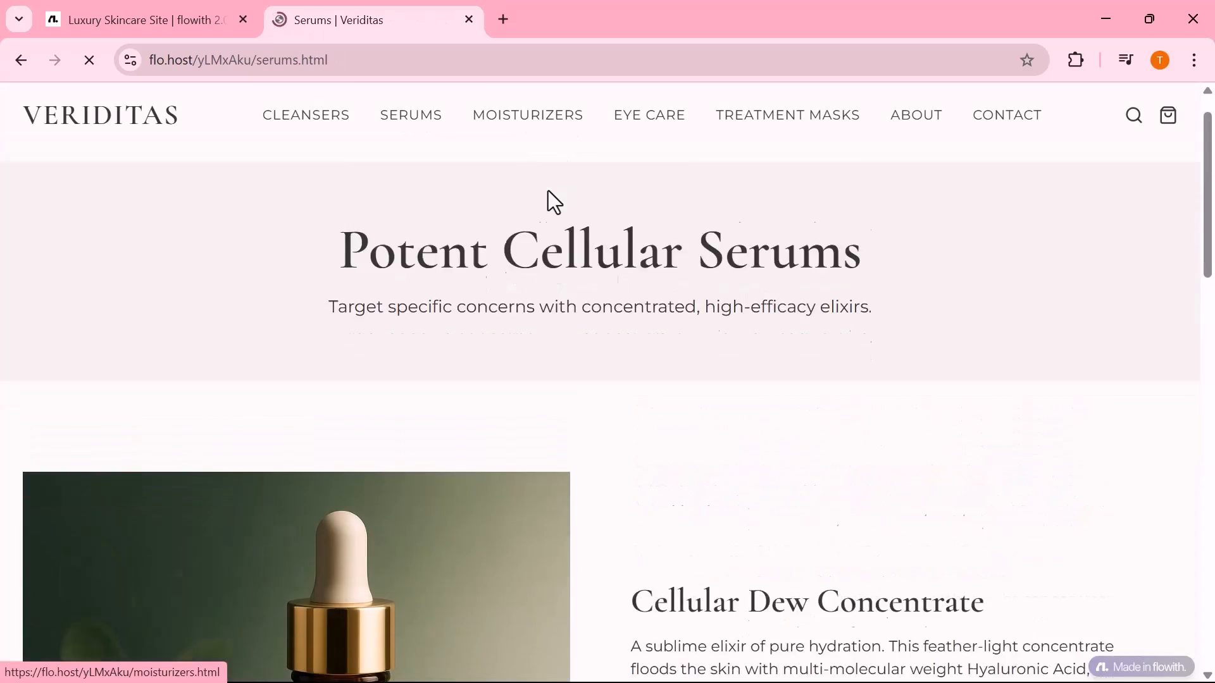
pyautogui.scroll(-3)
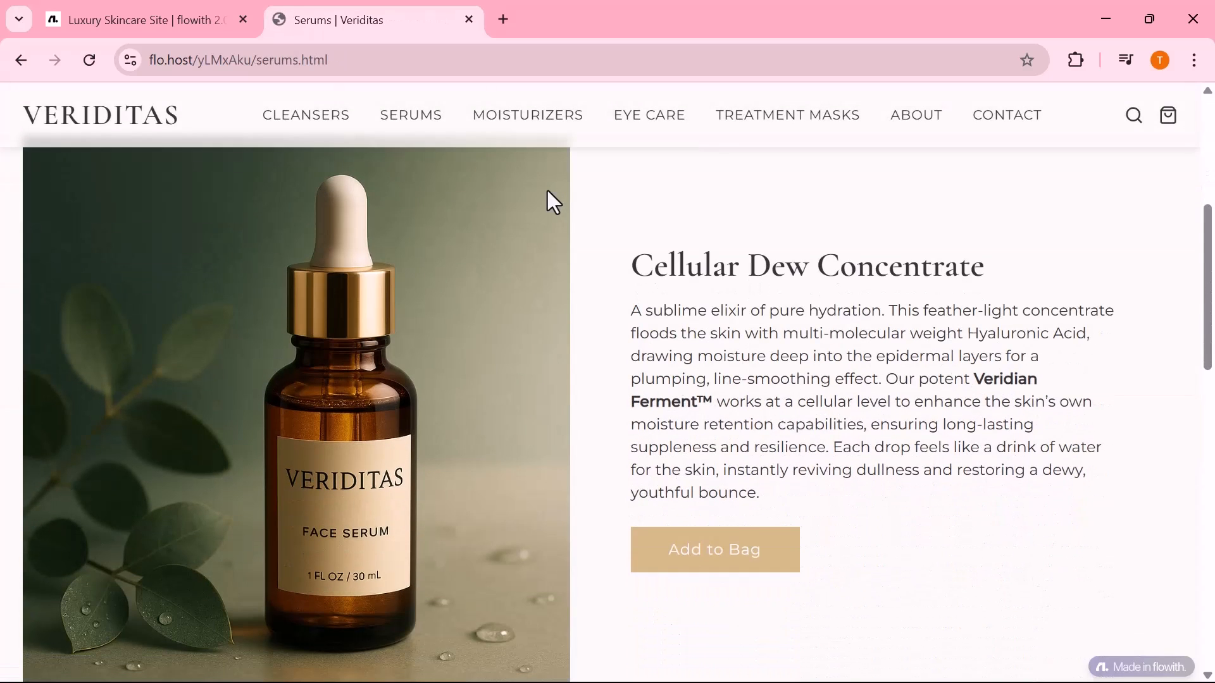
pyautogui.click(527, 114)
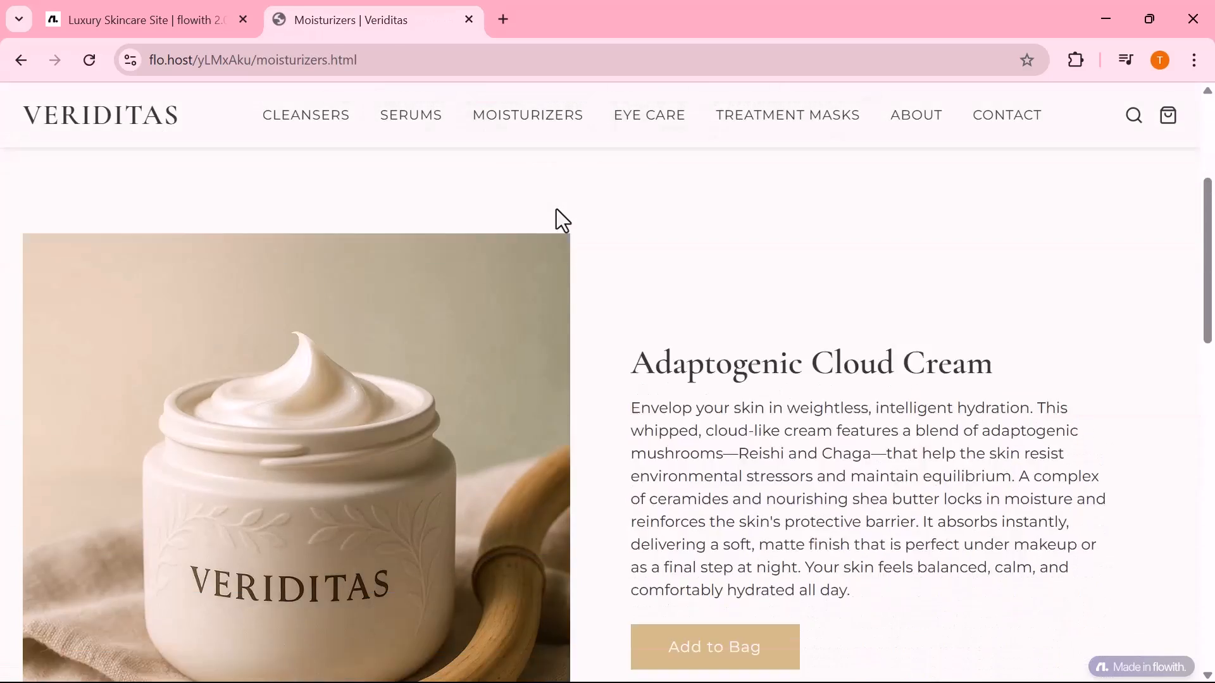
pyautogui.click(649, 114)
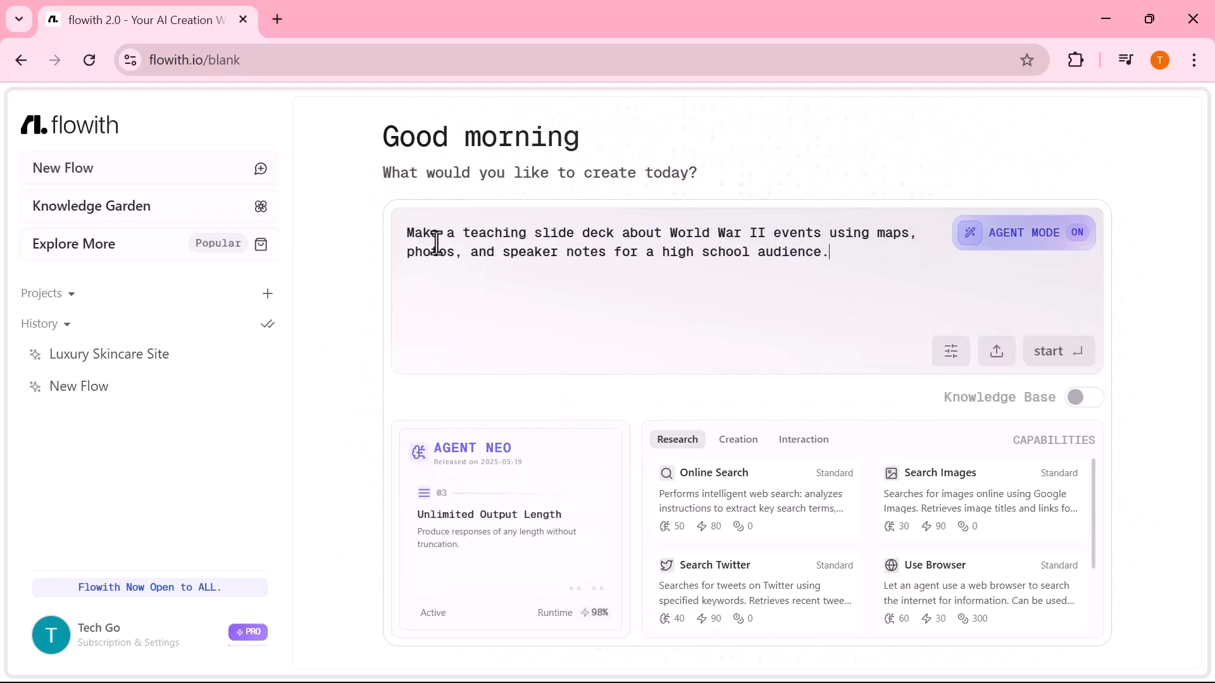
pyautogui.moveTo(866, 283)
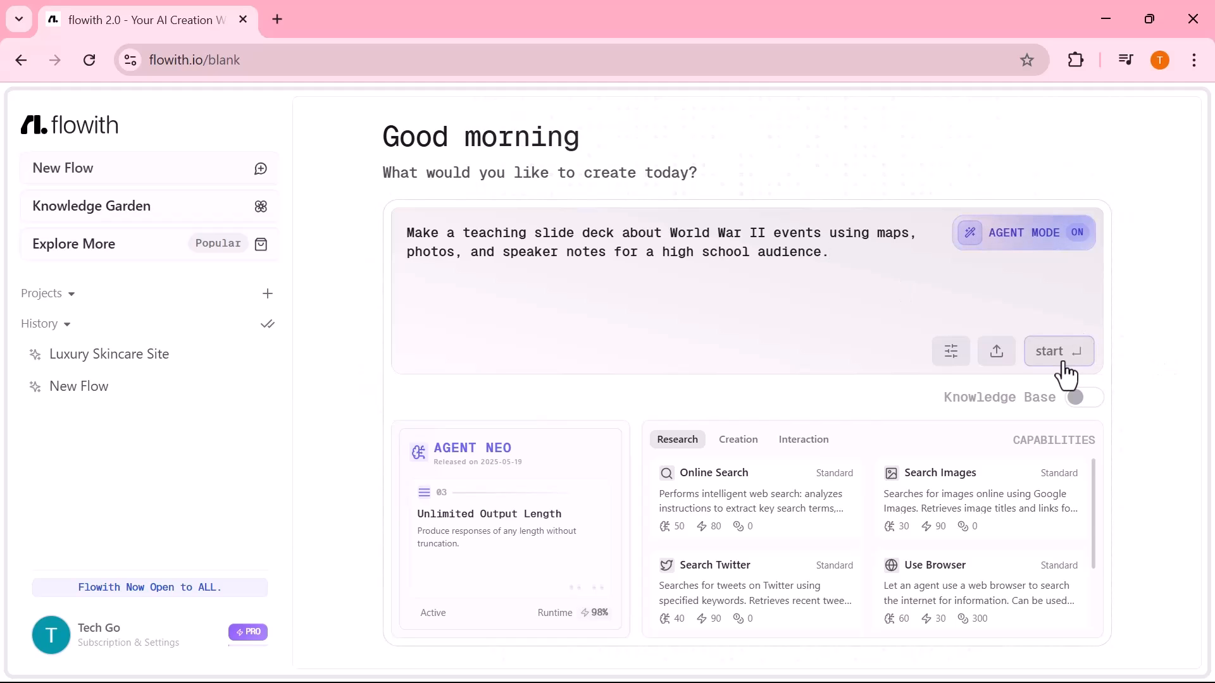
# - Submit the World War II teaching slide deck request to the agent
pyautogui.click(1057, 351)
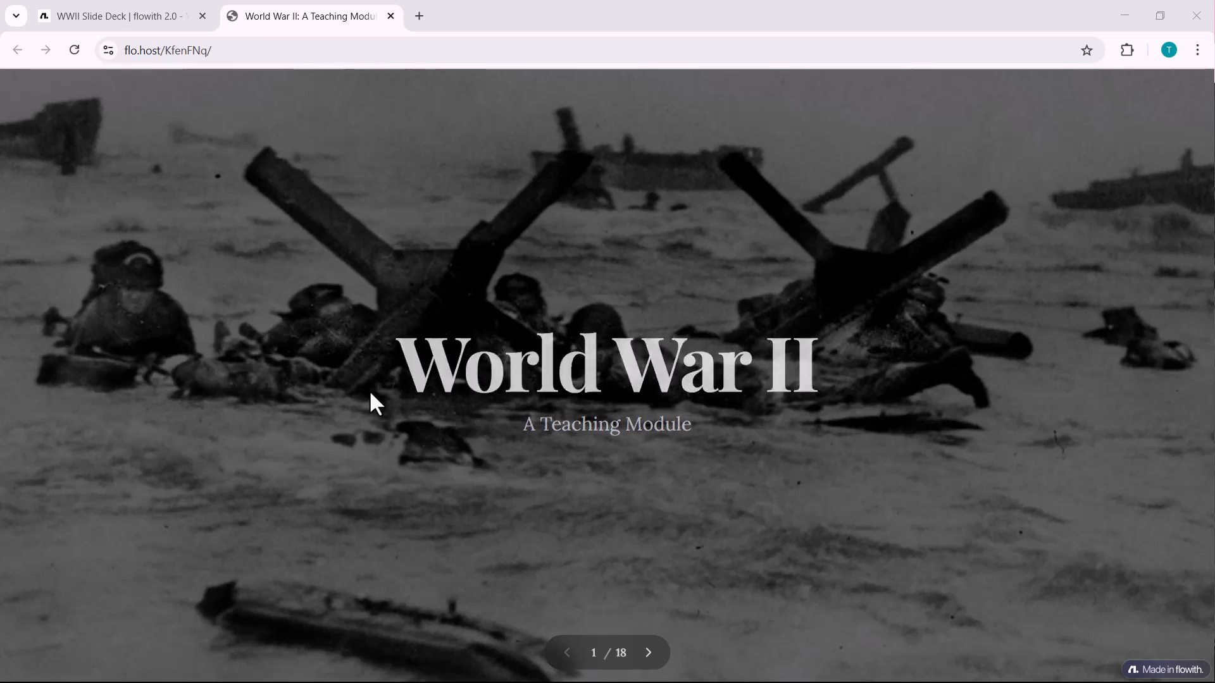
# - Advance through the deck from Treaty of Versailles to Battle of Midway and beyond
pyautogui.click(648, 653)
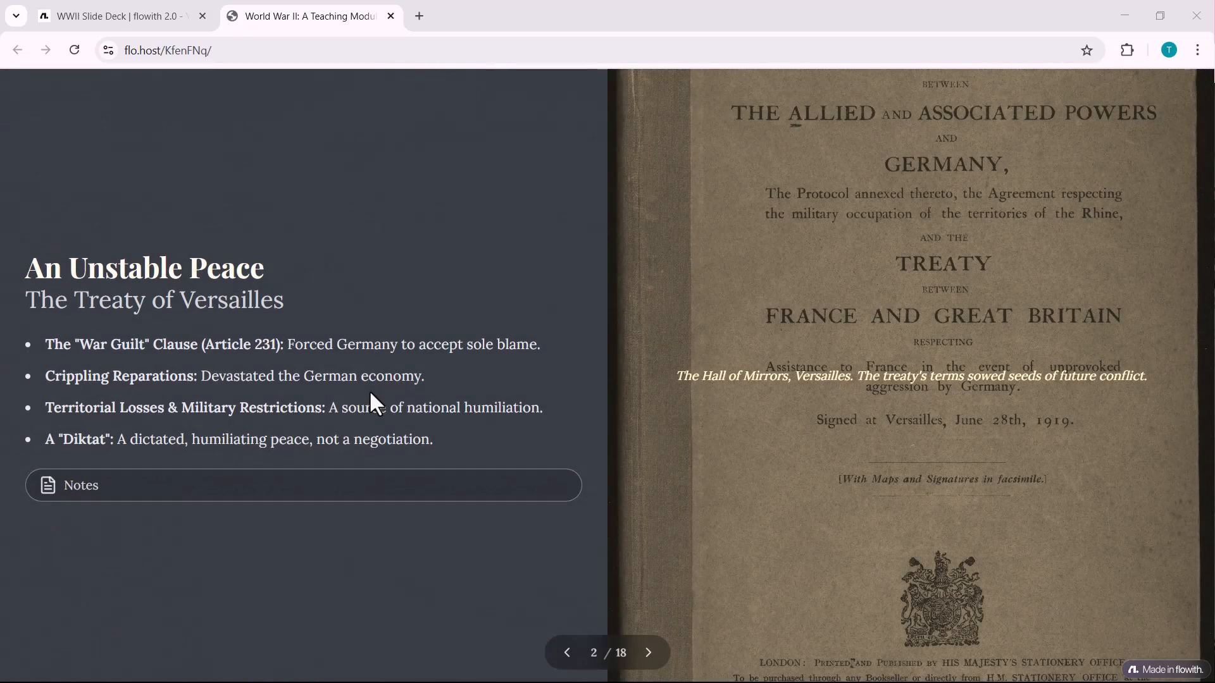
pyautogui.click(648, 652)
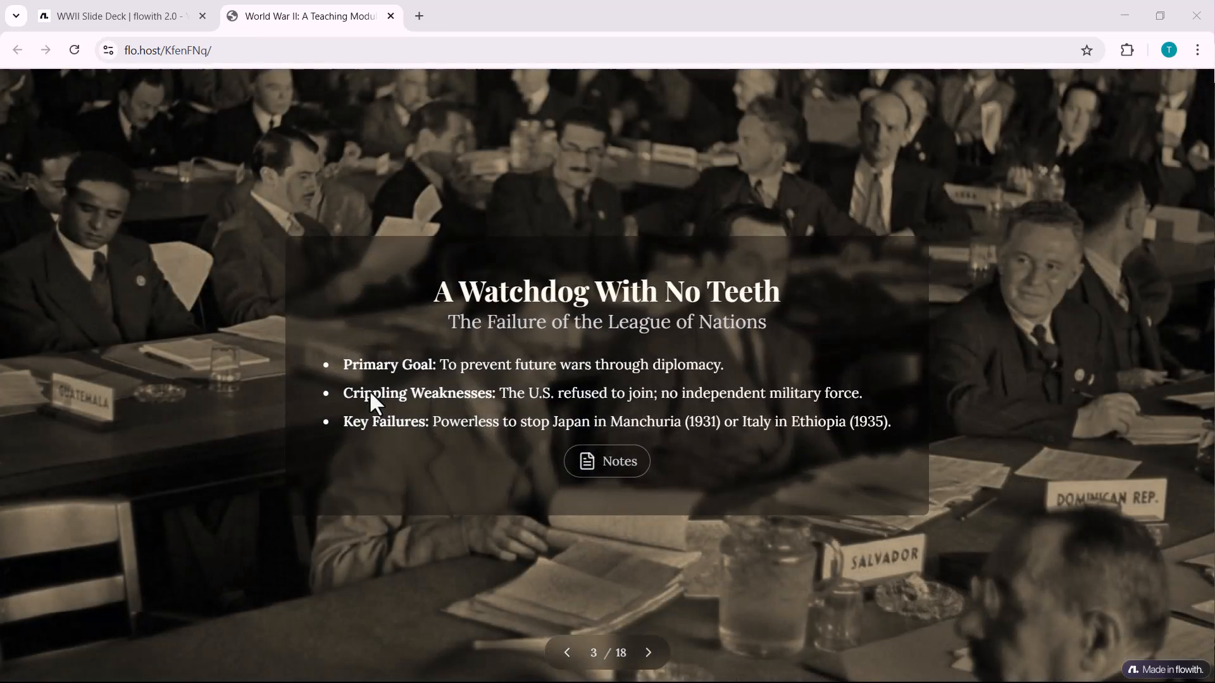
pyautogui.click(648, 652)
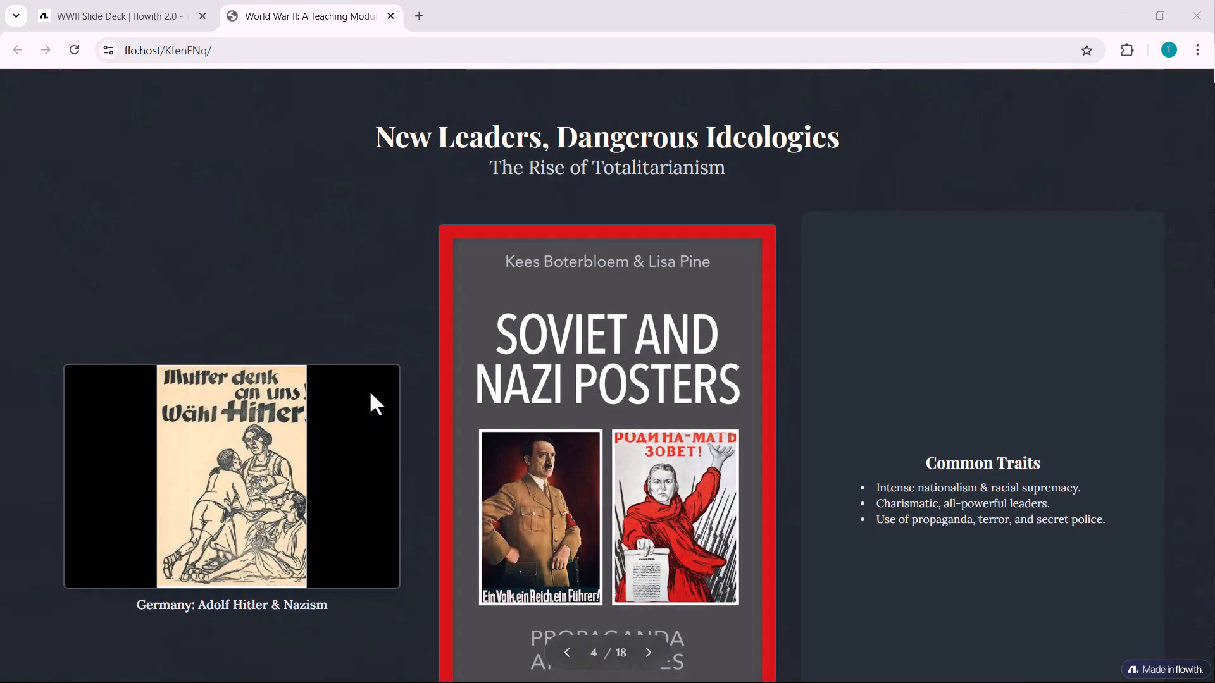
pyautogui.click(648, 652)
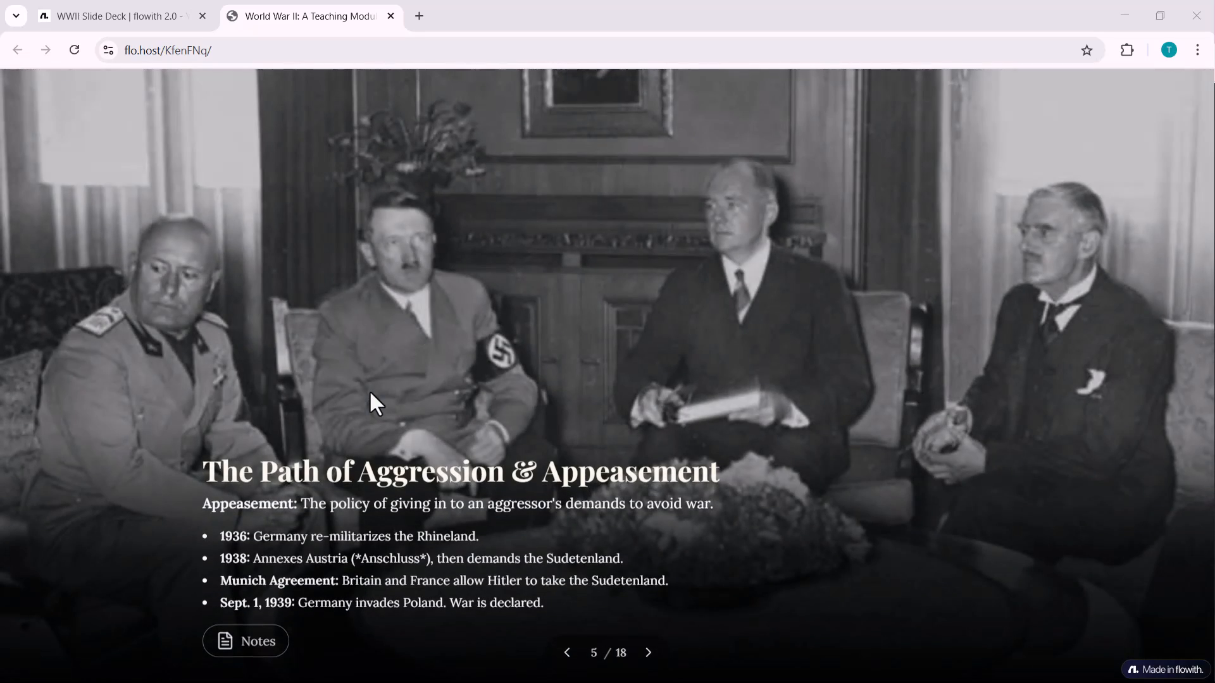
pyautogui.click(648, 652)
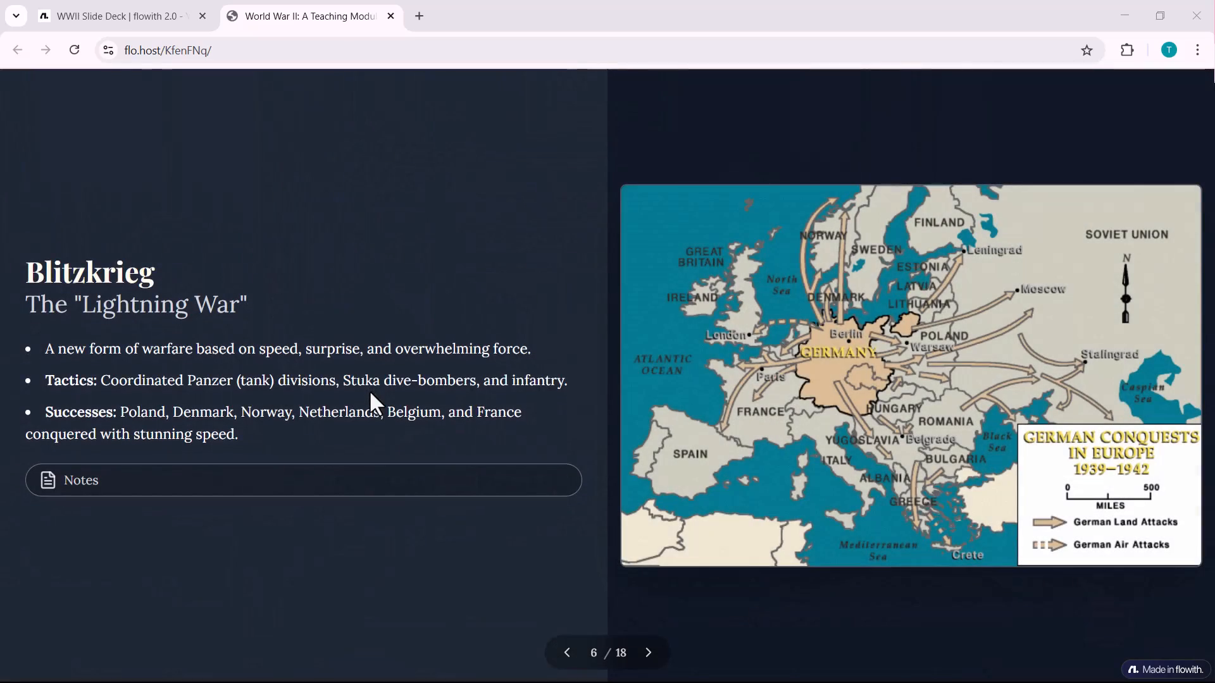
pyautogui.click(648, 652)
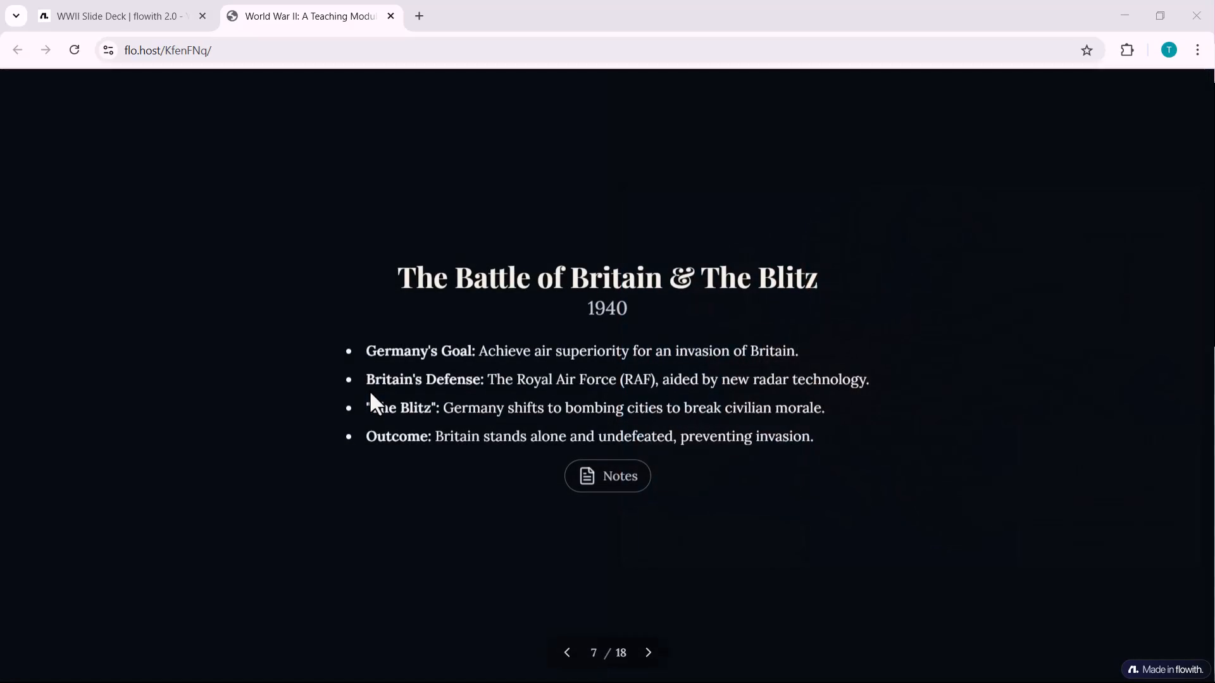
pyautogui.click(648, 653)
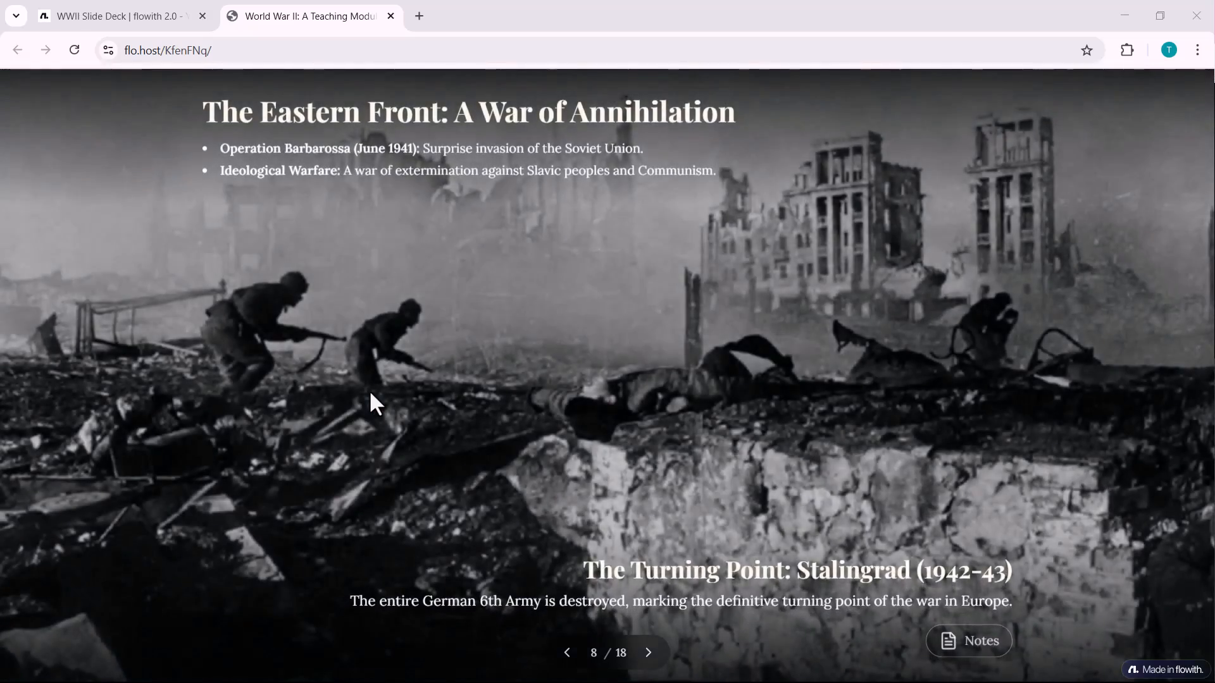
pyautogui.click(648, 652)
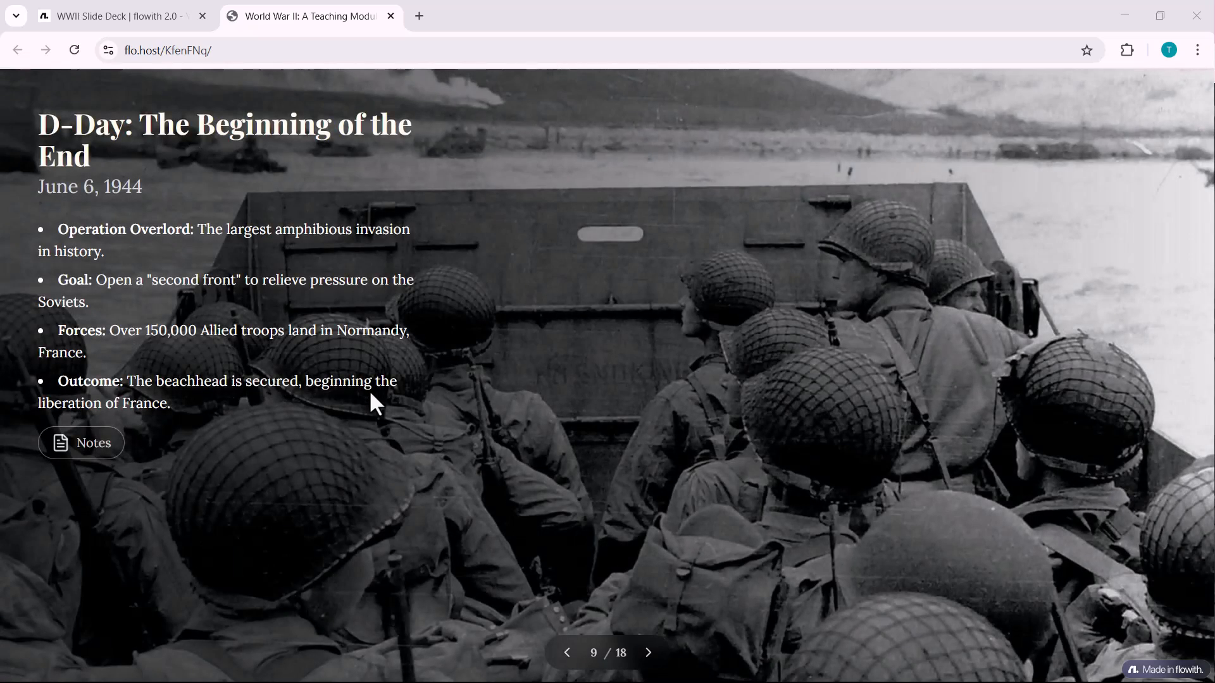
pyautogui.click(648, 653)
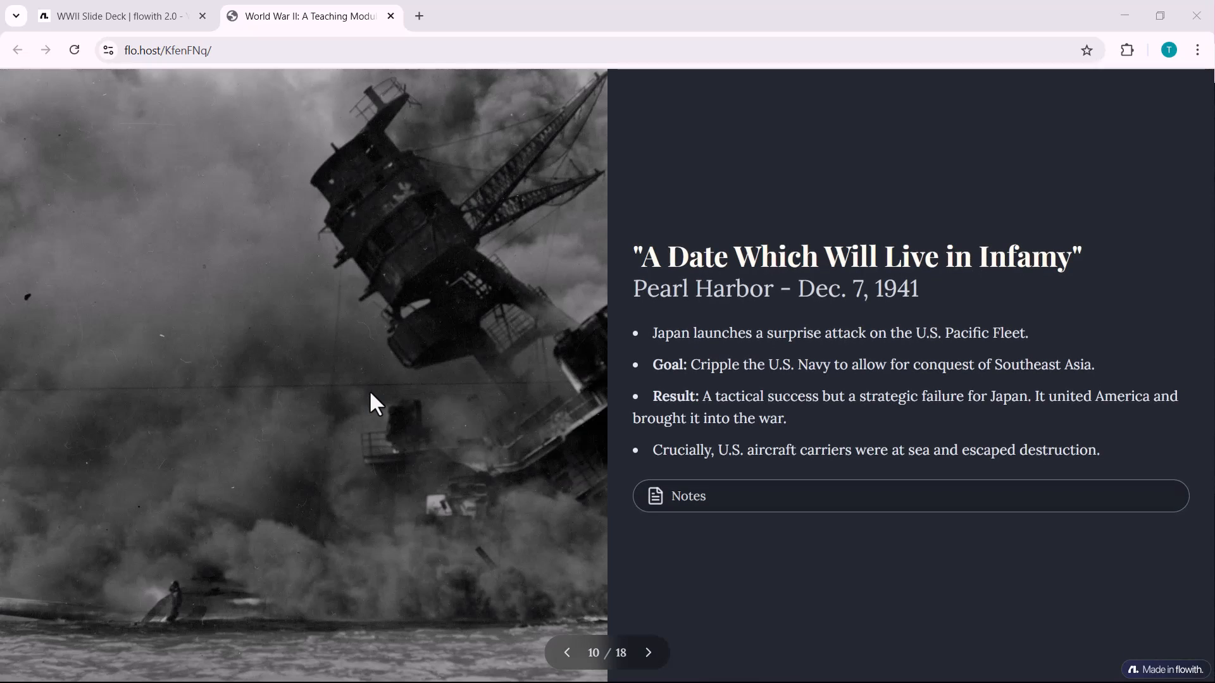
pyautogui.click(648, 652)
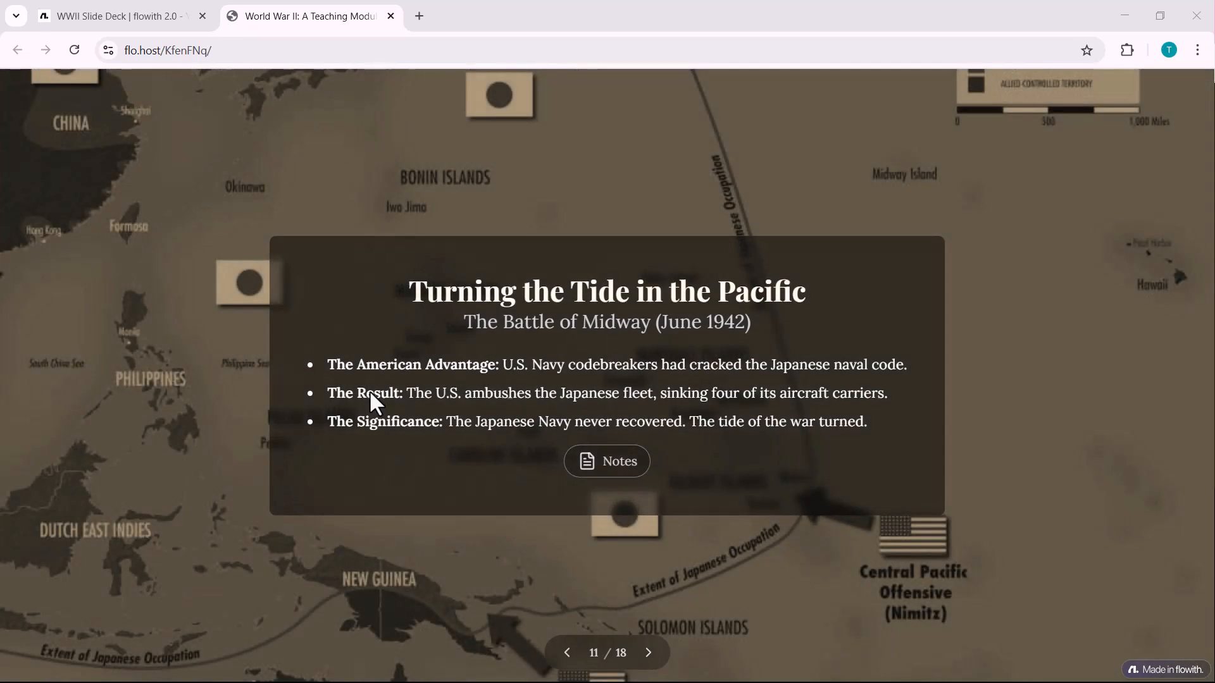
pyautogui.click(648, 652)
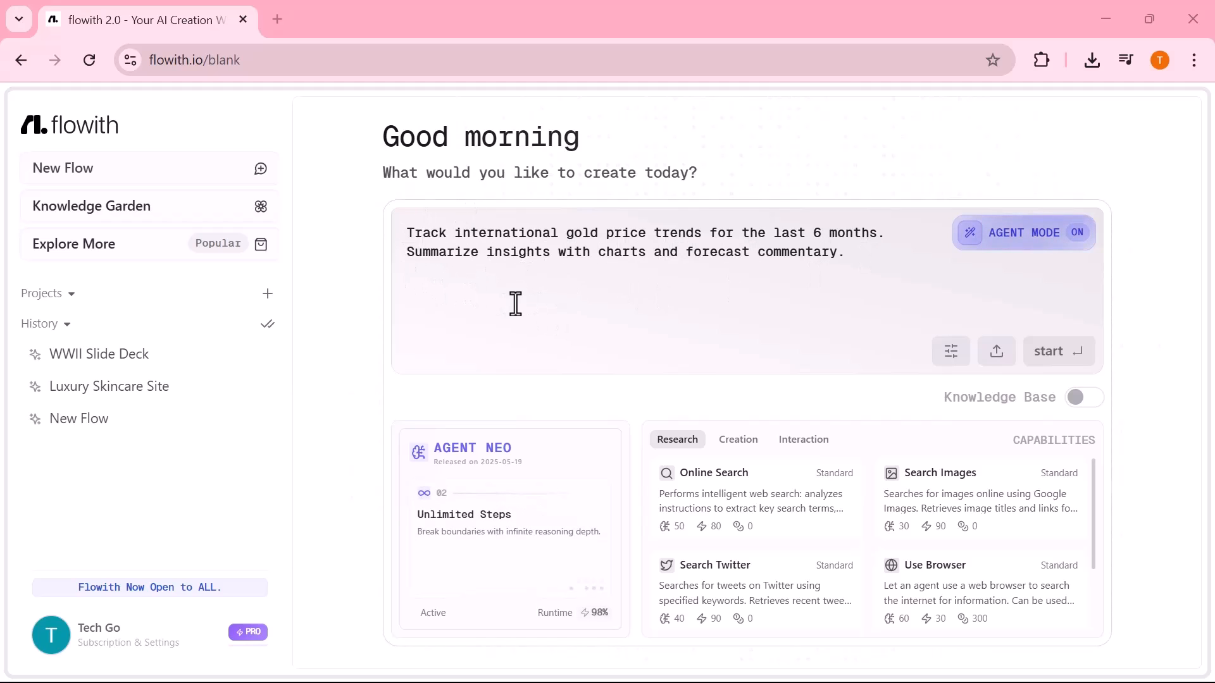
pyautogui.moveTo(773, 293)
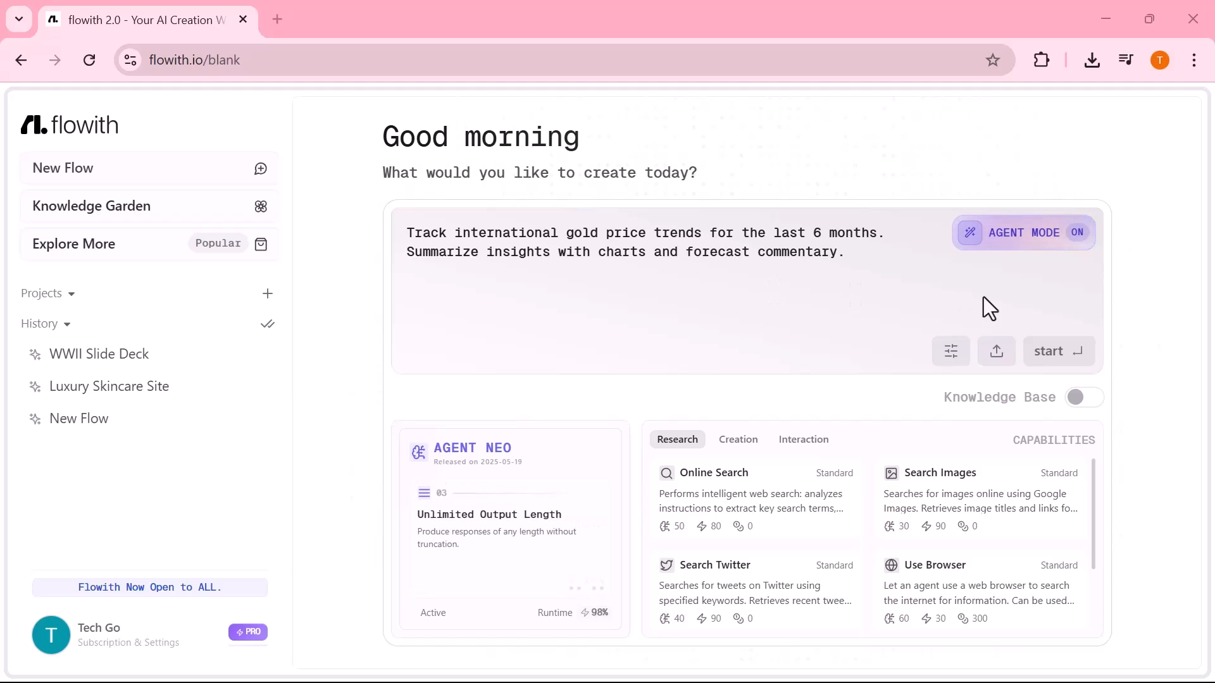
# - Submit the gold price trends request and bring up the generated report webpage
pyautogui.click(1053, 351)
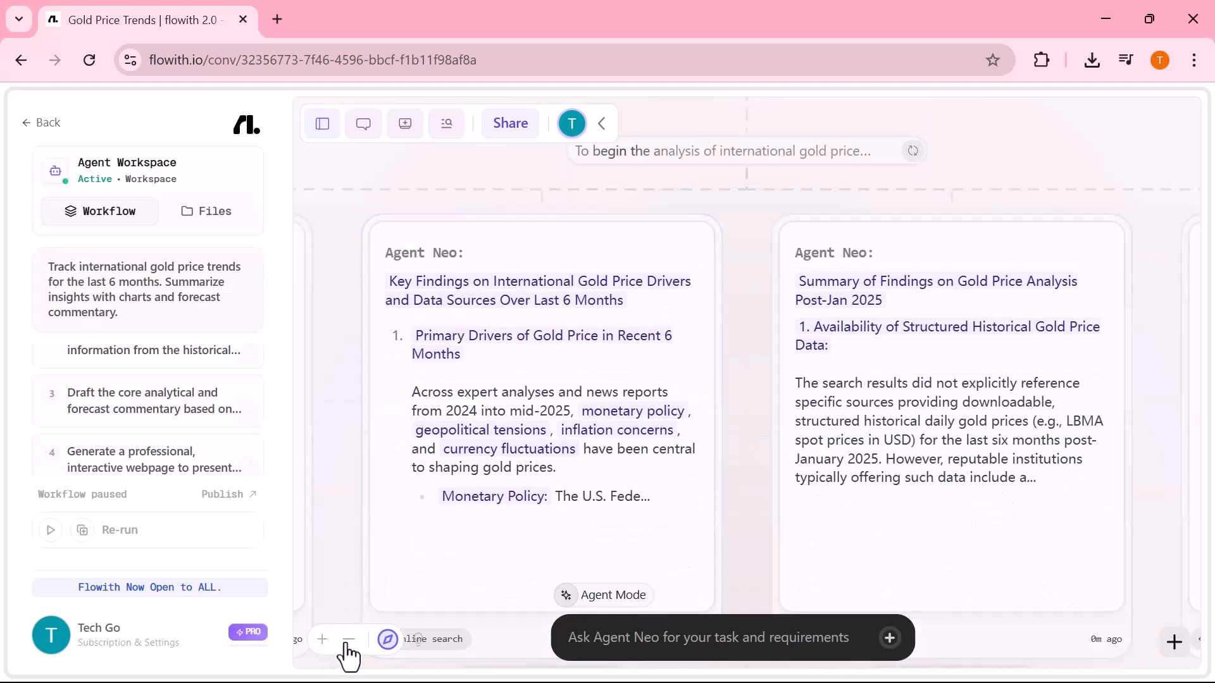
pyautogui.click(349, 639)
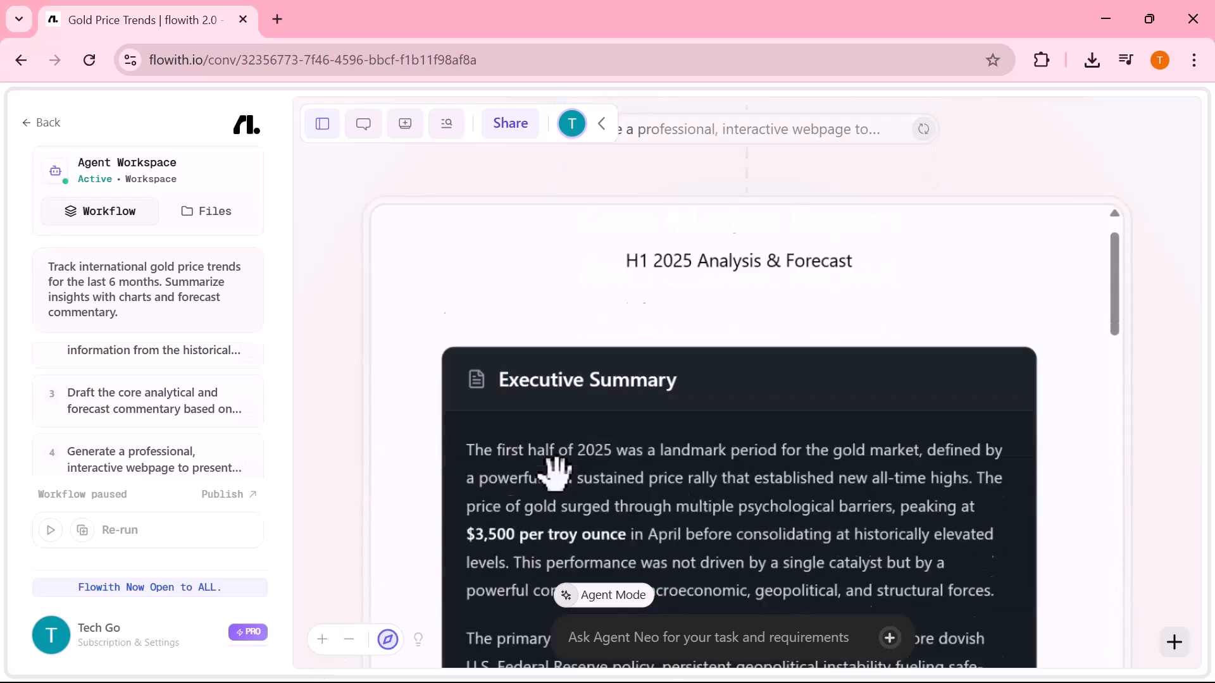
# - Scroll the gold report through its forecast scenarios down to the footer
pyautogui.scroll(-3)
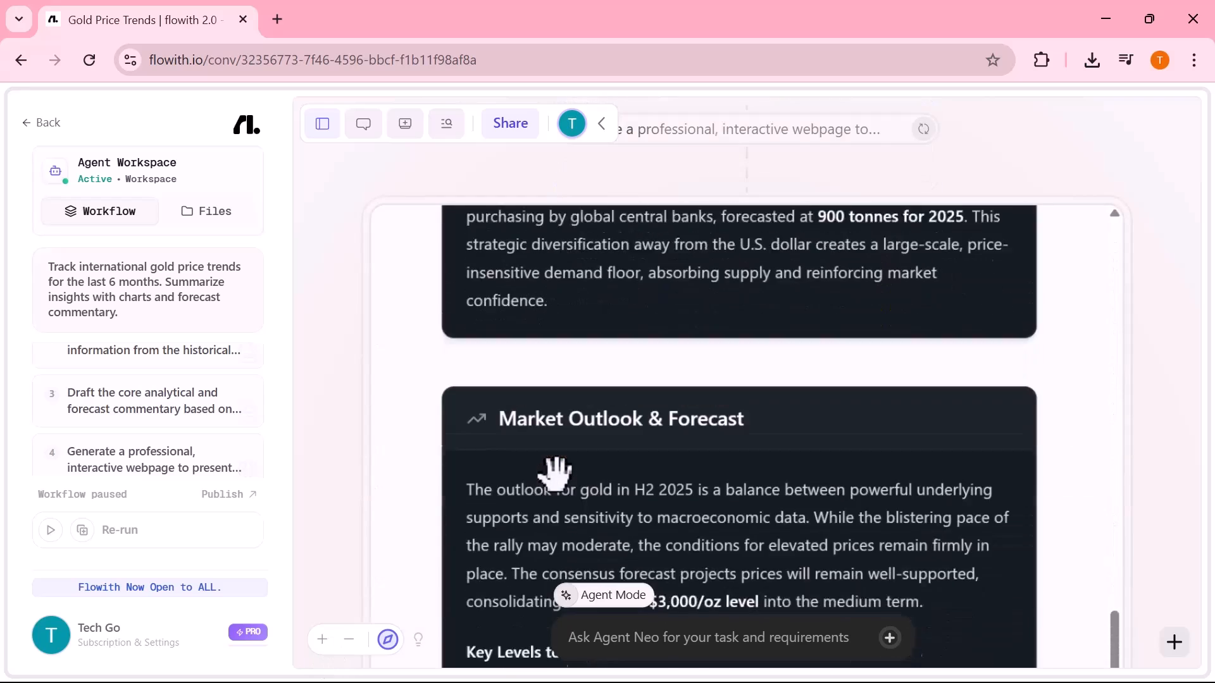
pyautogui.scroll(-3)
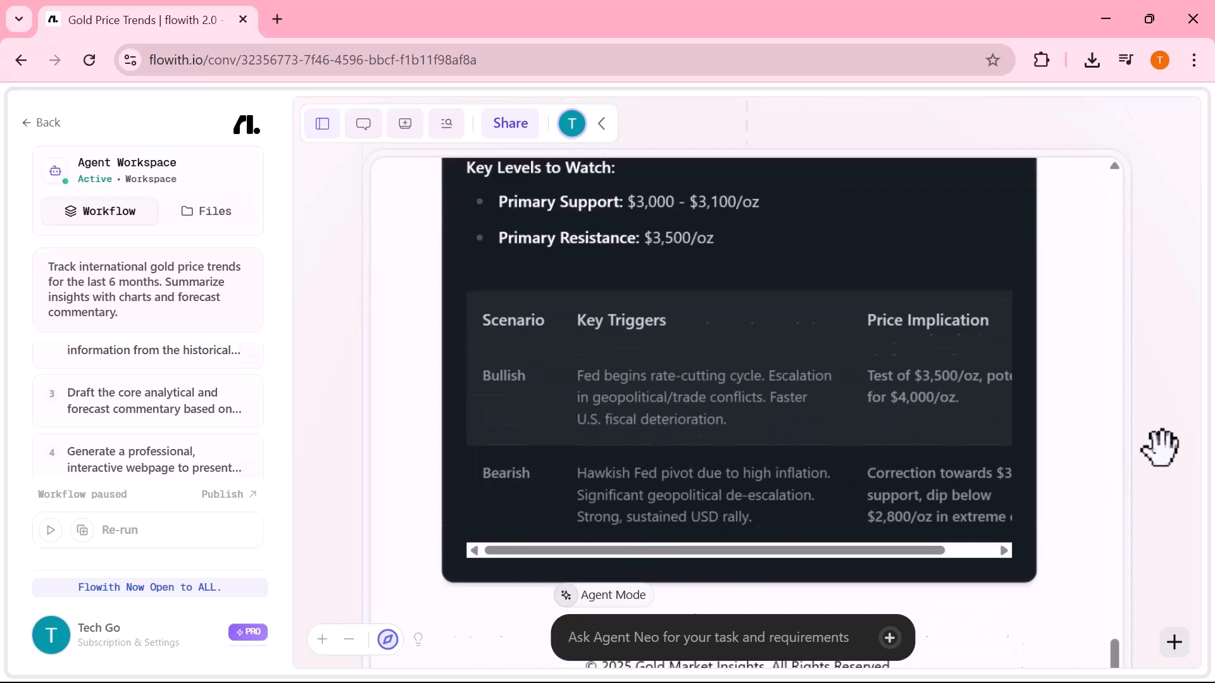
pyautogui.scroll(-3)
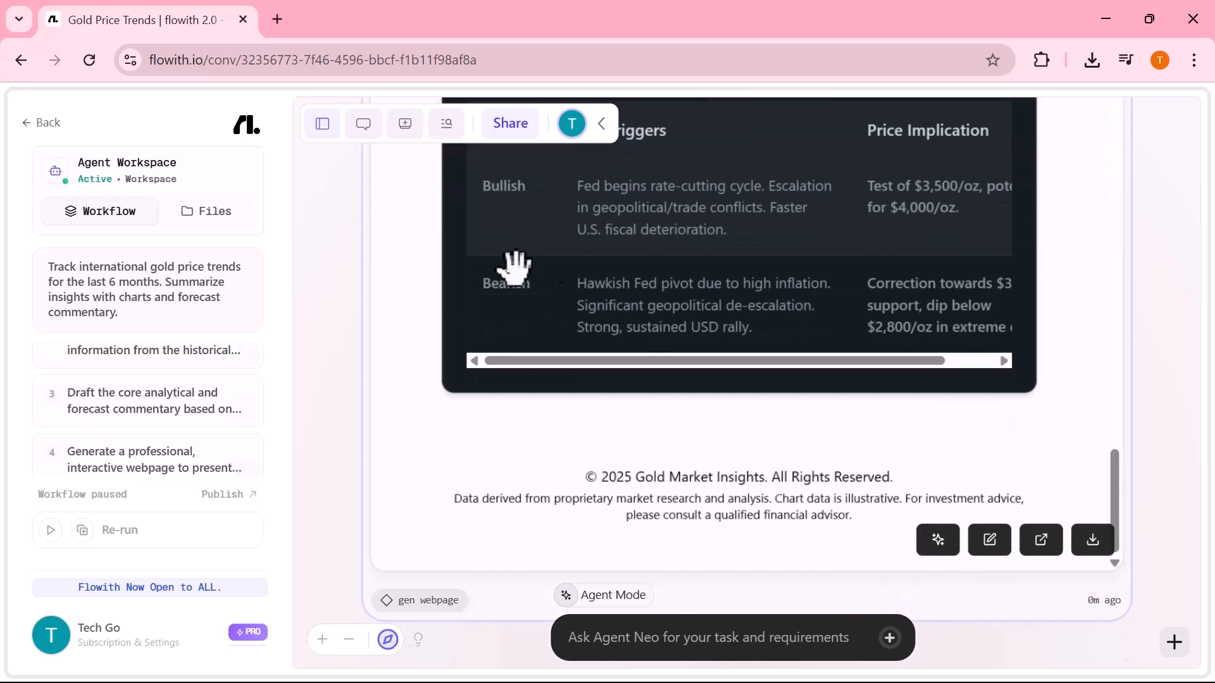
pyautogui.click(1039, 540)
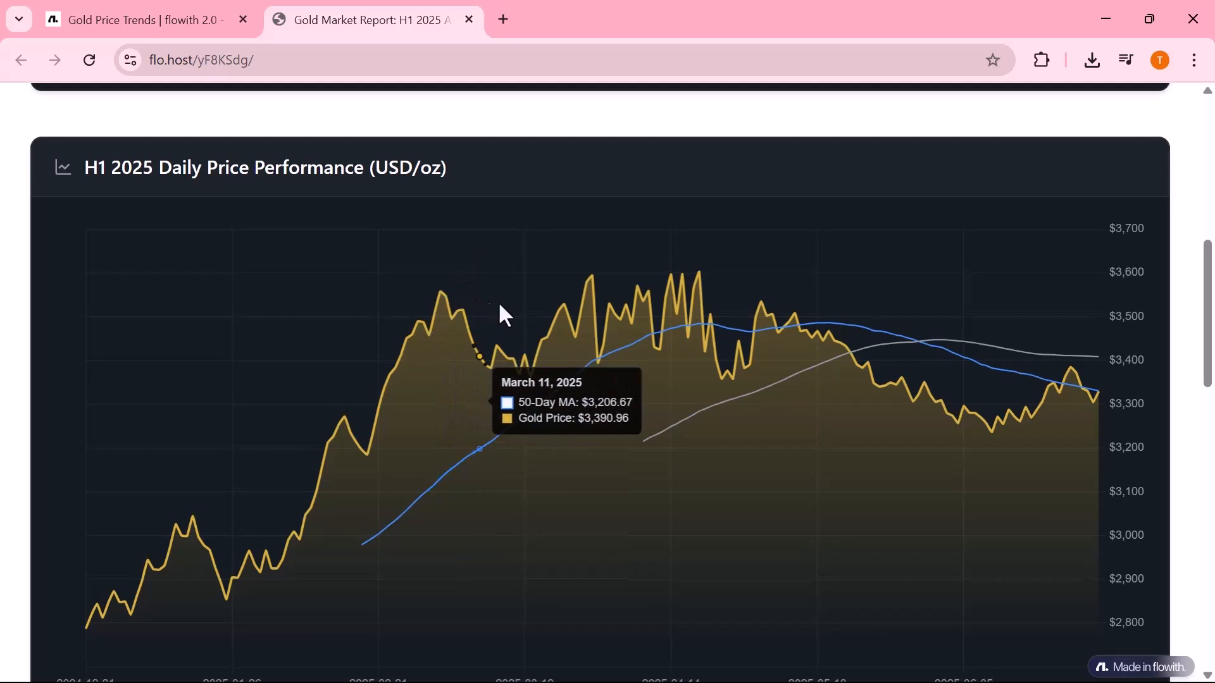
pyautogui.moveTo(977, 414)
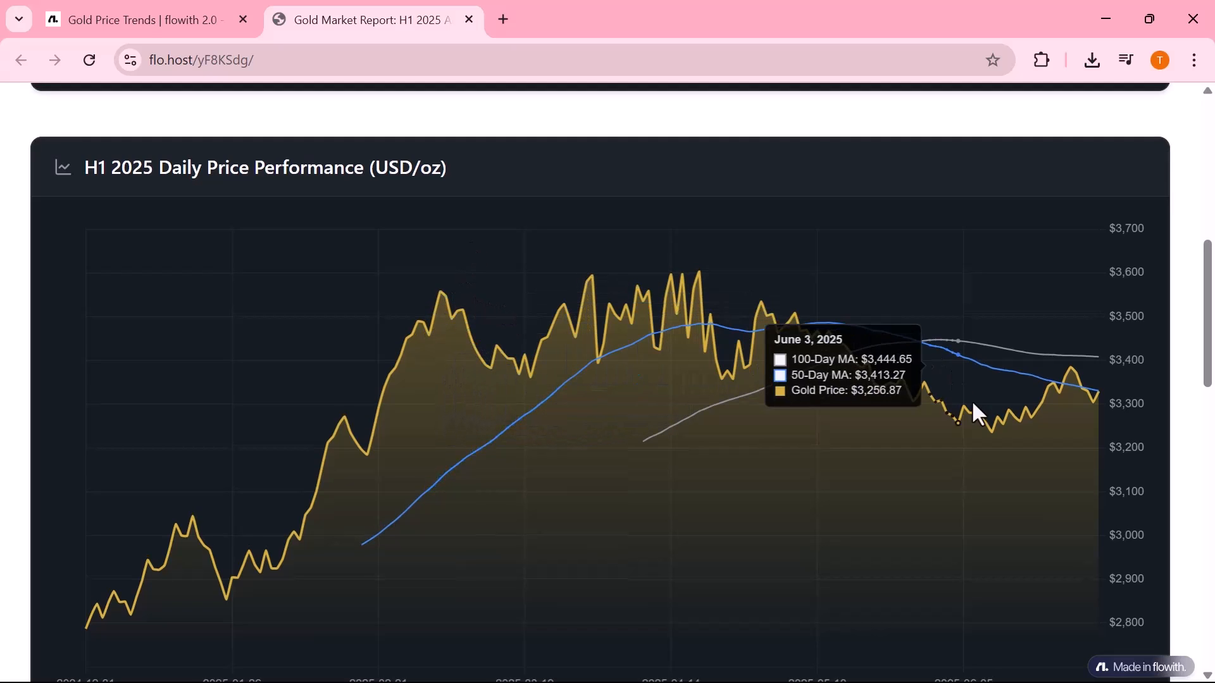
pyautogui.moveTo(1071, 376)
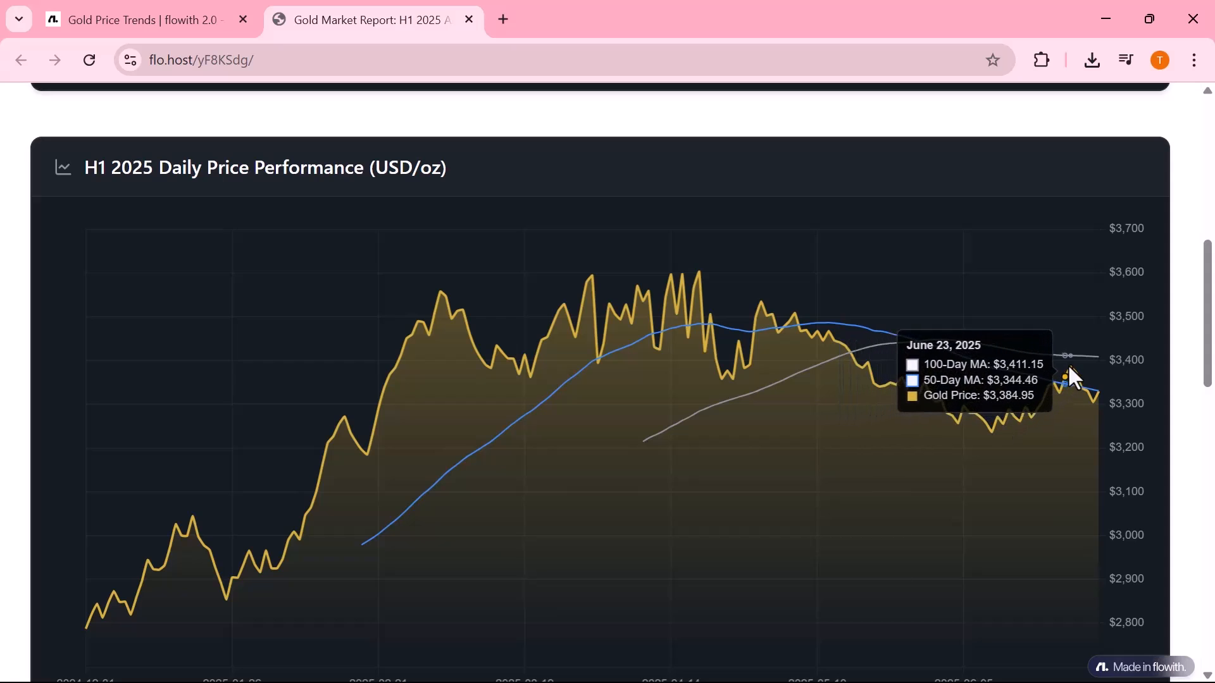
pyautogui.moveTo(1101, 391)
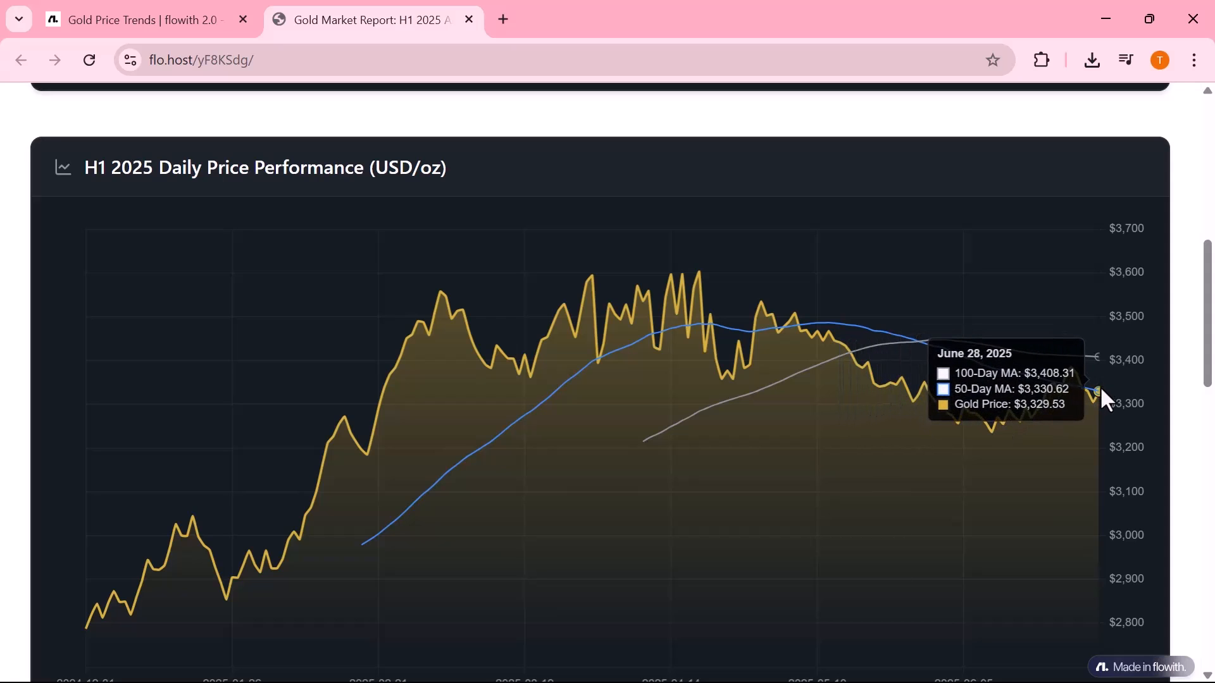
# - Scroll from the H1 2025 price chart down to the market drivers and outlook sections
pyautogui.scroll(-3)
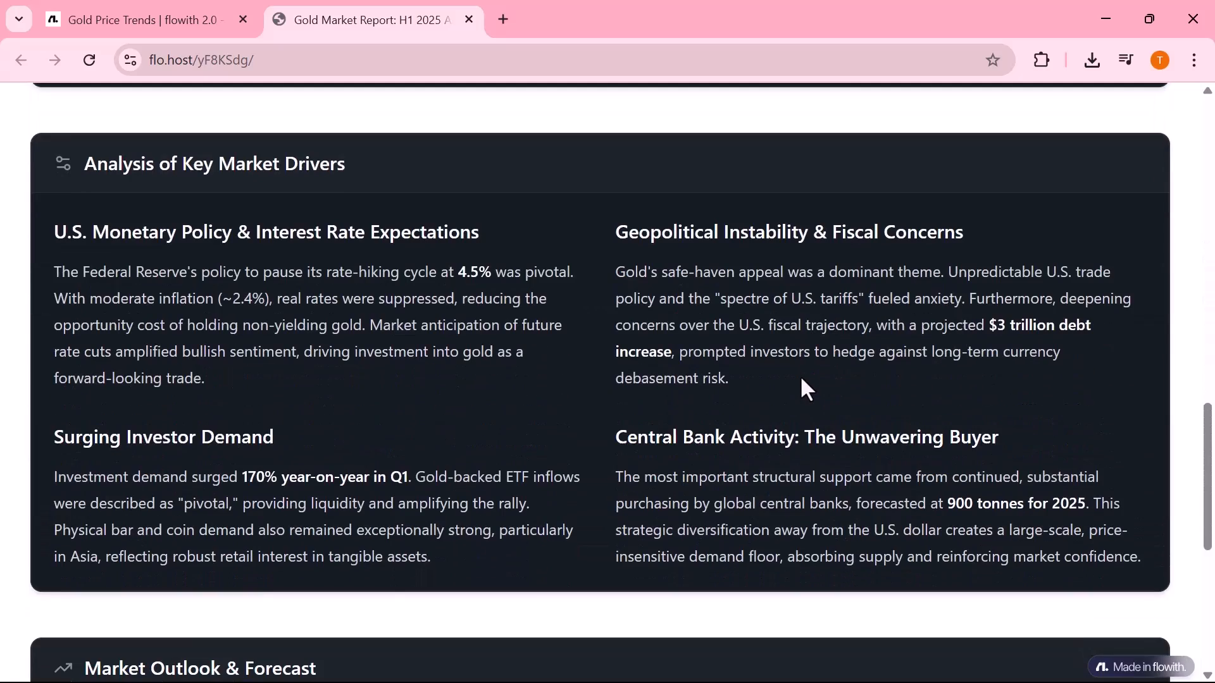
pyautogui.moveTo(763, 389)
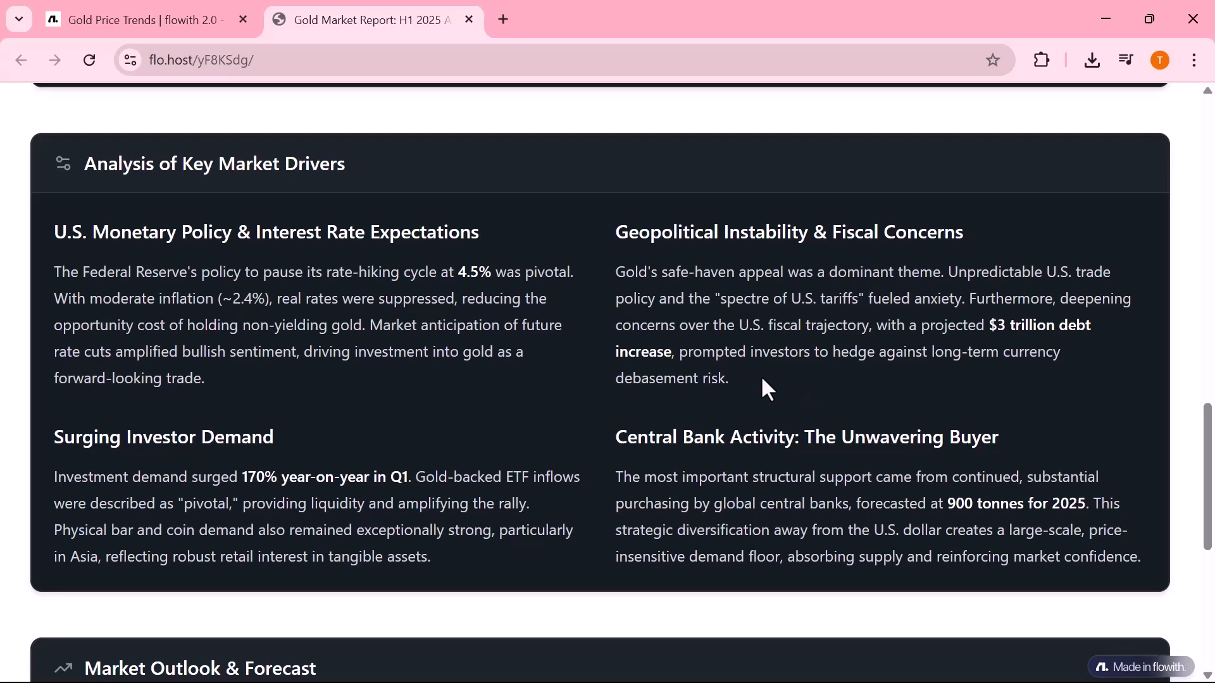
pyautogui.scroll(-3)
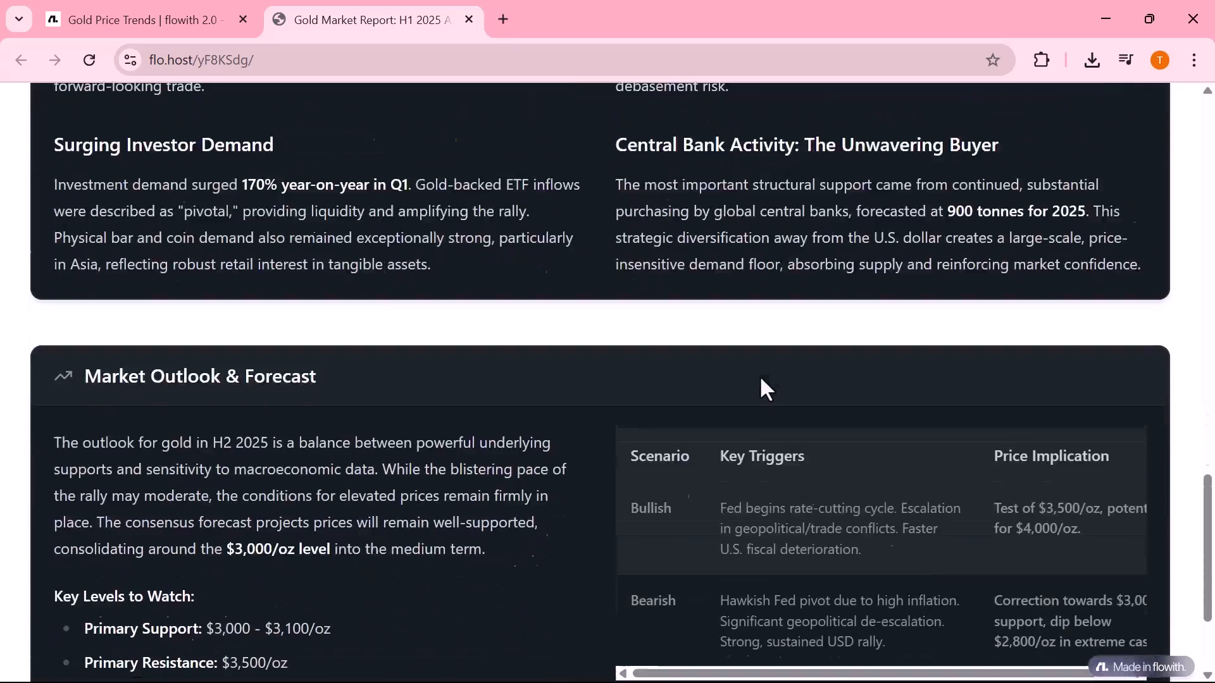
pyautogui.scroll(-3)
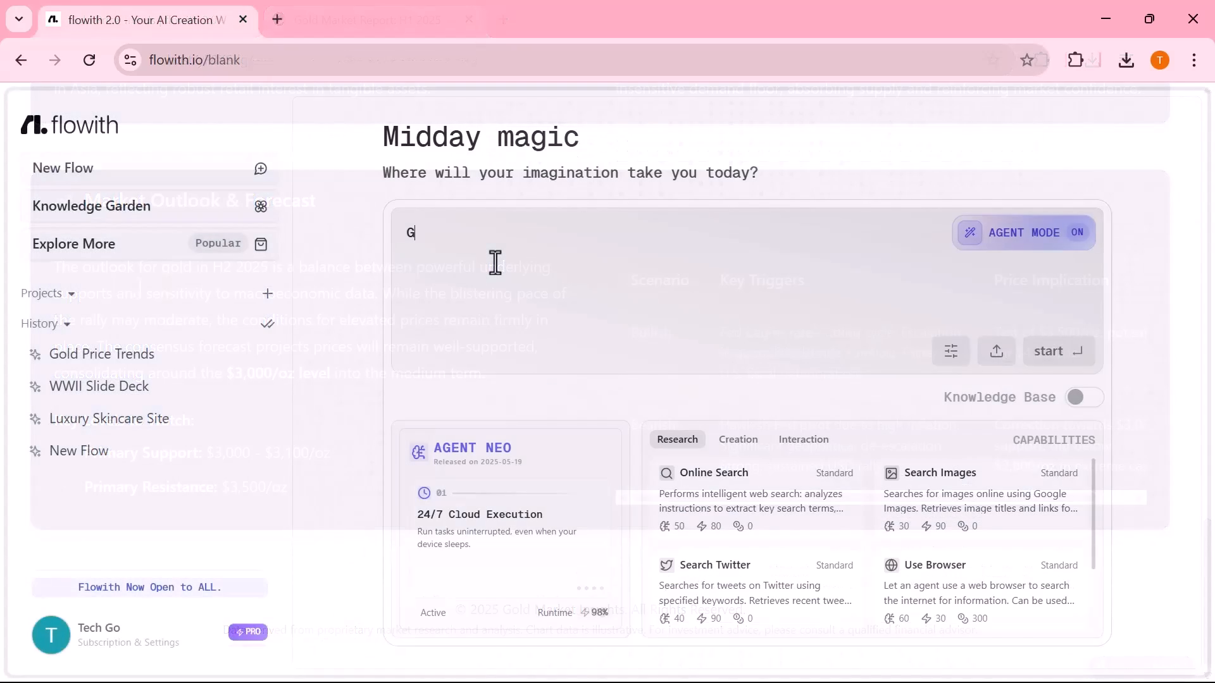
# - Request a complete business plan for an eco-friendly packing company targeting e-commerce brands in Europe
pyautogui.write('enerate a complete')
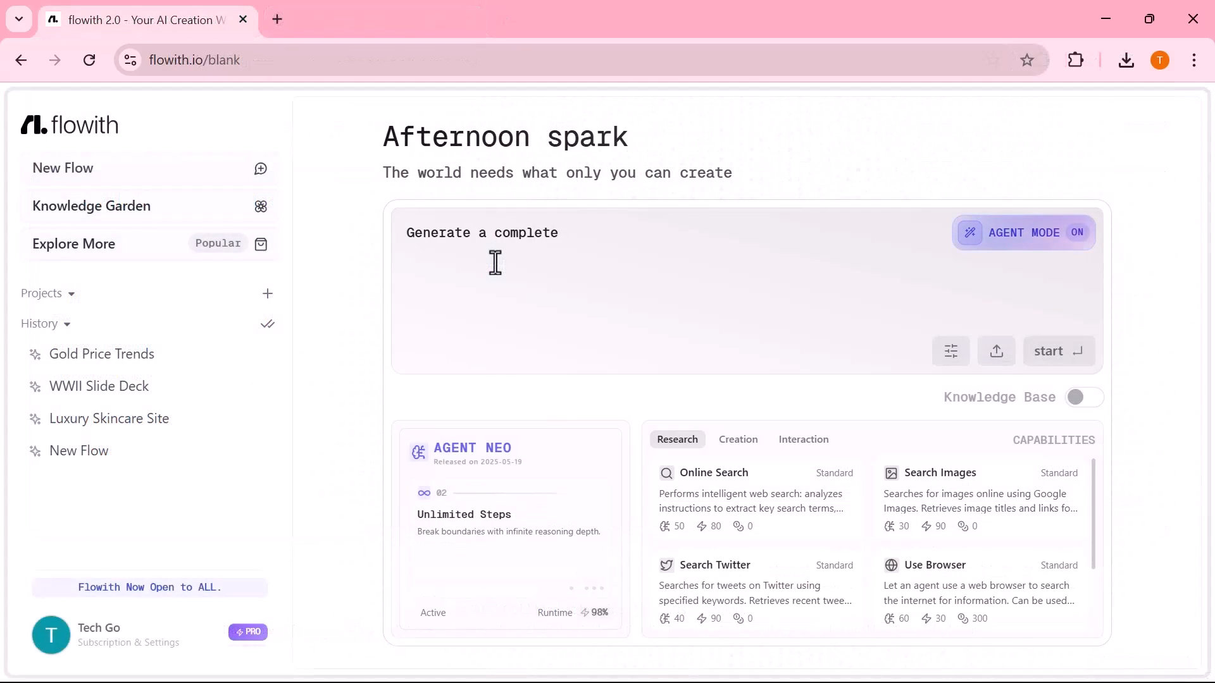
pyautogui.write('business plan for an ec')
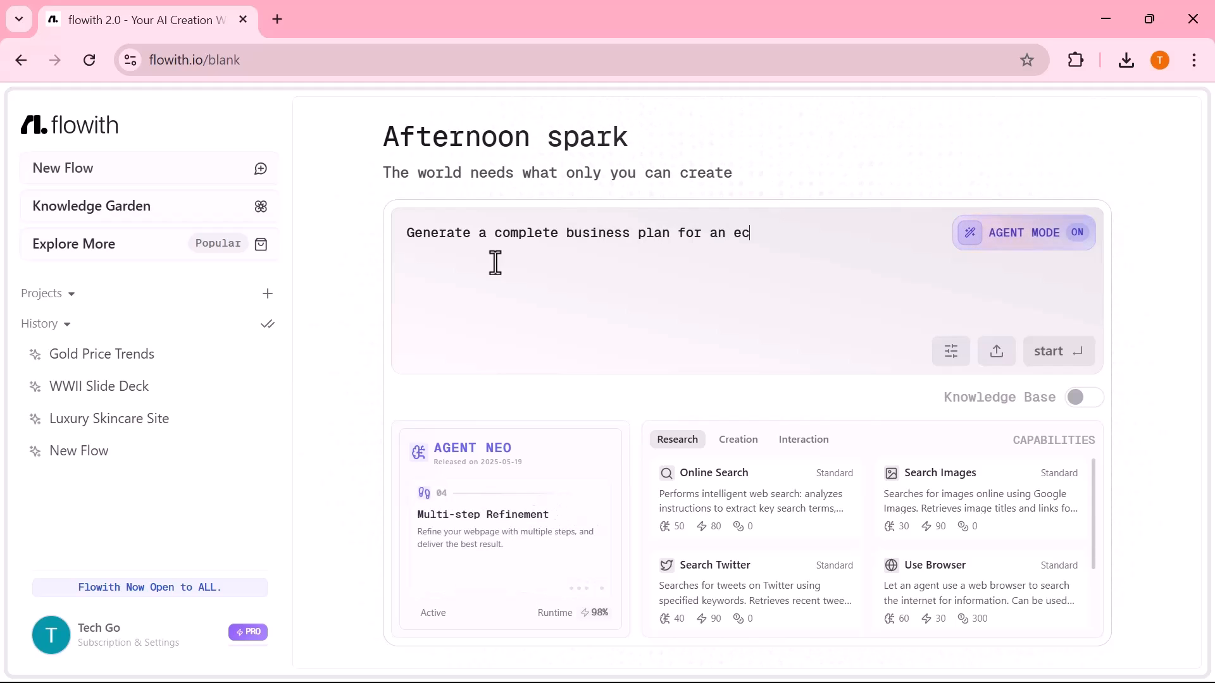
pyautogui.write('o-friendly')
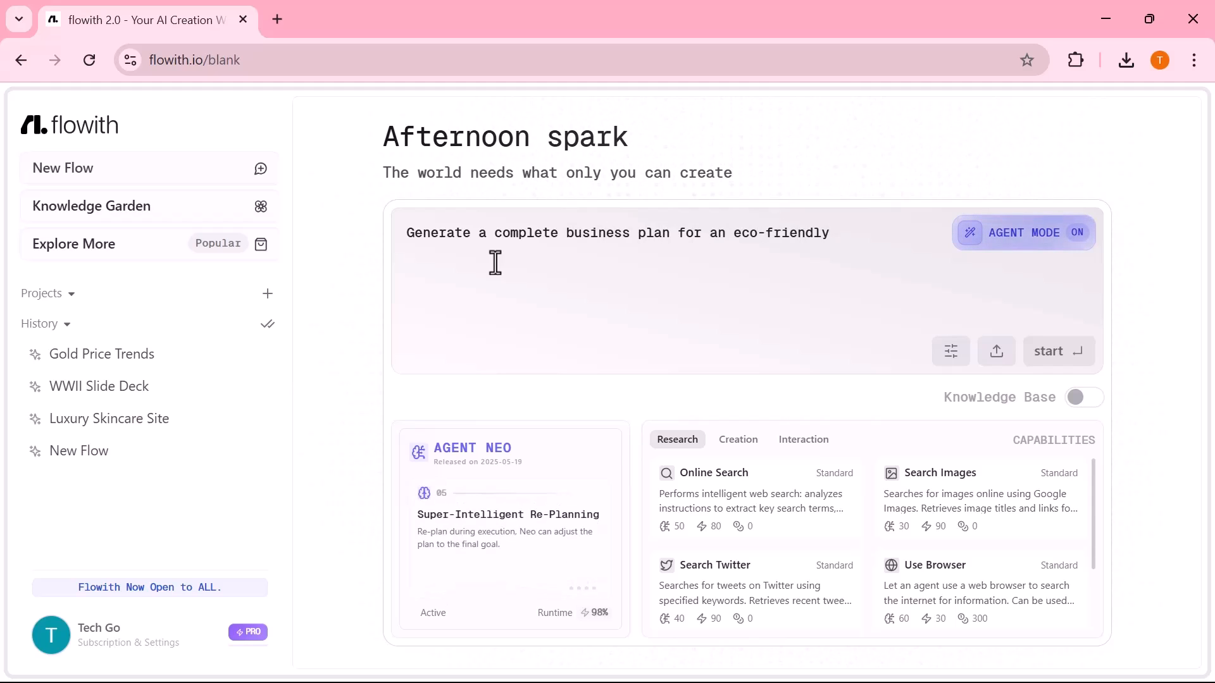
pyautogui.write('packing company')
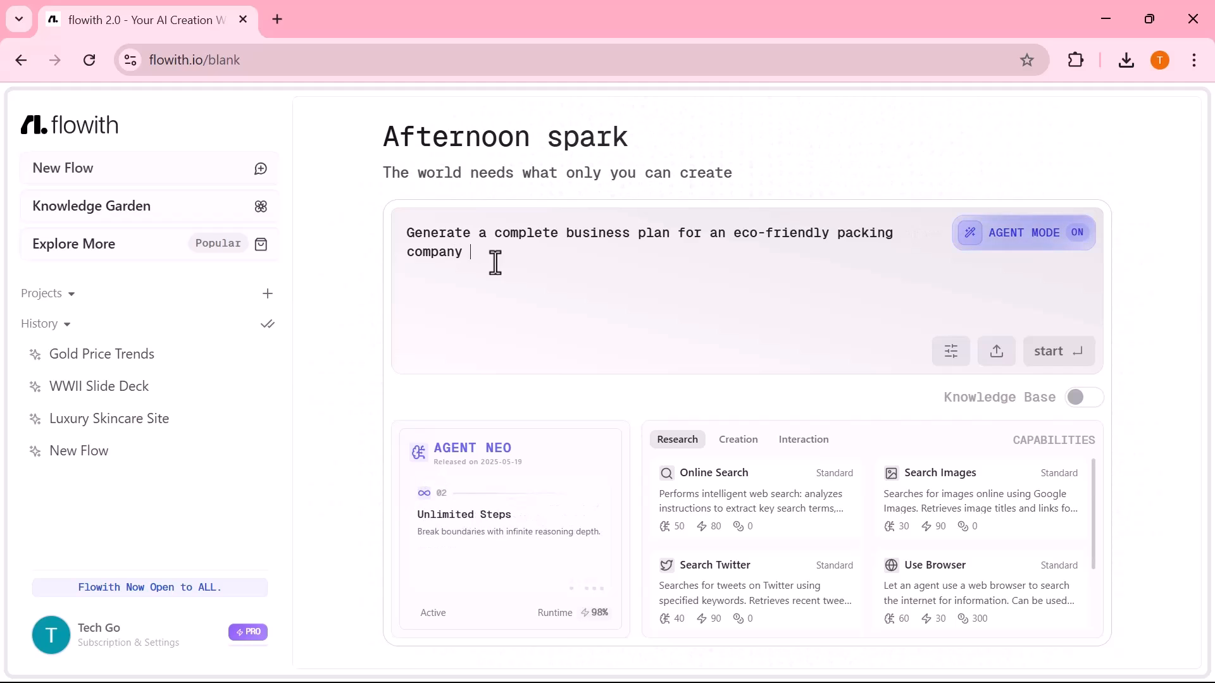
pyautogui.write('targeting e-commerce')
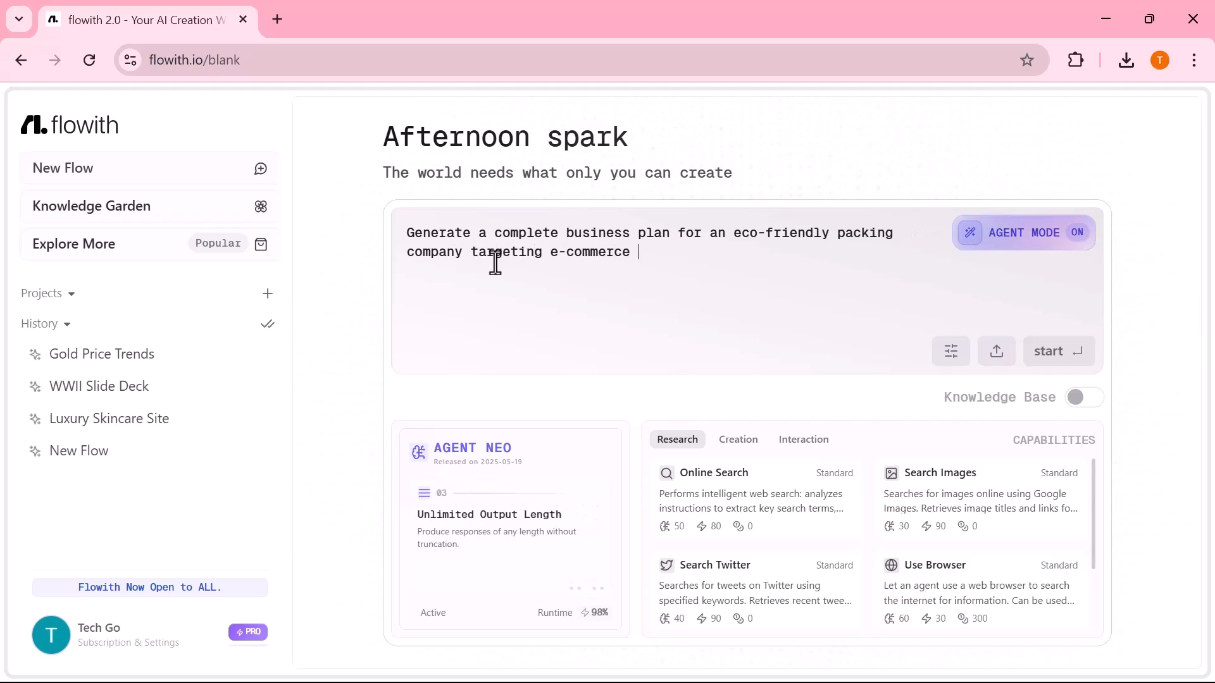
pyautogui.write('brands in europe.')
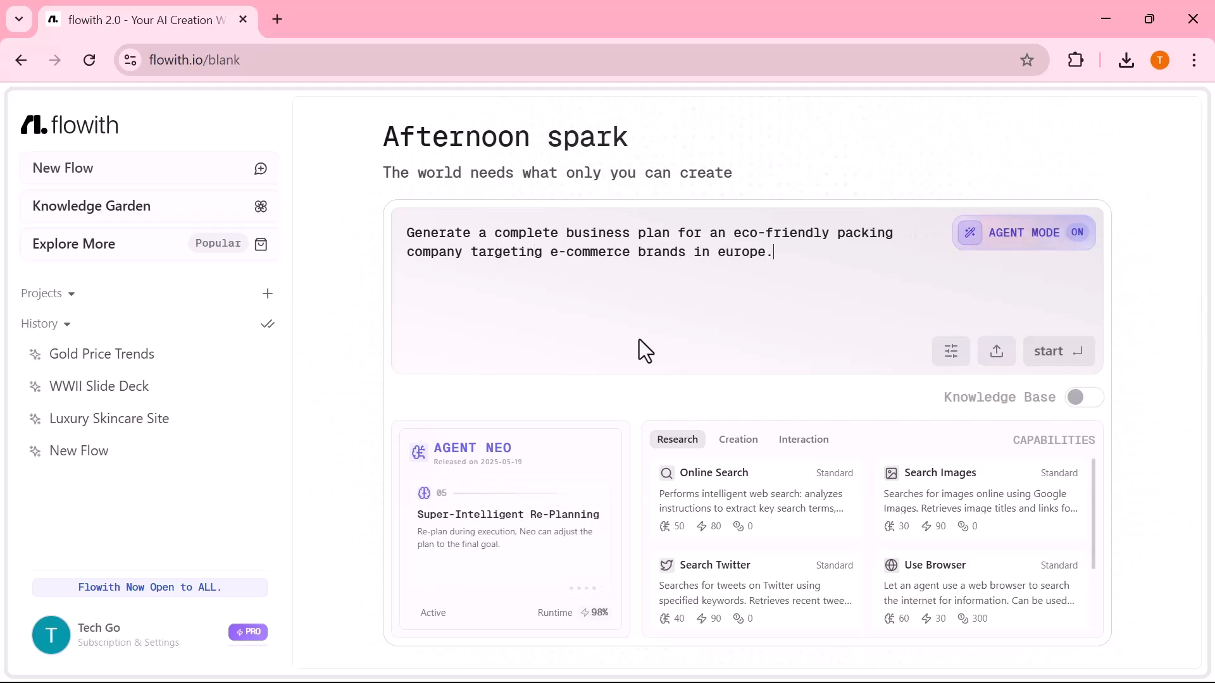
pyautogui.click(1047, 351)
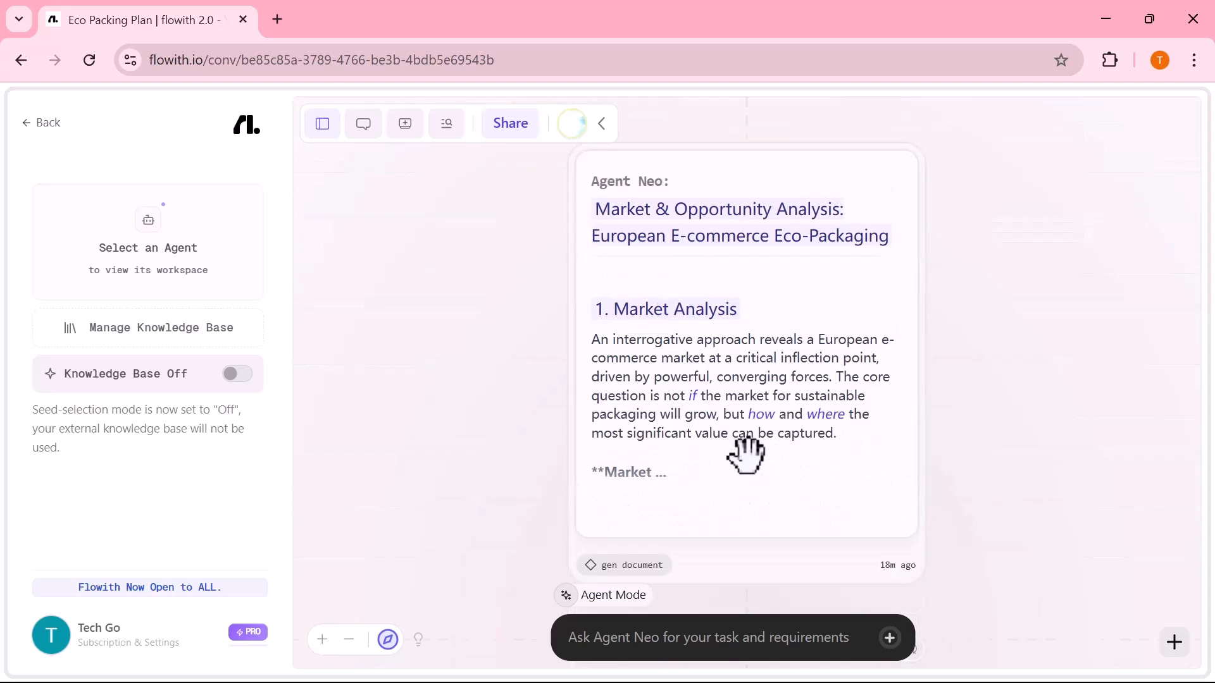
# - Scroll the Eco Packing Plan canvas past the document cards to the pitch webpage preview
pyautogui.scroll(-3)
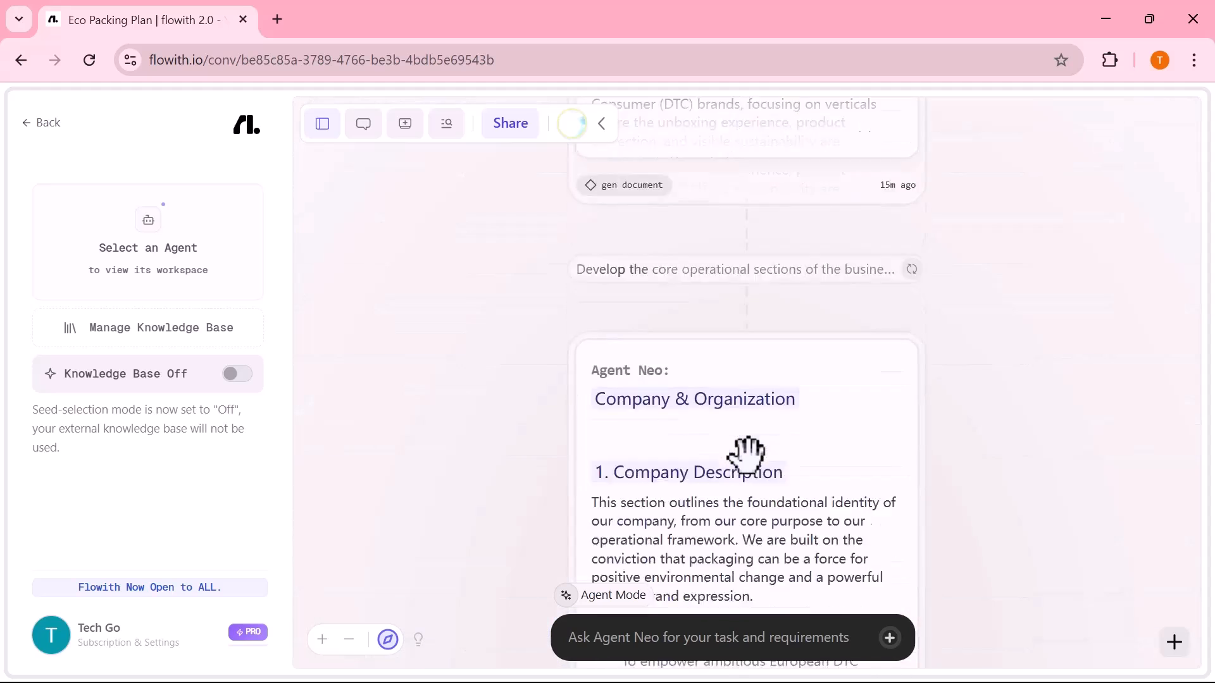
pyautogui.scroll(-3)
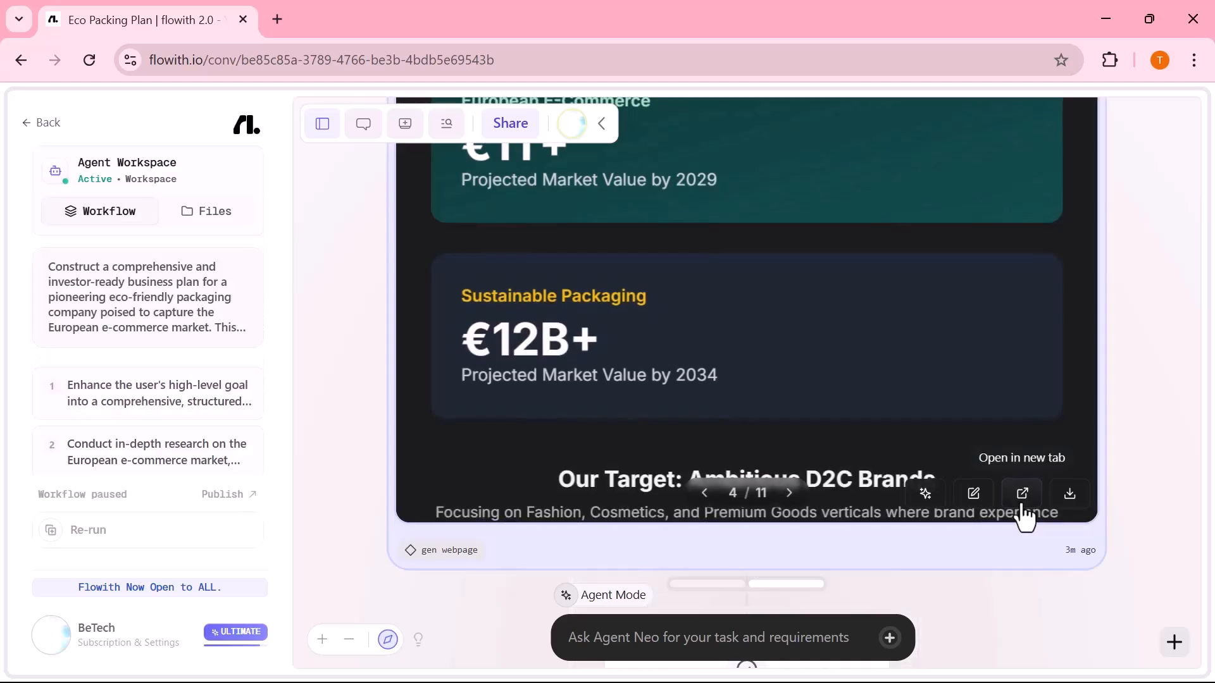
# - Open the Aura Packaging pitch in its own tab and page to the materials portfolio slide
pyautogui.click(1021, 493)
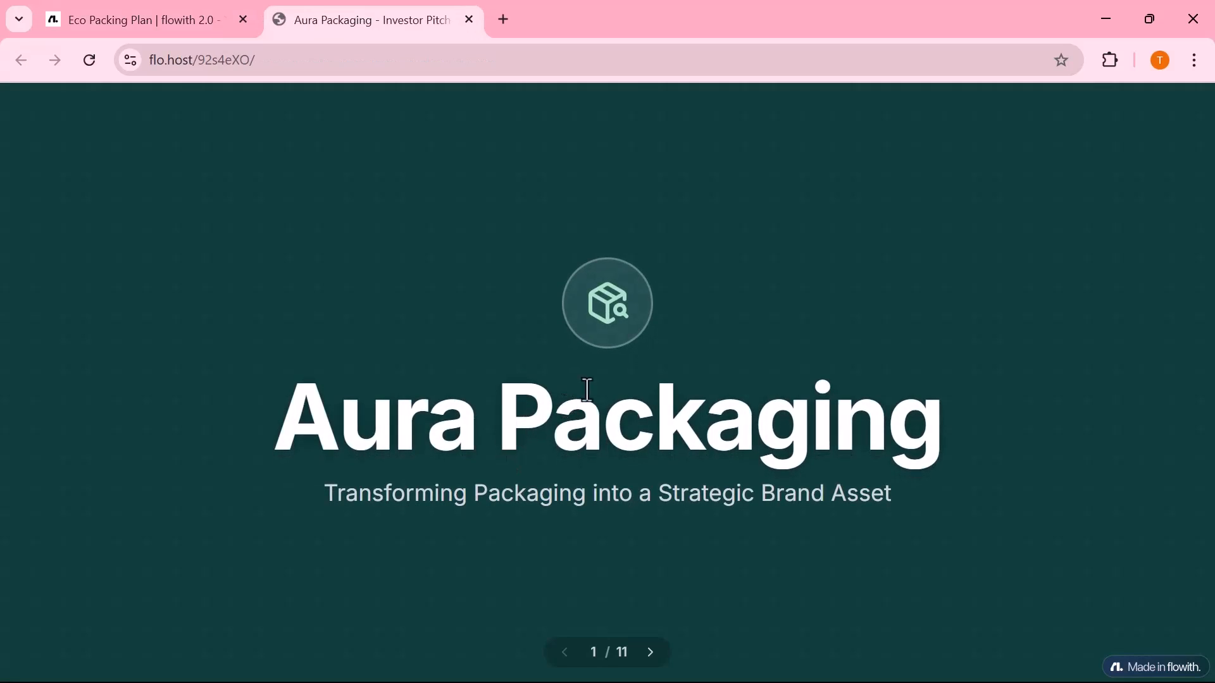
pyautogui.click(651, 652)
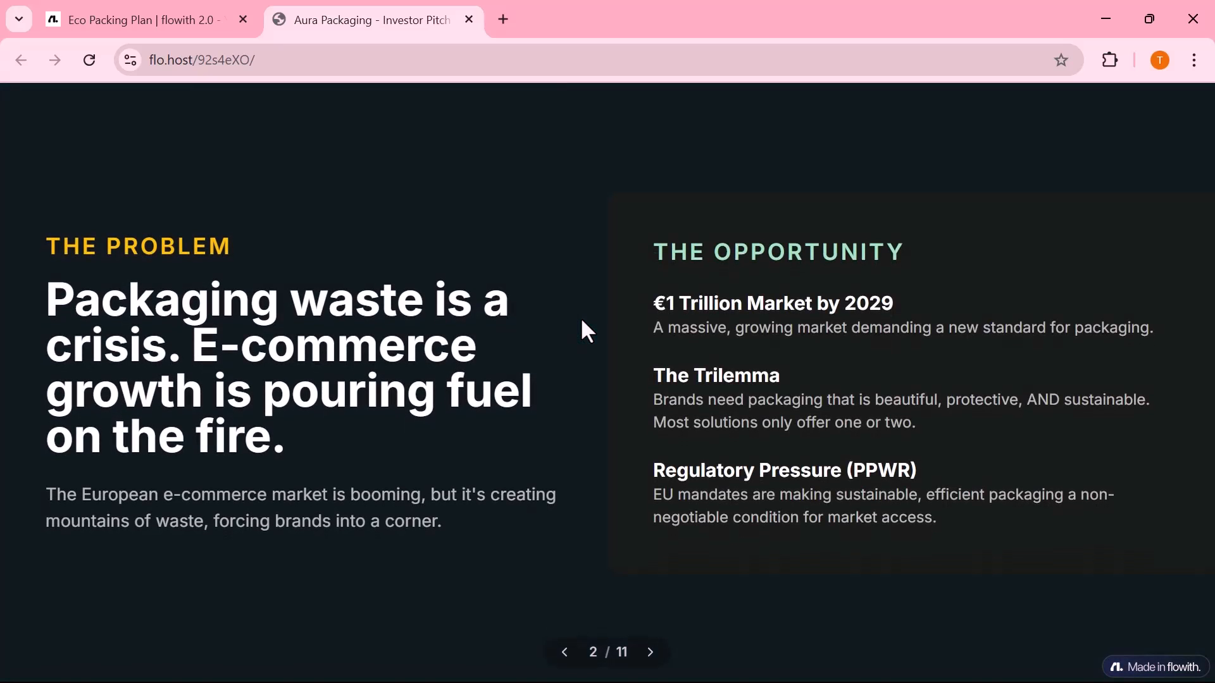
pyautogui.click(650, 652)
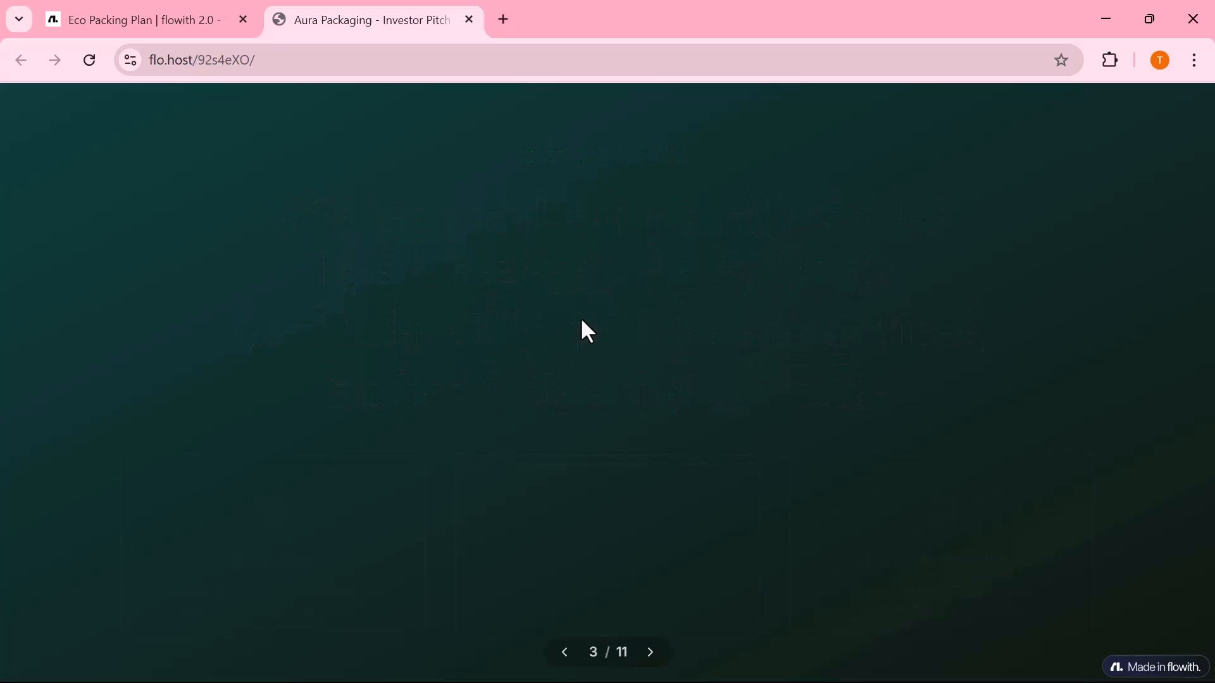
pyautogui.click(649, 652)
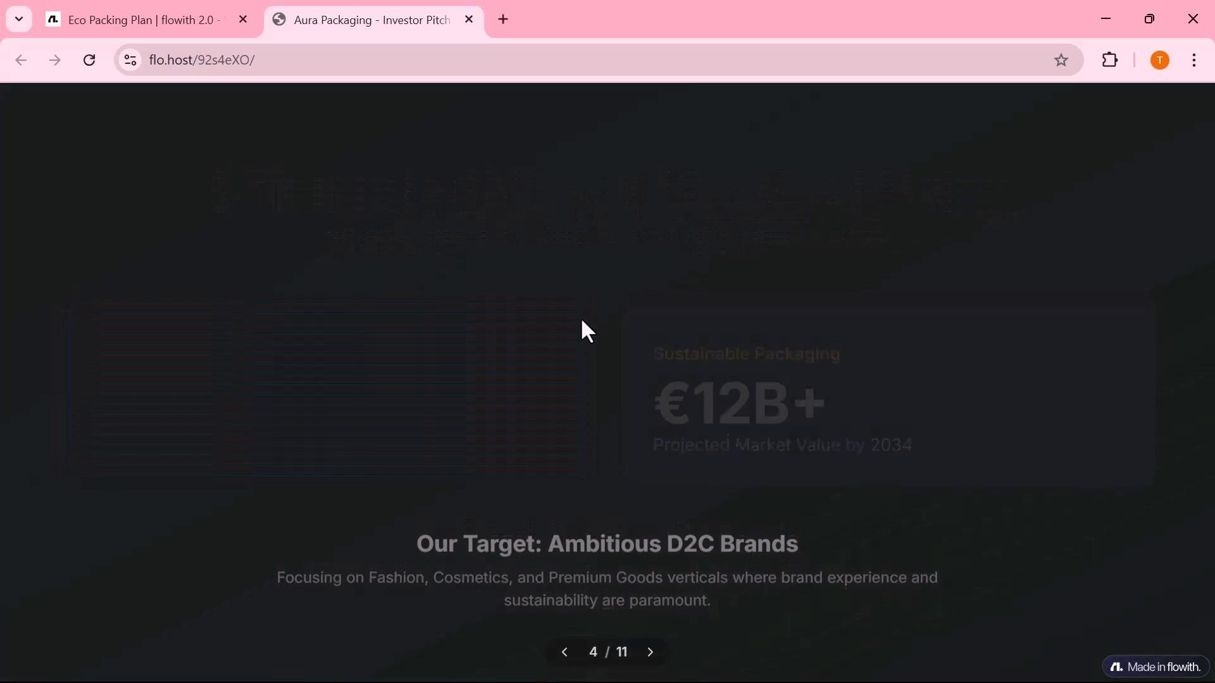
pyautogui.click(650, 652)
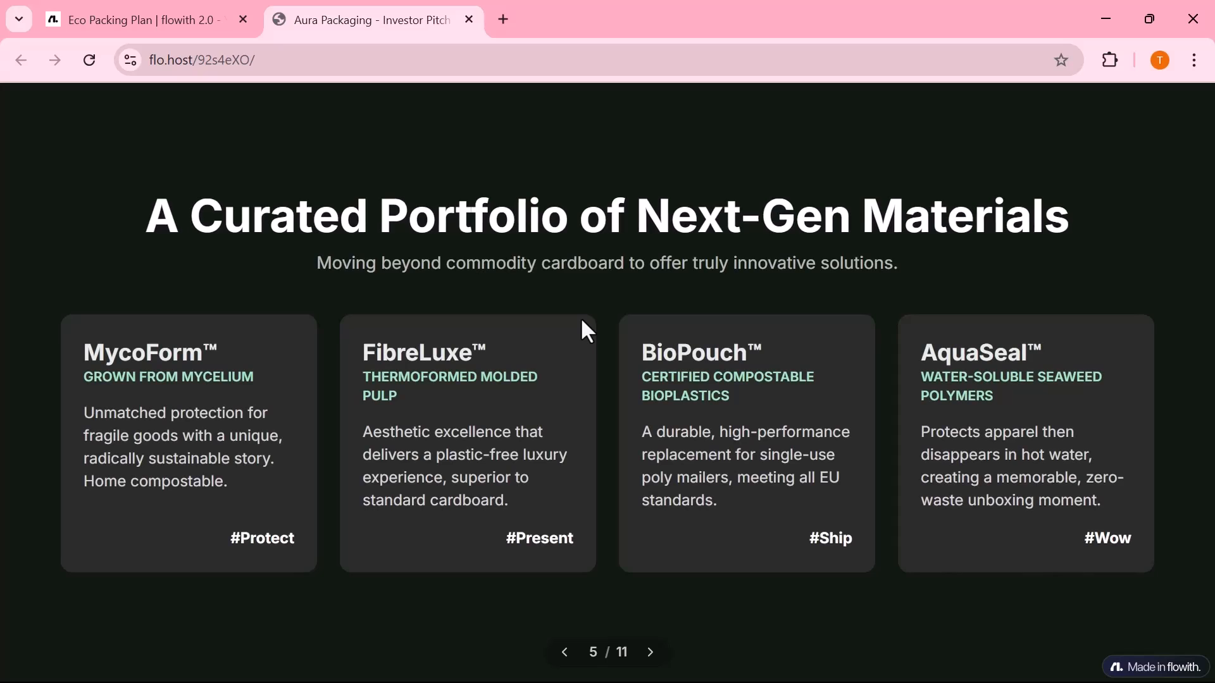
# - Continue through business model, strategy, team and profitability to the €750,000 seed ask slide
pyautogui.click(650, 652)
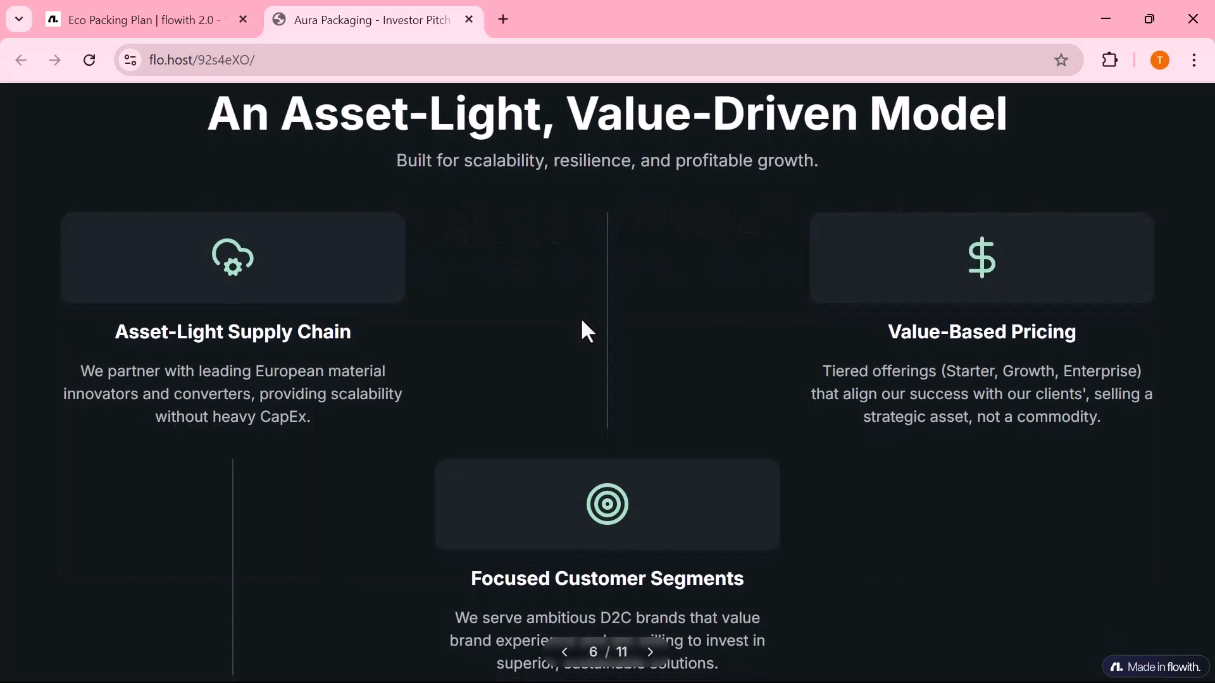
pyautogui.click(649, 652)
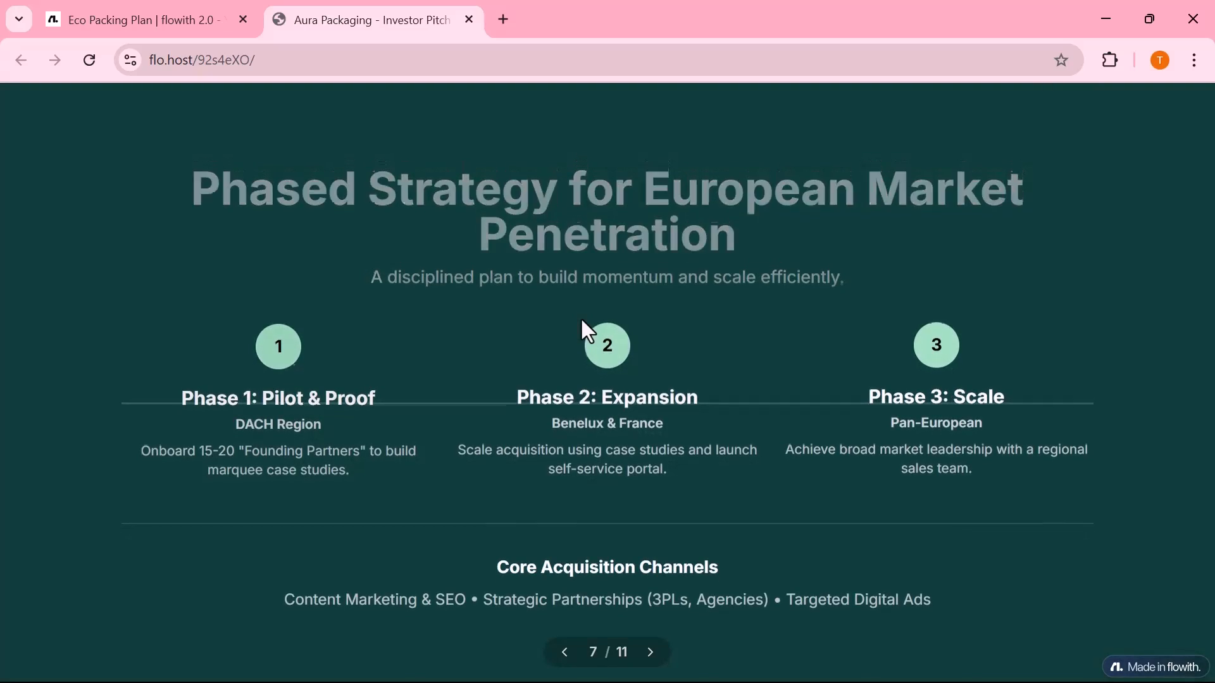
pyautogui.click(650, 652)
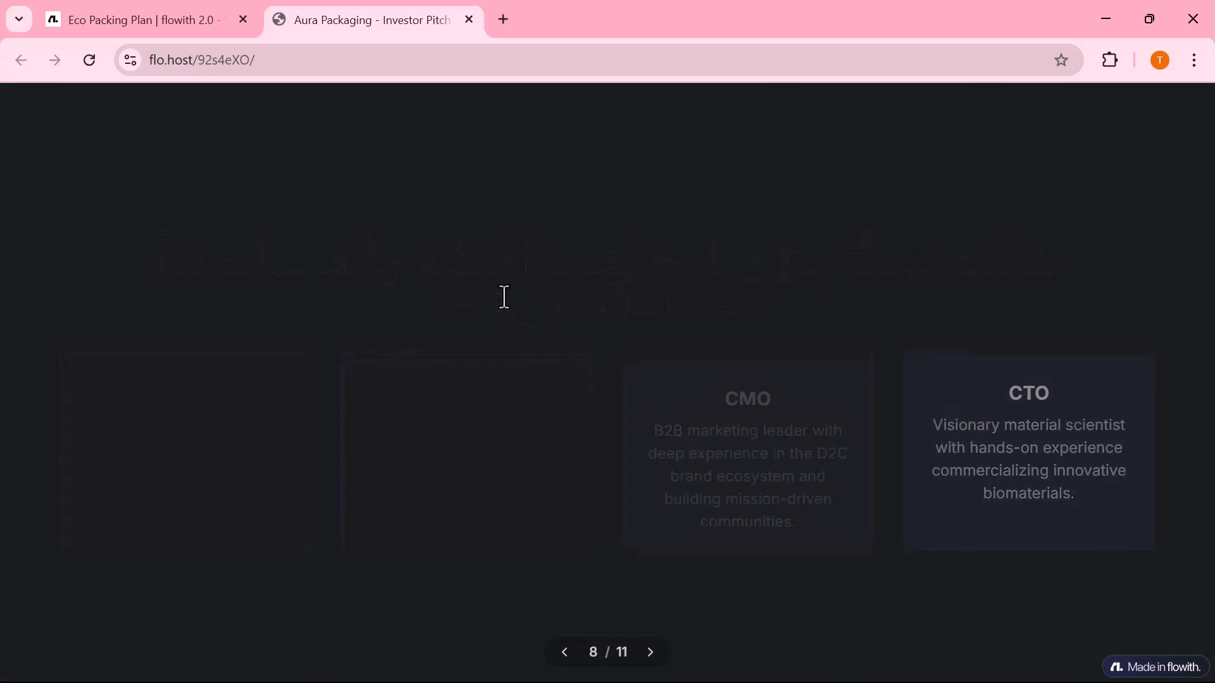
pyautogui.click(650, 651)
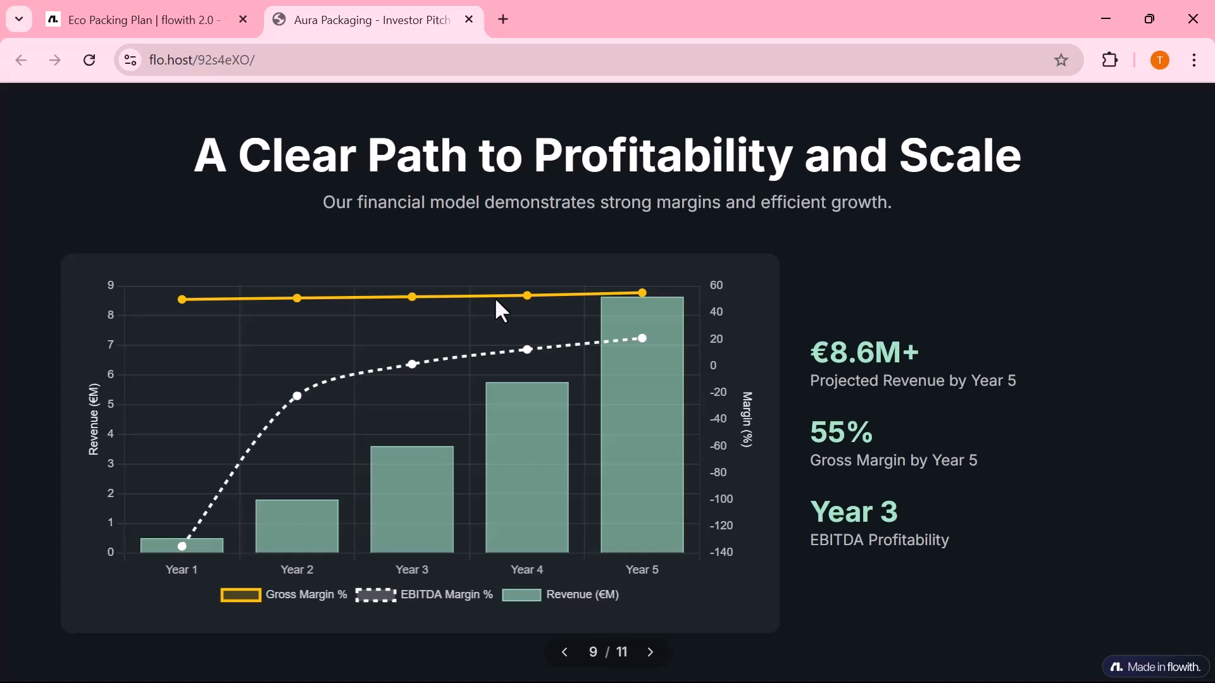
pyautogui.moveTo(518, 287)
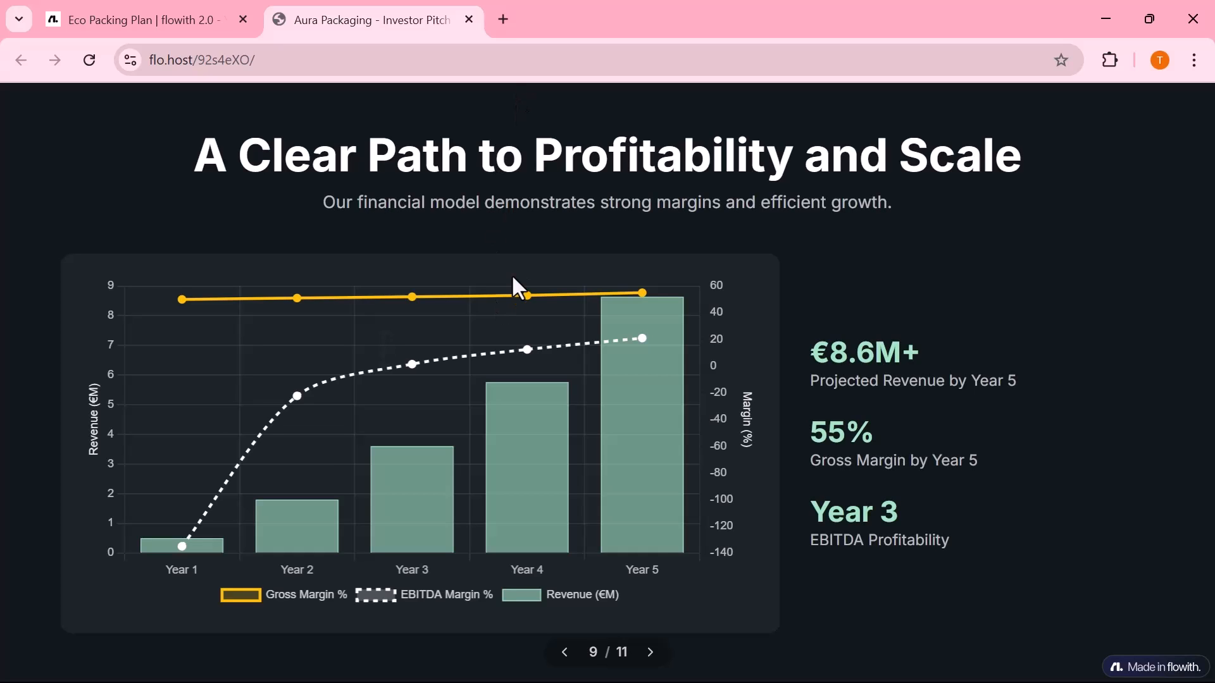
pyautogui.click(650, 652)
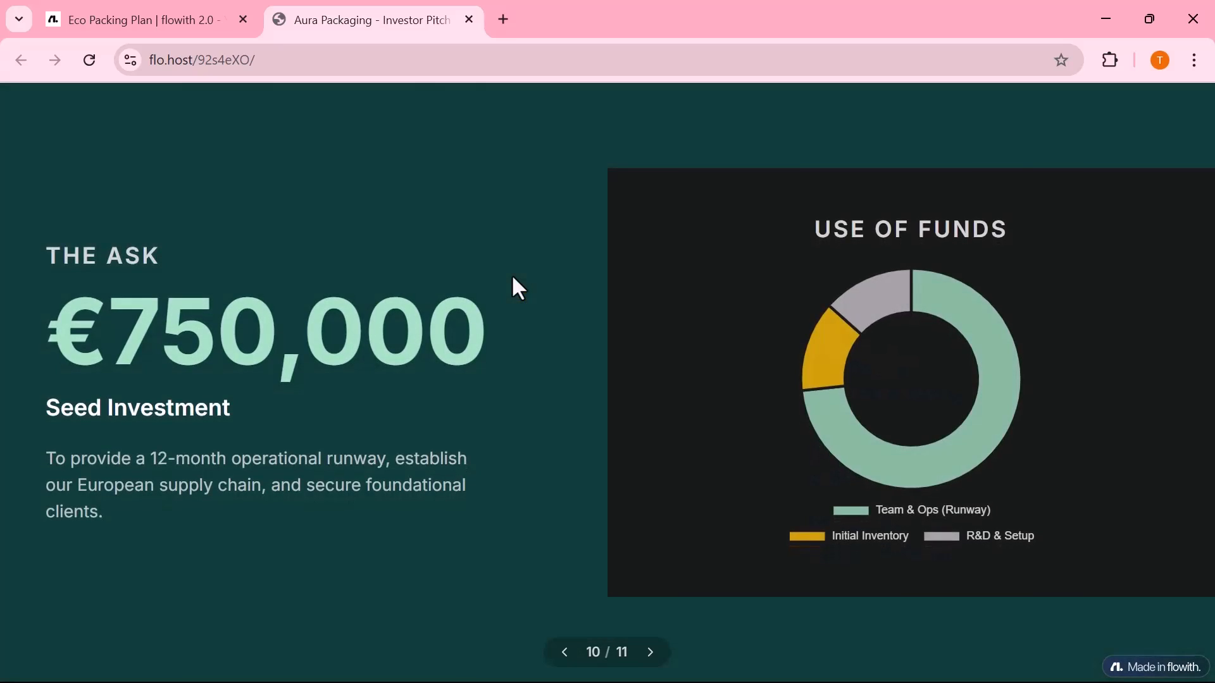
pyautogui.click(650, 651)
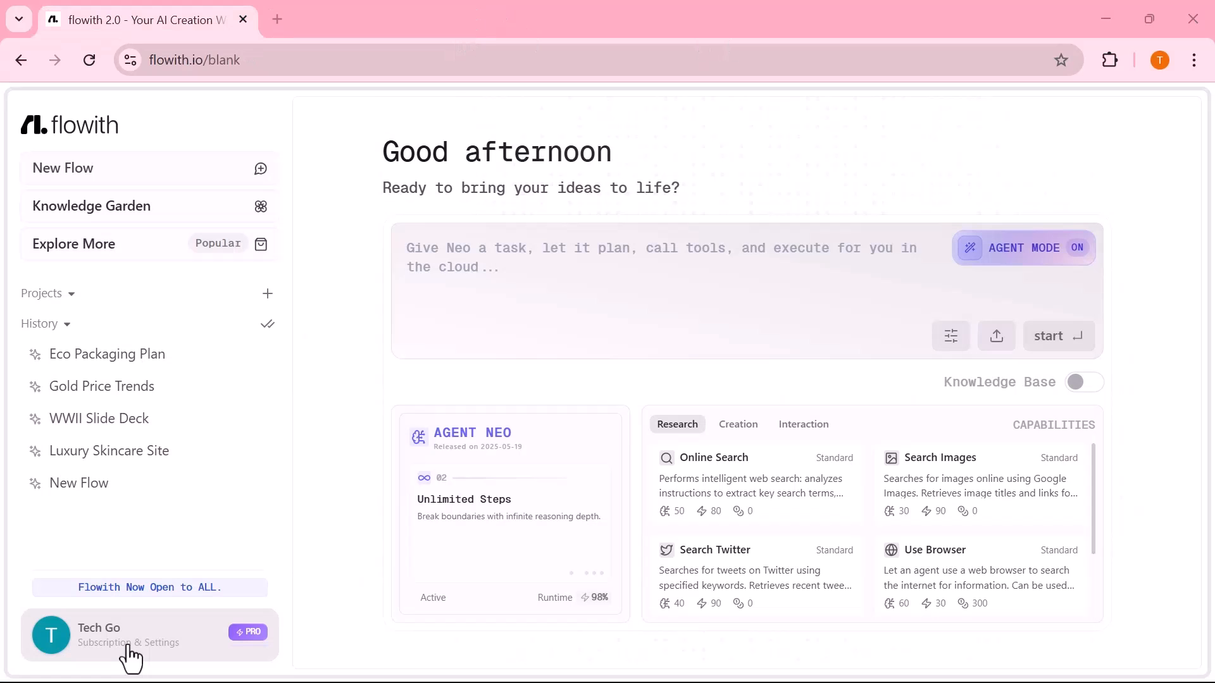
pyautogui.moveTo(318, 358)
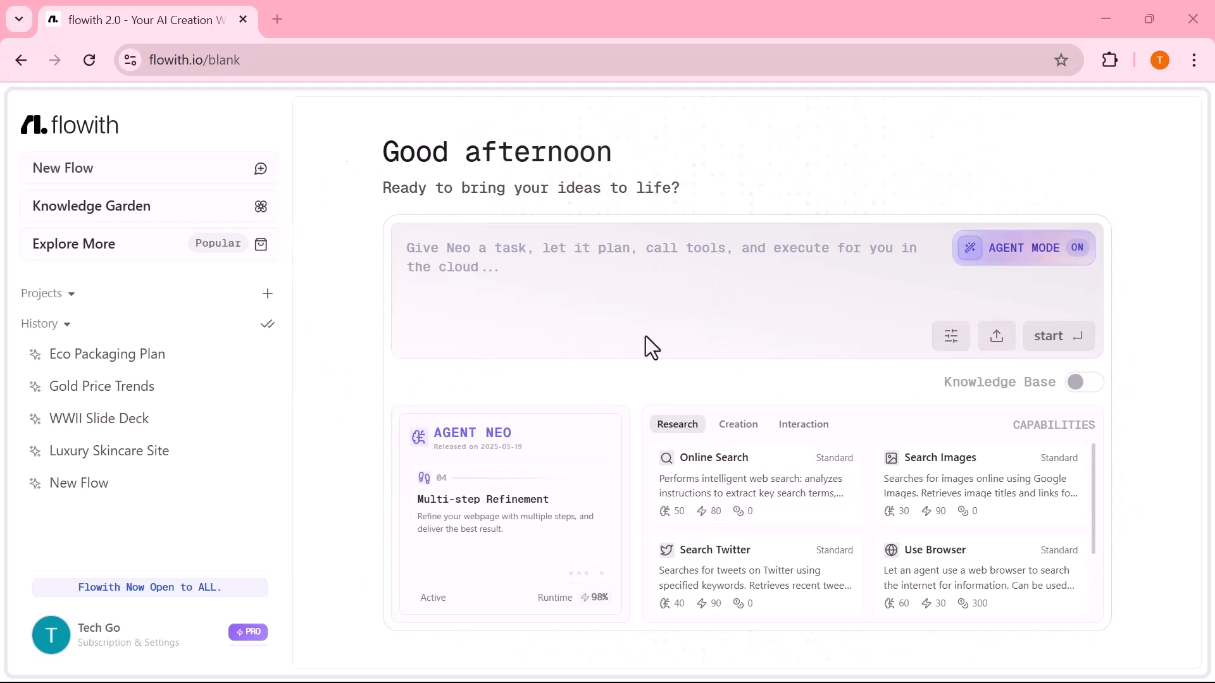
pyautogui.moveTo(321, 547)
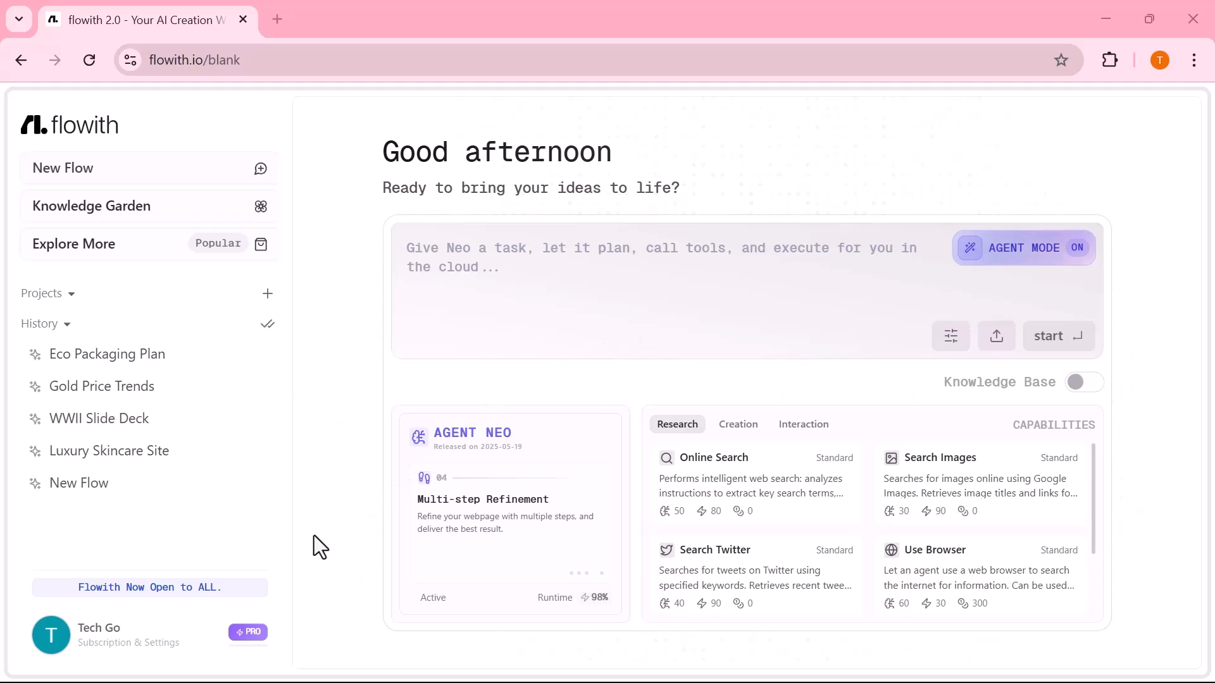
# - From the account menu, open the Download iOS App page in a new tab
pyautogui.click(106, 634)
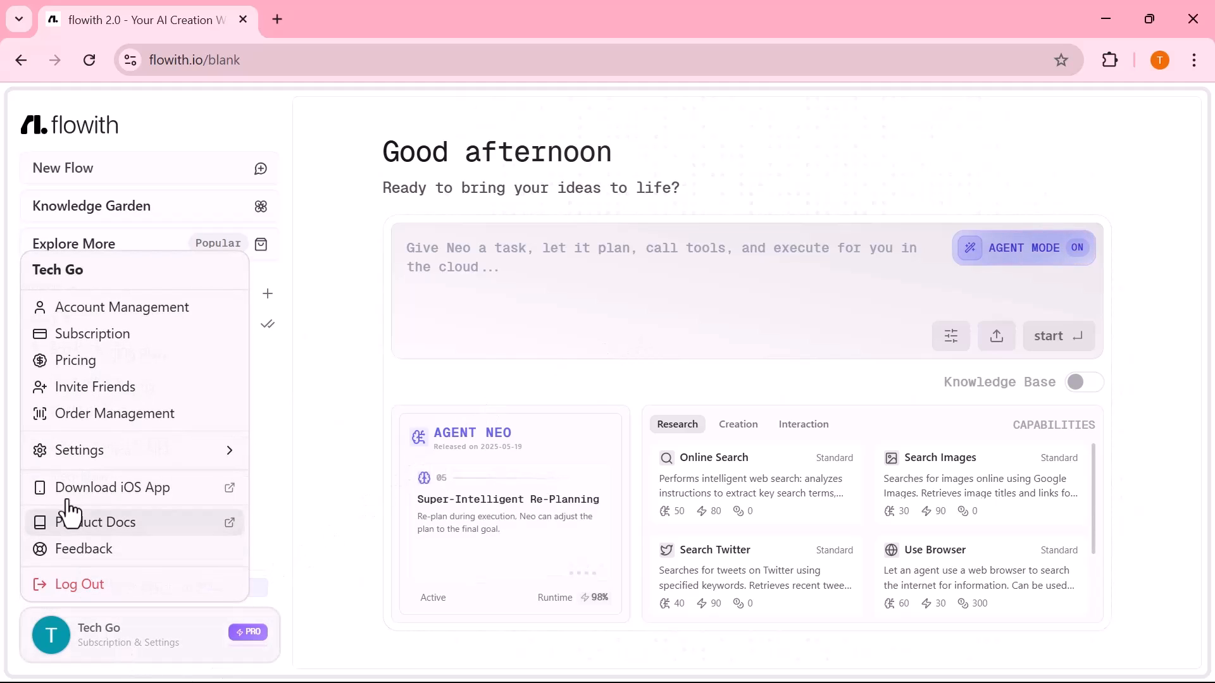
pyautogui.moveTo(124, 496)
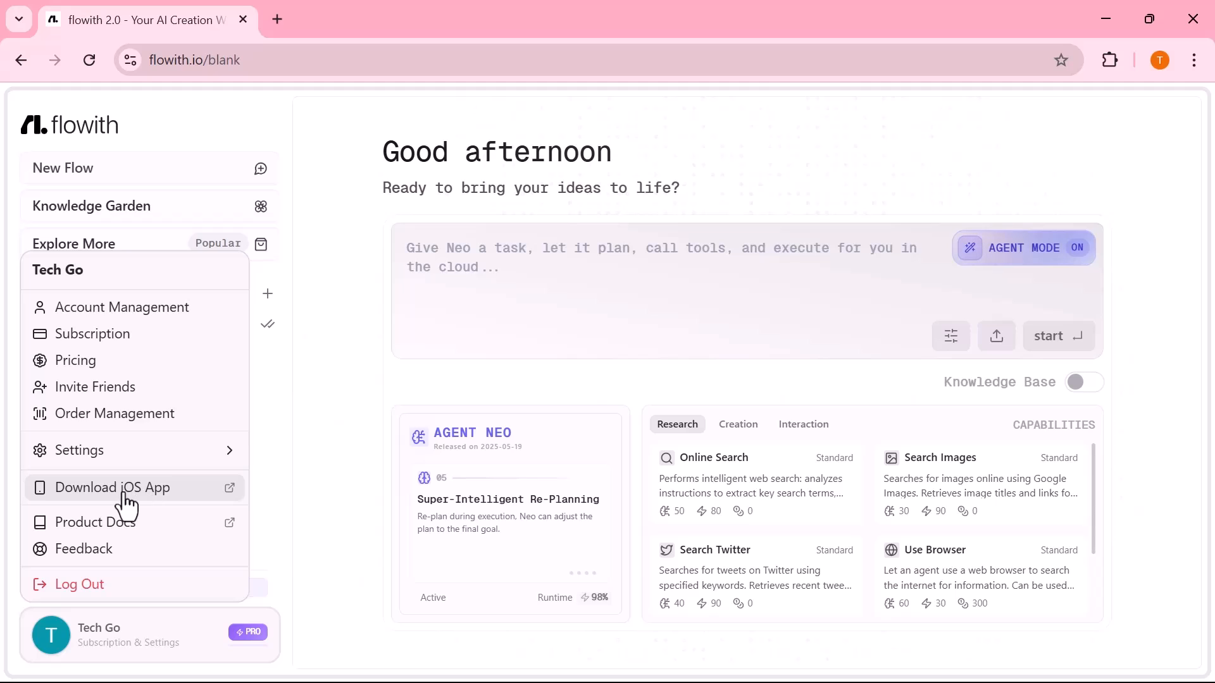
pyautogui.click(113, 487)
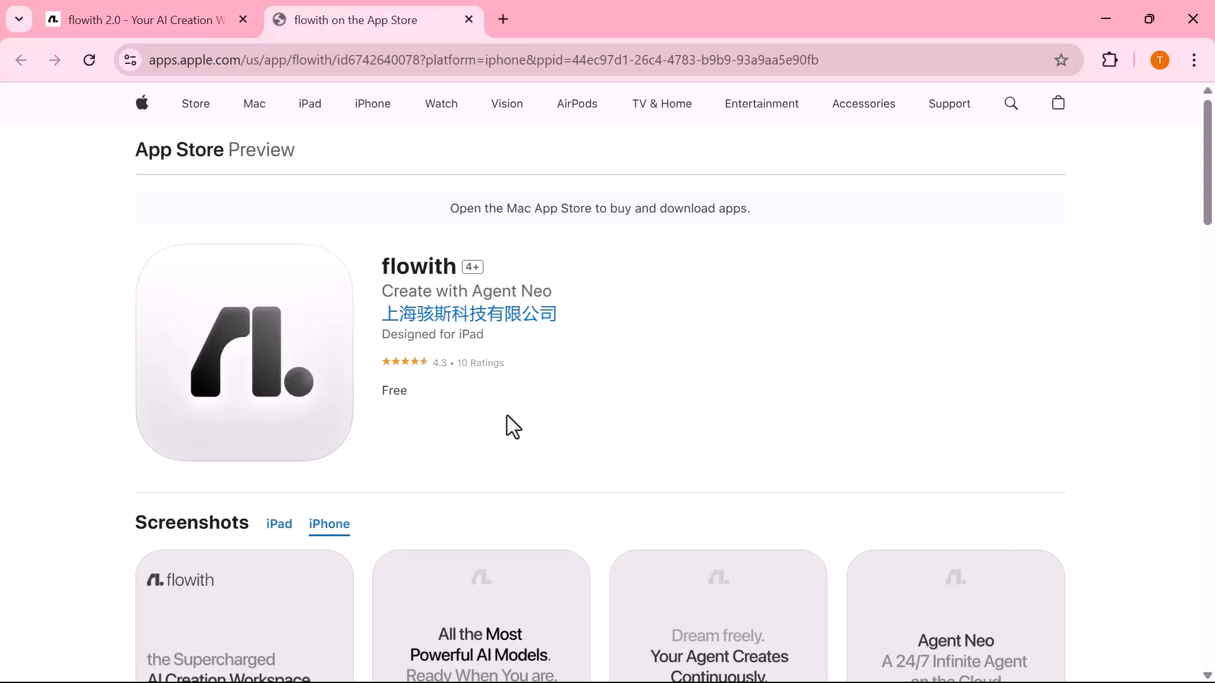
# - Scroll through the App Store listing of the free Agent Neo app, down to 'Data Not Collected' and back
pyautogui.scroll(-3)
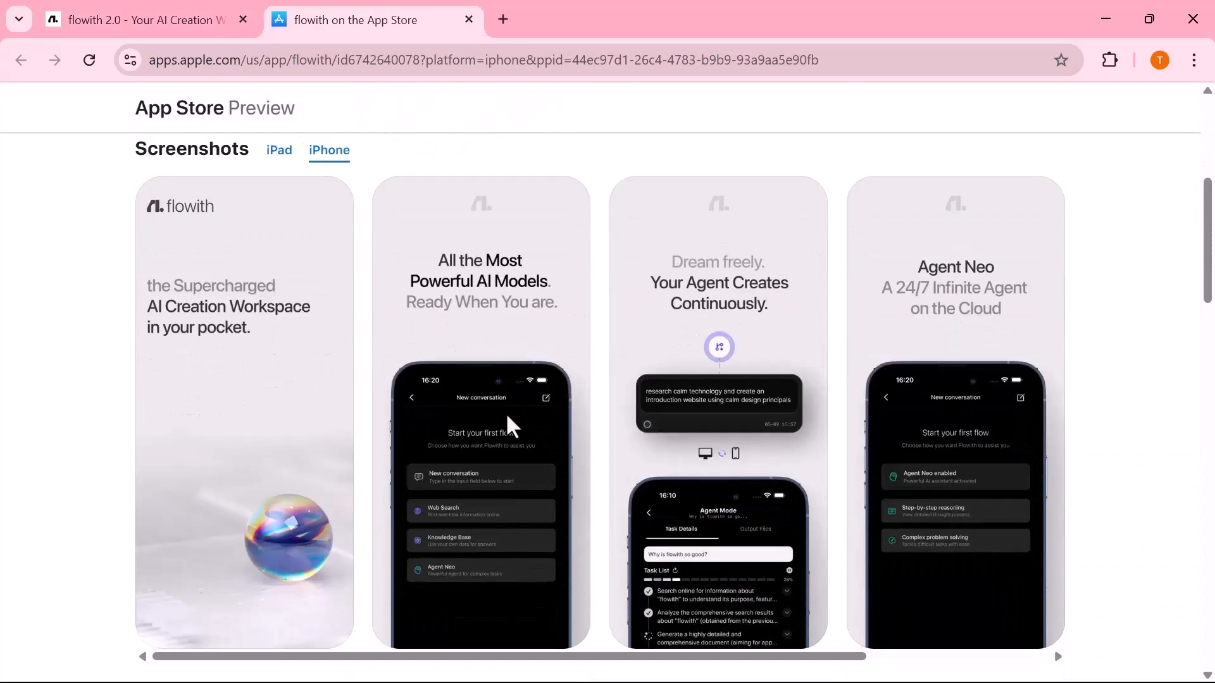
pyautogui.scroll(-3)
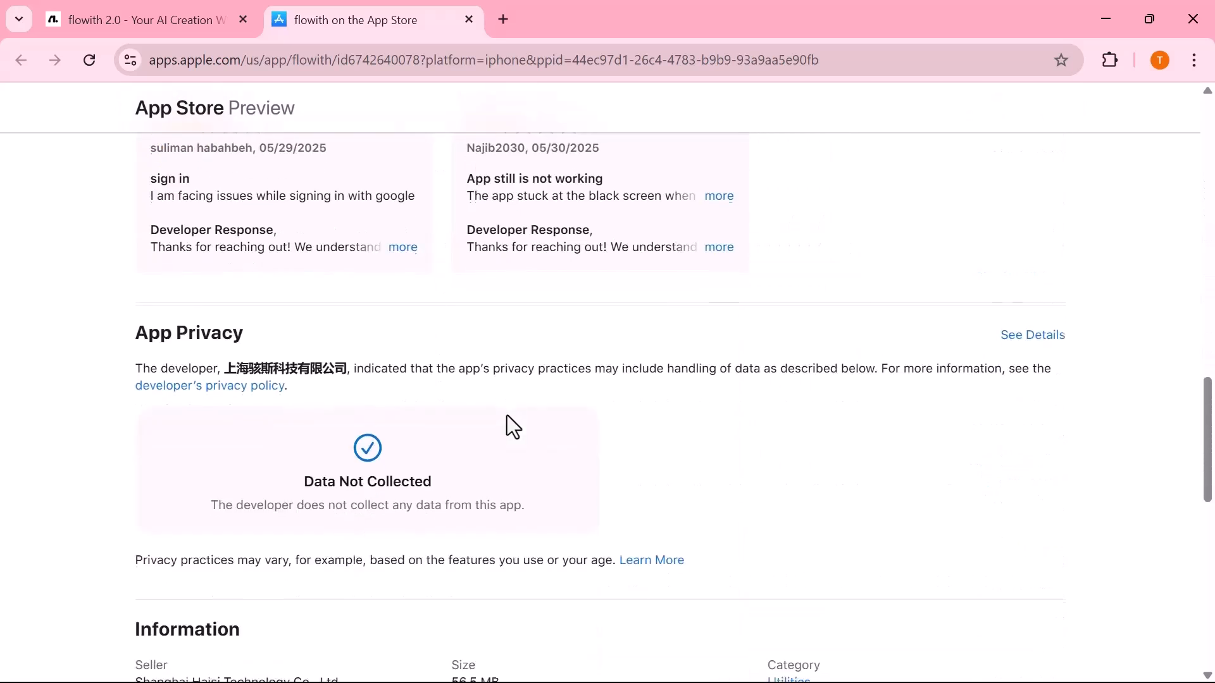
pyautogui.scroll(3)
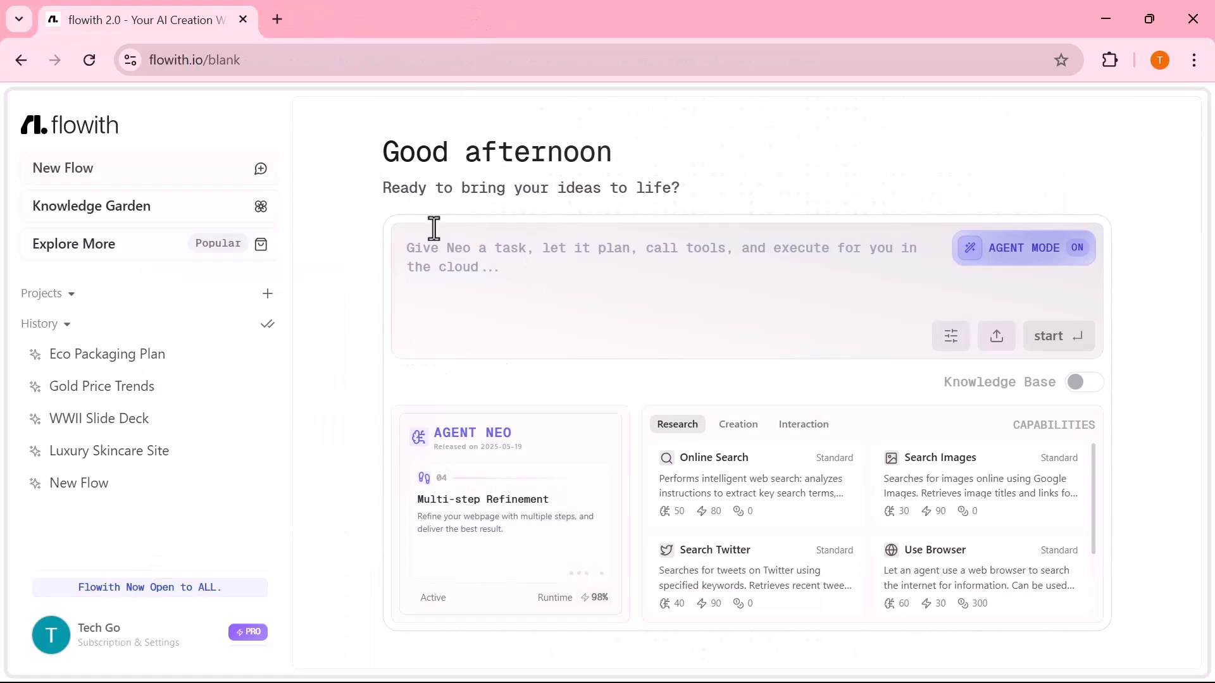
pyautogui.moveTo(190, 184)
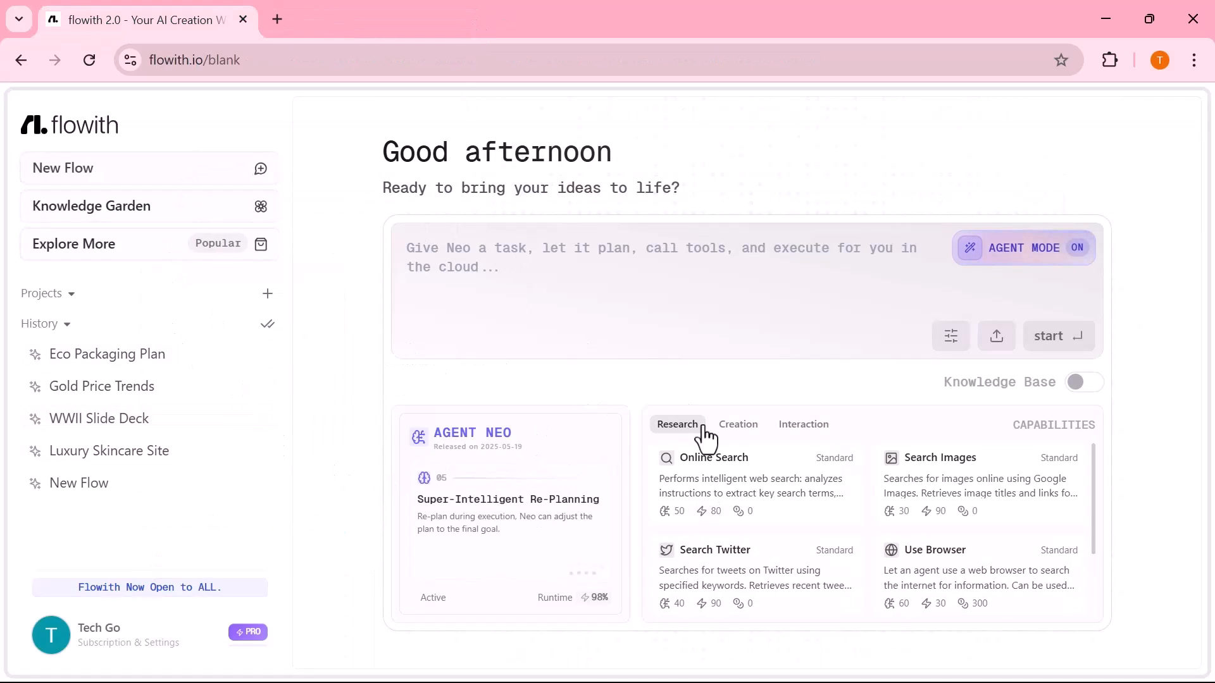
# - Review Creation and Interaction capabilities, switch Knowledge Base on for all bases, then head to Explore
pyautogui.click(737, 424)
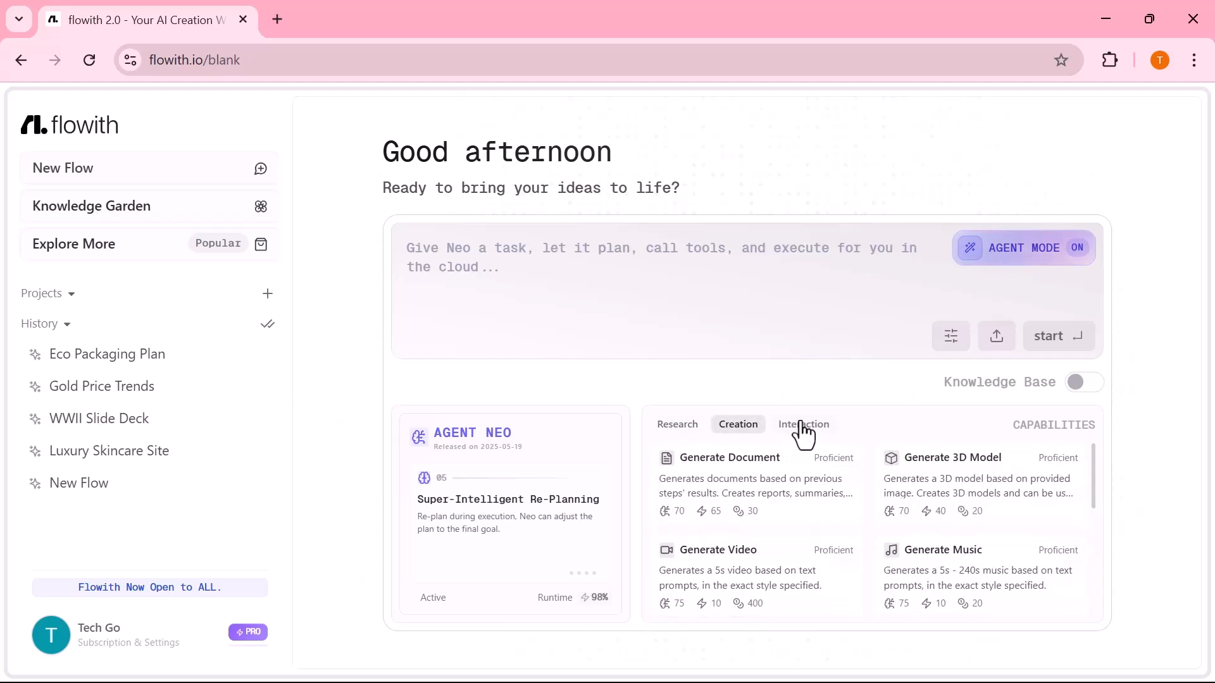
pyautogui.click(803, 424)
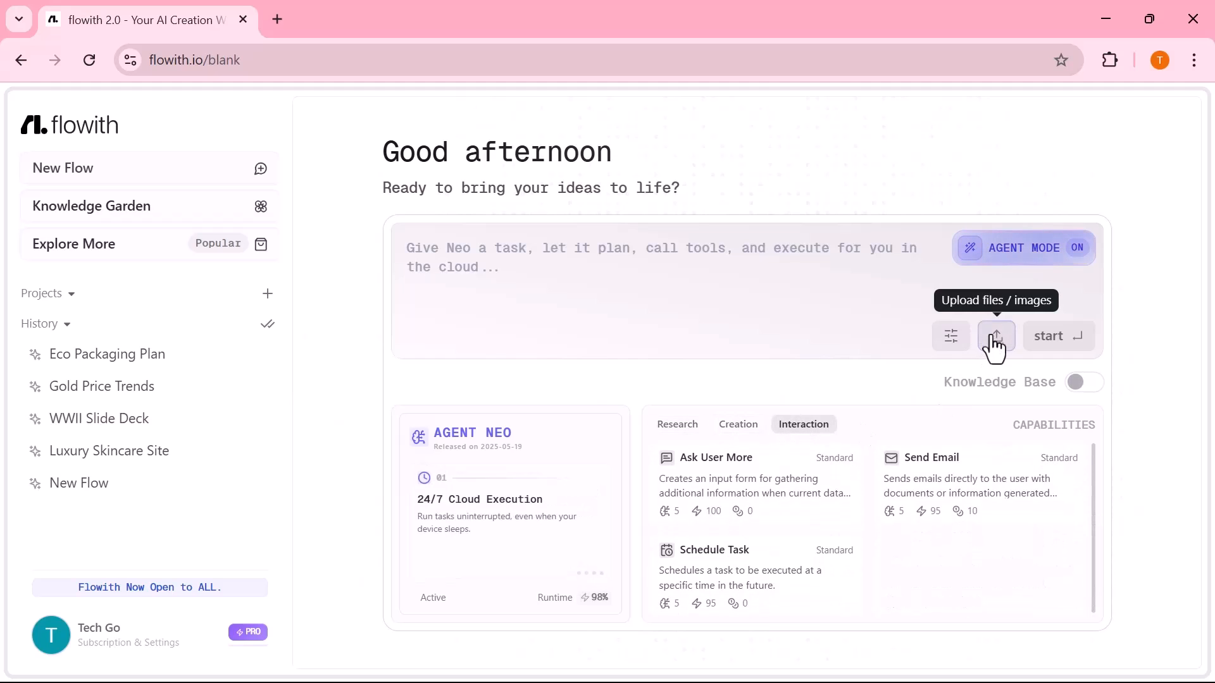
pyautogui.moveTo(775, 496)
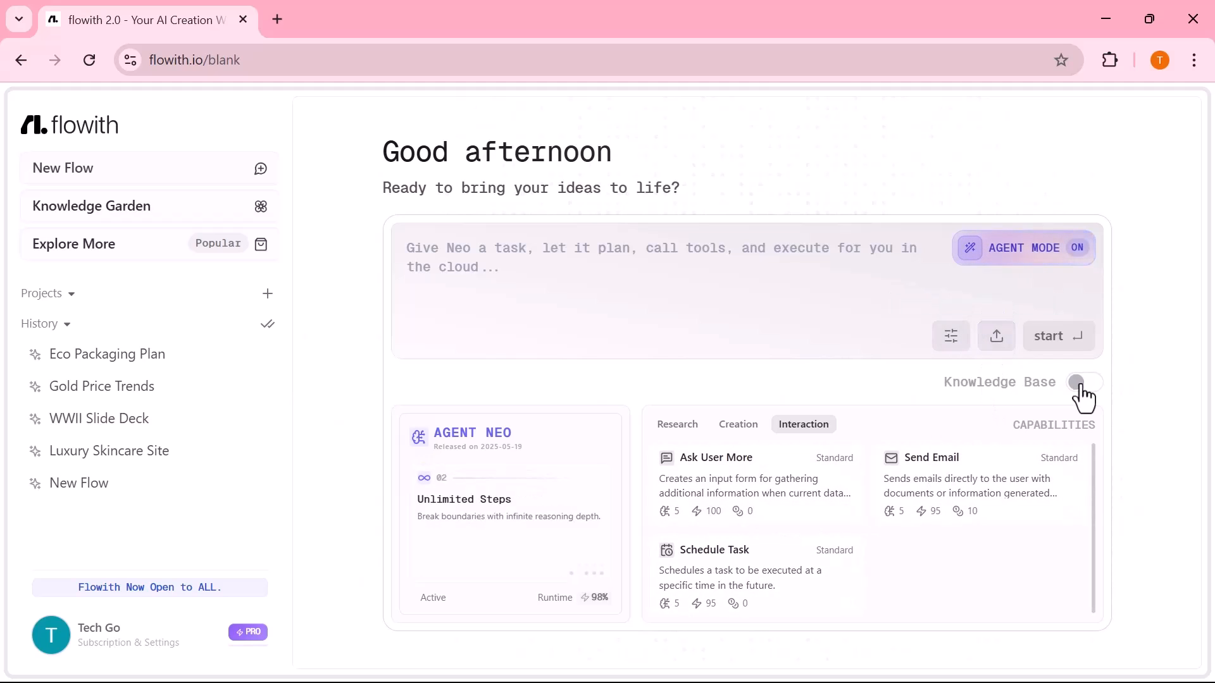
pyautogui.click(1084, 381)
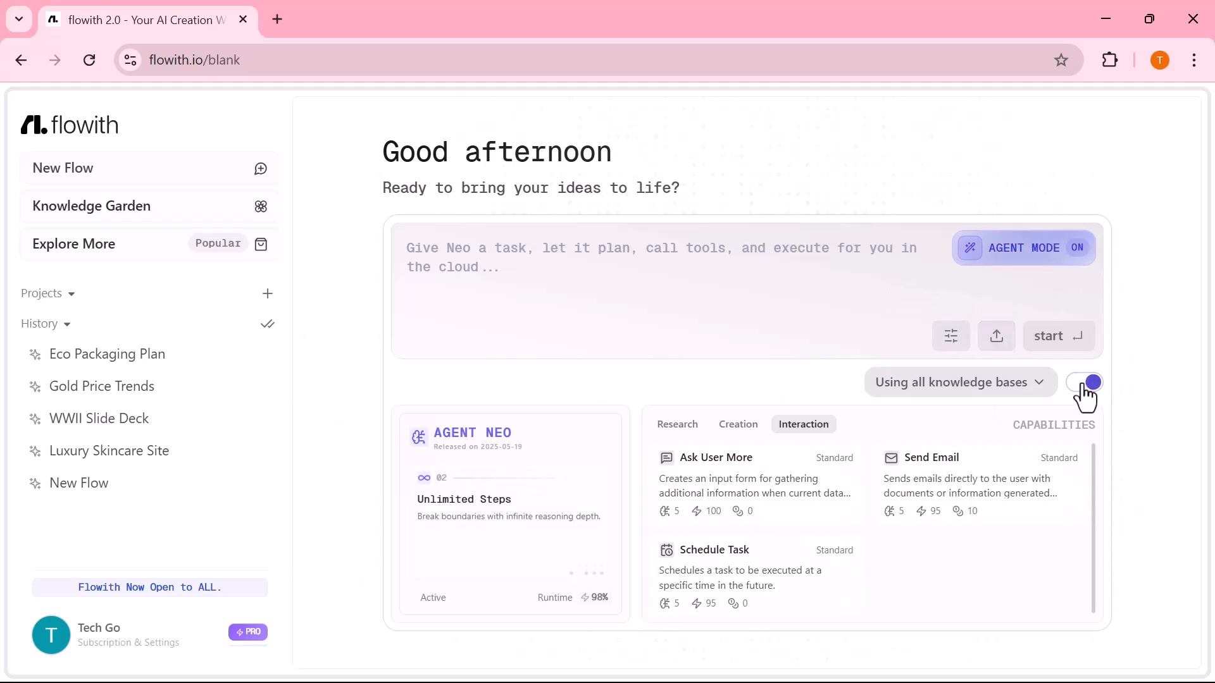
pyautogui.click(1084, 381)
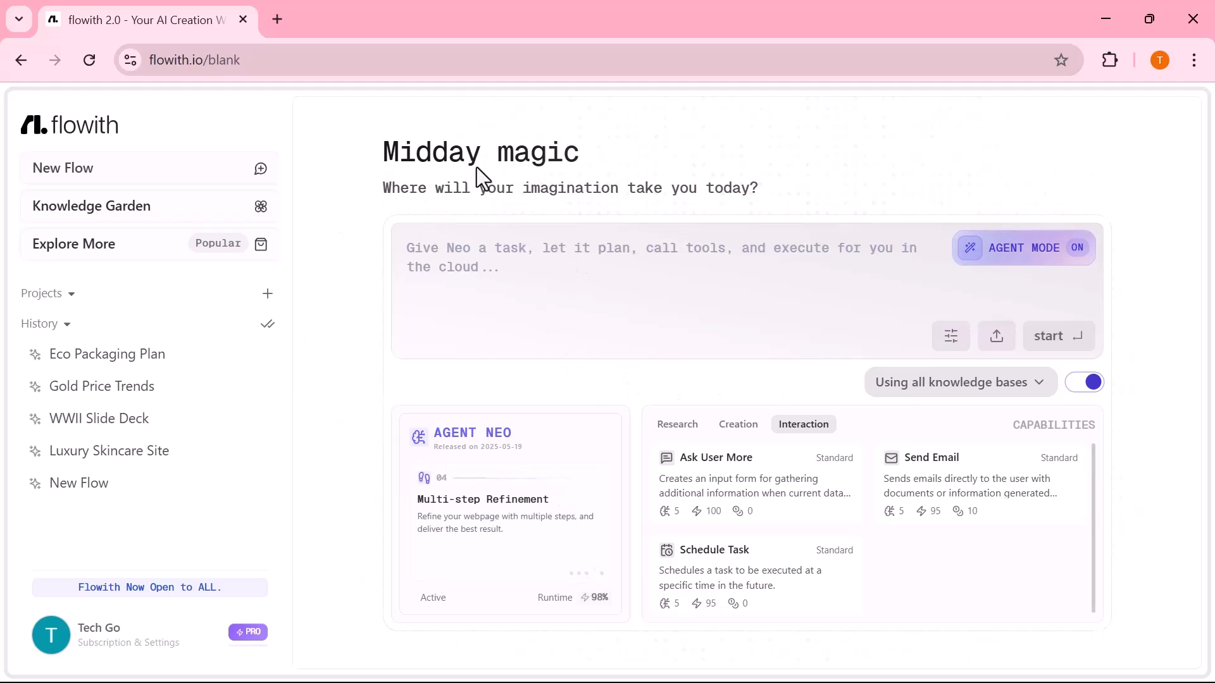
pyautogui.click(73, 243)
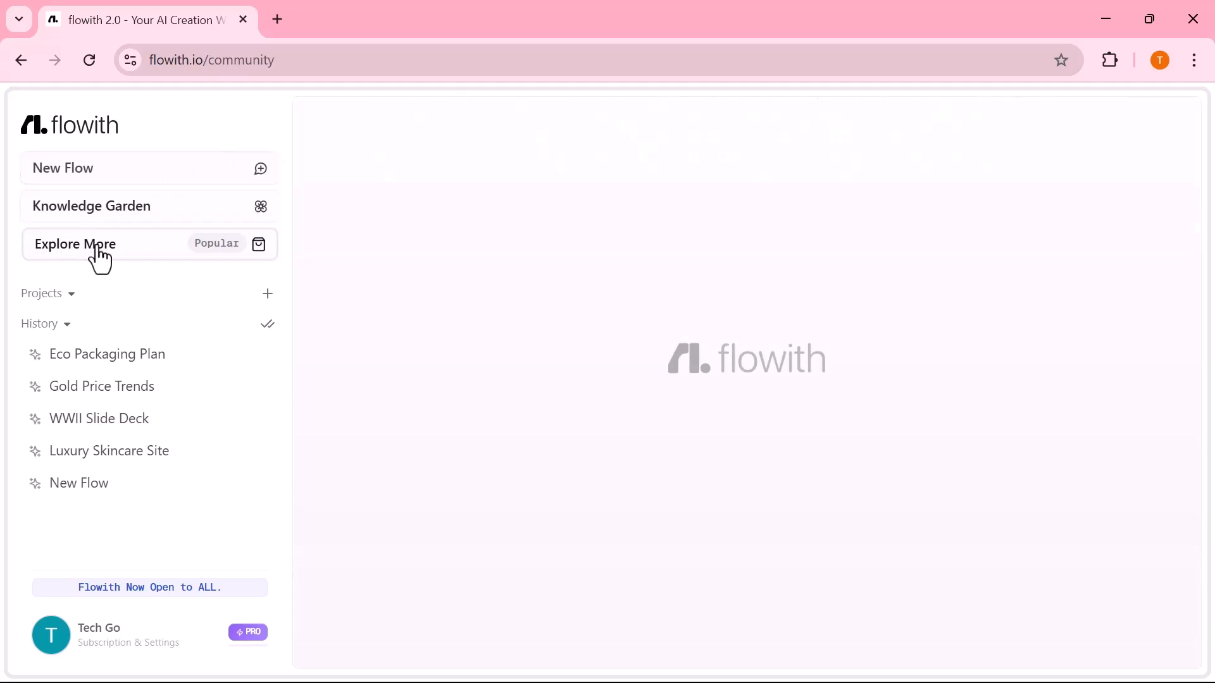
# - Browse further through the featured knowledge gardens carousel
pyautogui.click(75, 243)
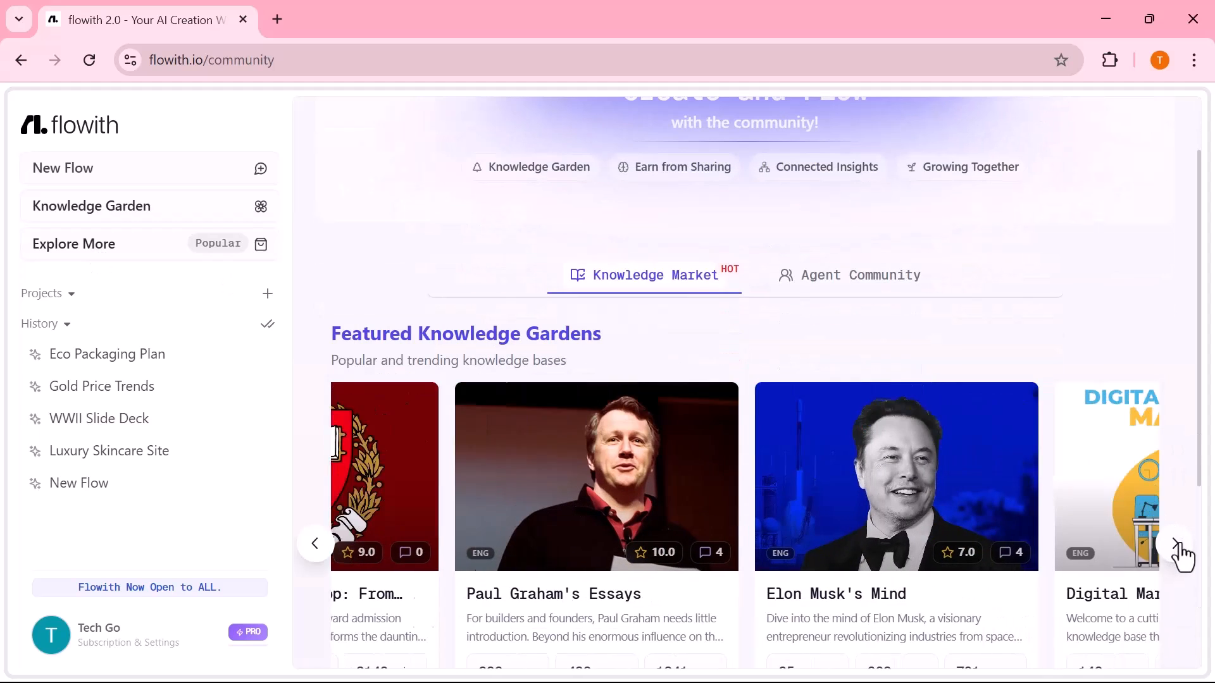
pyautogui.scroll(-3)
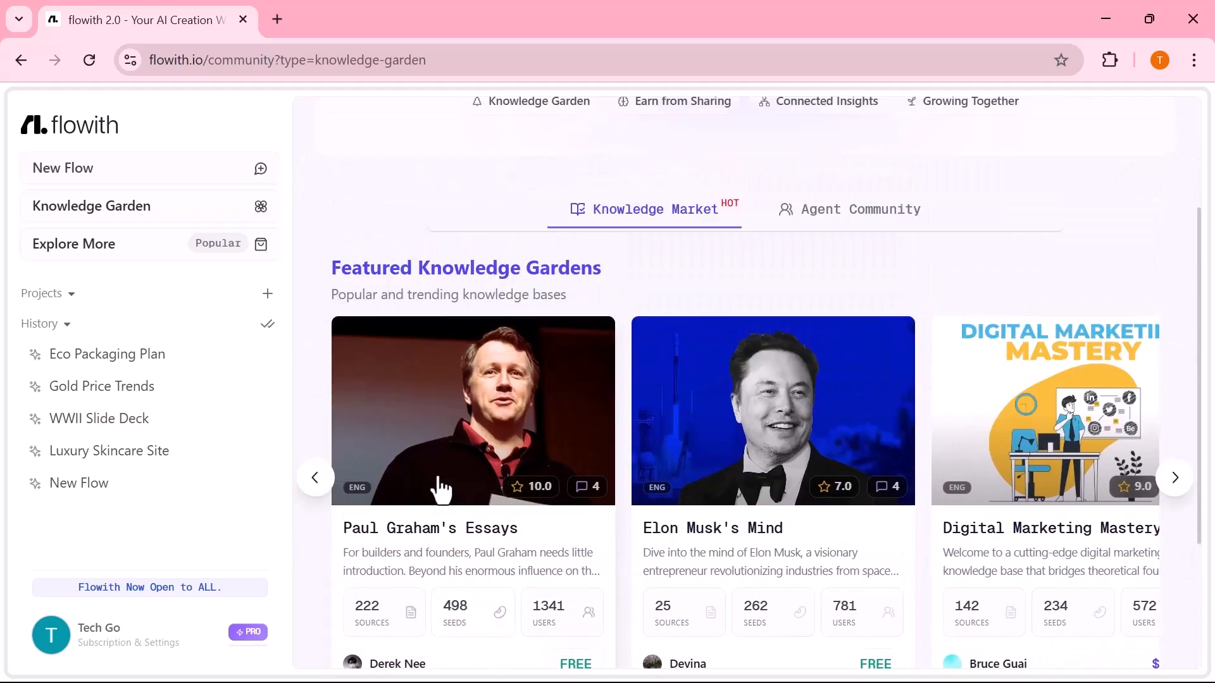
# - Show the Agent Community's popular Oracle Recipes and load more of them
pyautogui.click(850, 209)
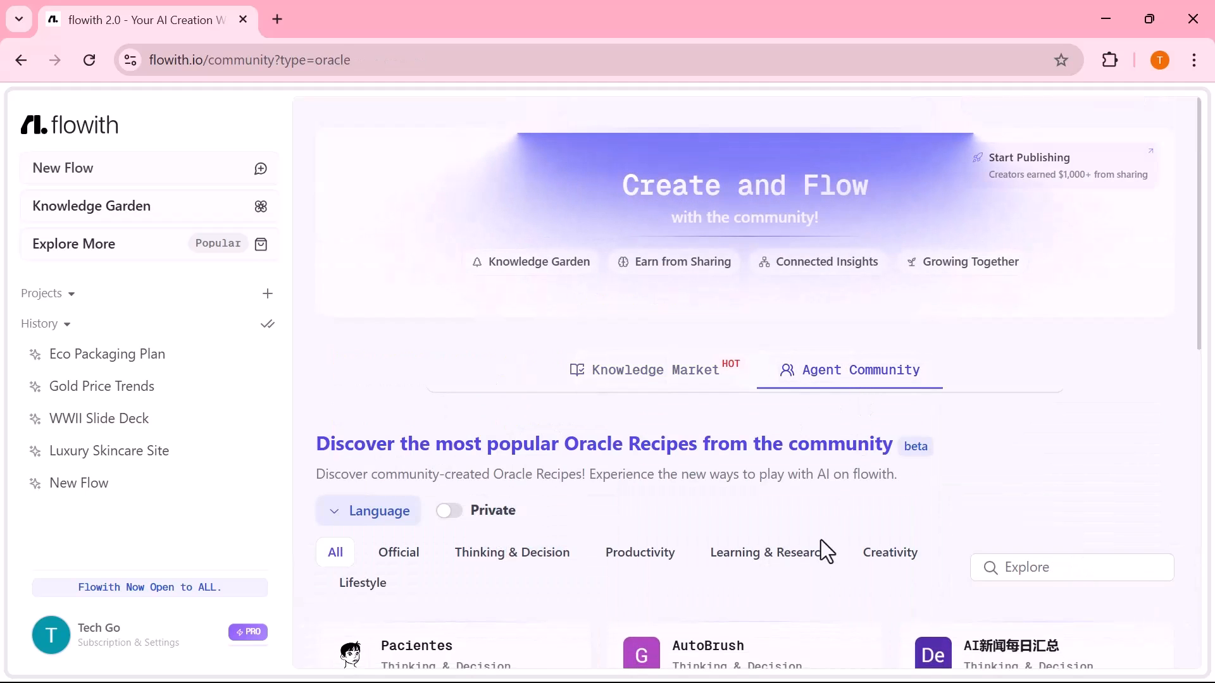
pyautogui.scroll(-3)
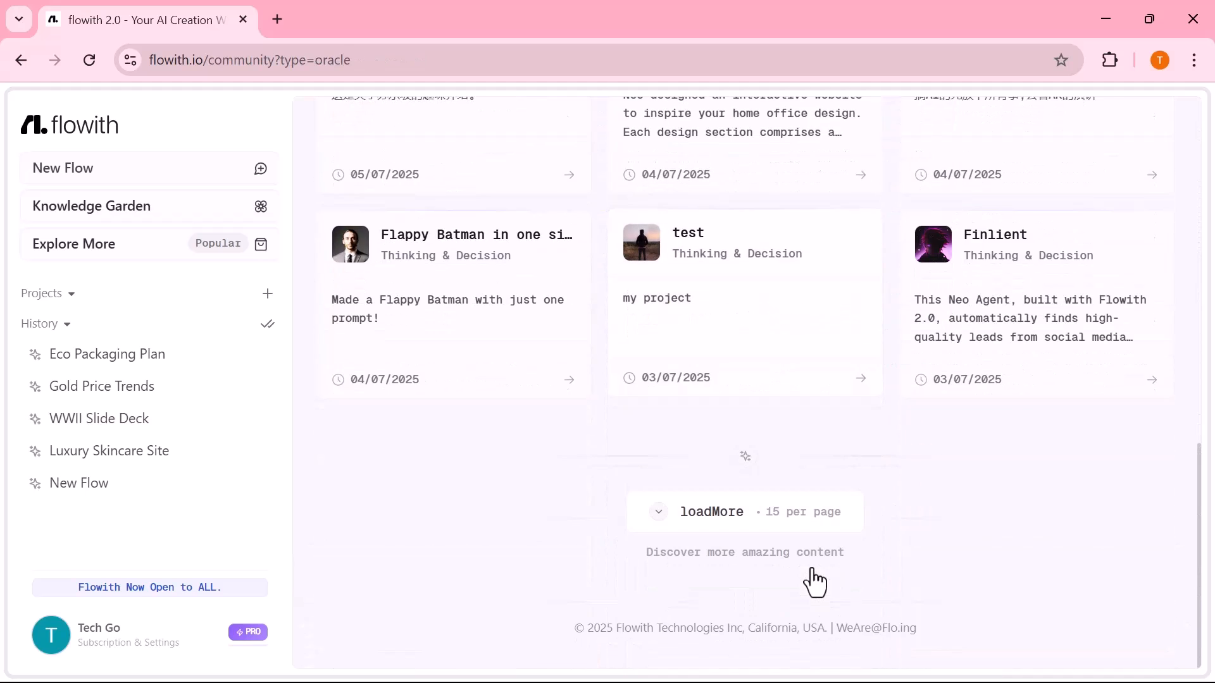
pyautogui.click(711, 511)
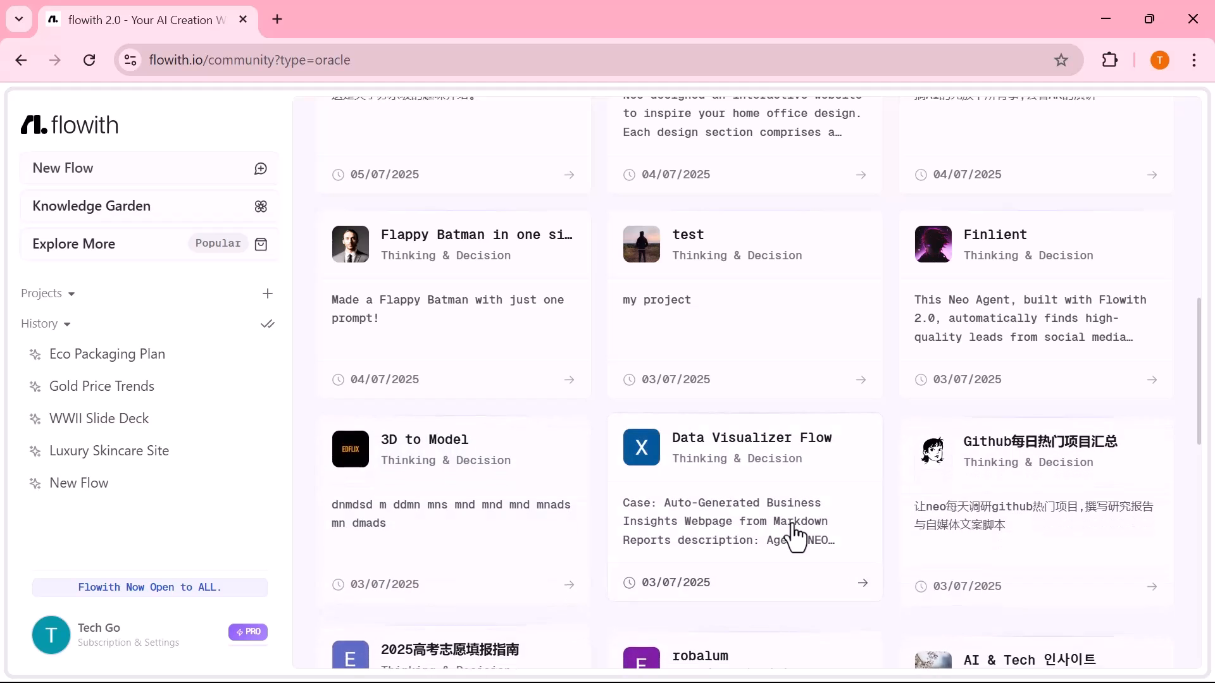
pyautogui.scroll(3)
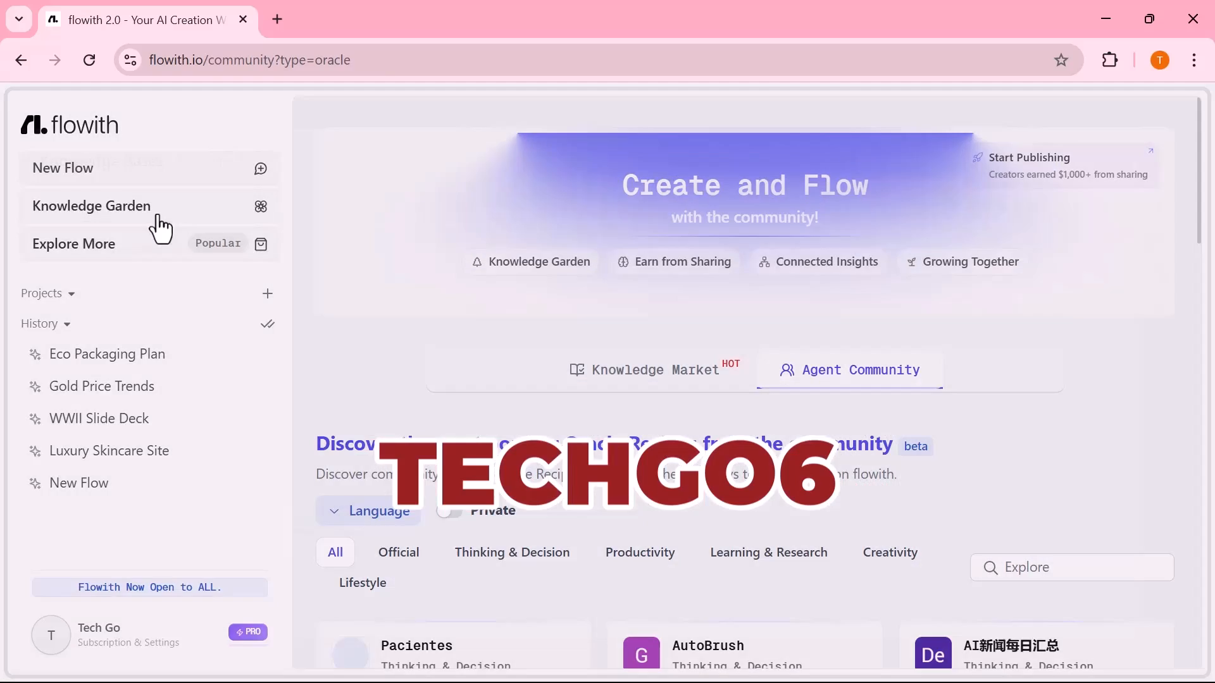
pyautogui.click(91, 205)
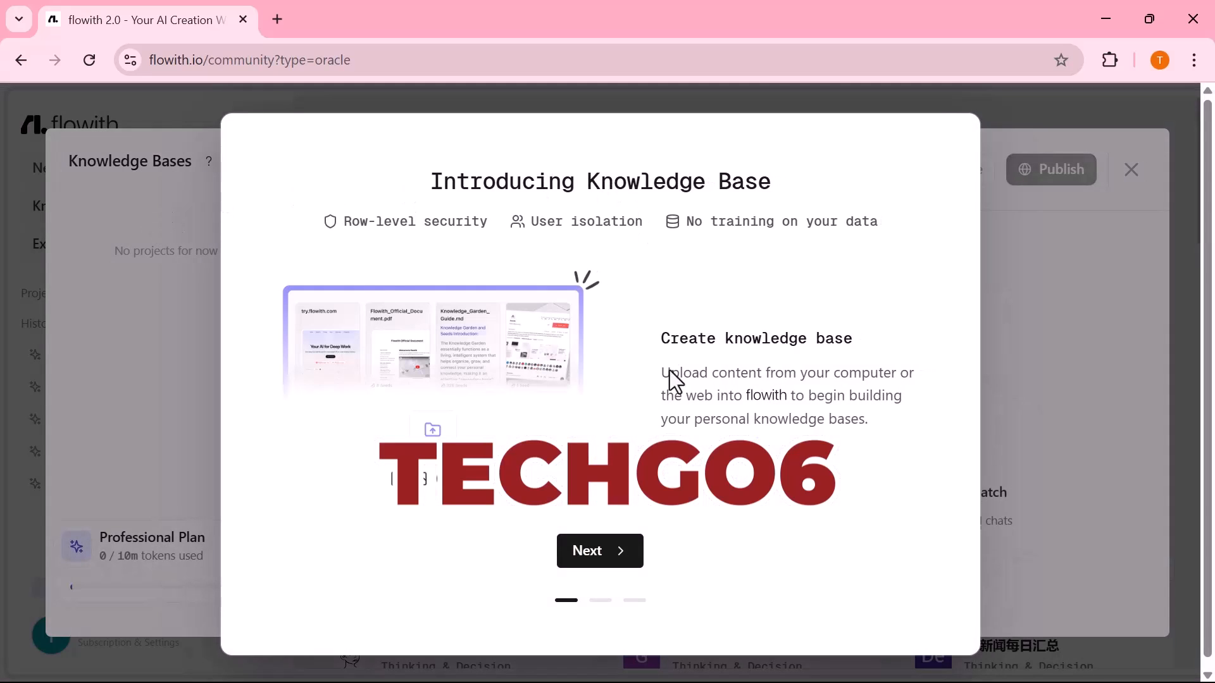
pyautogui.click(600, 551)
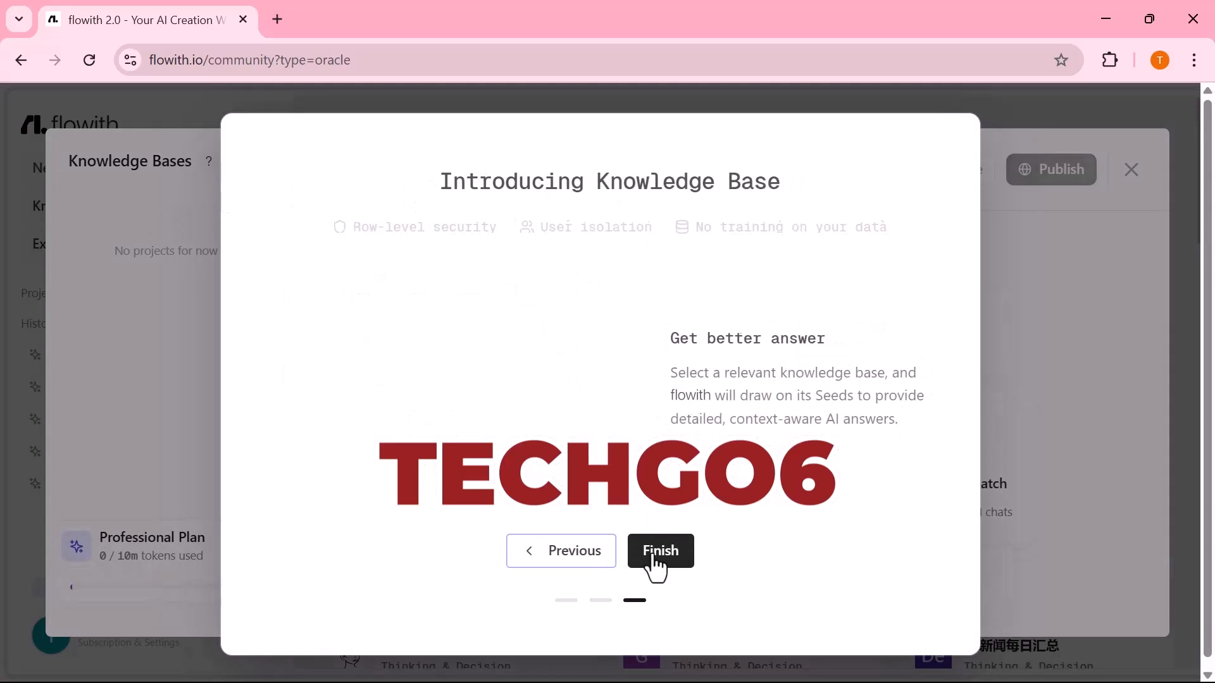
pyautogui.click(659, 551)
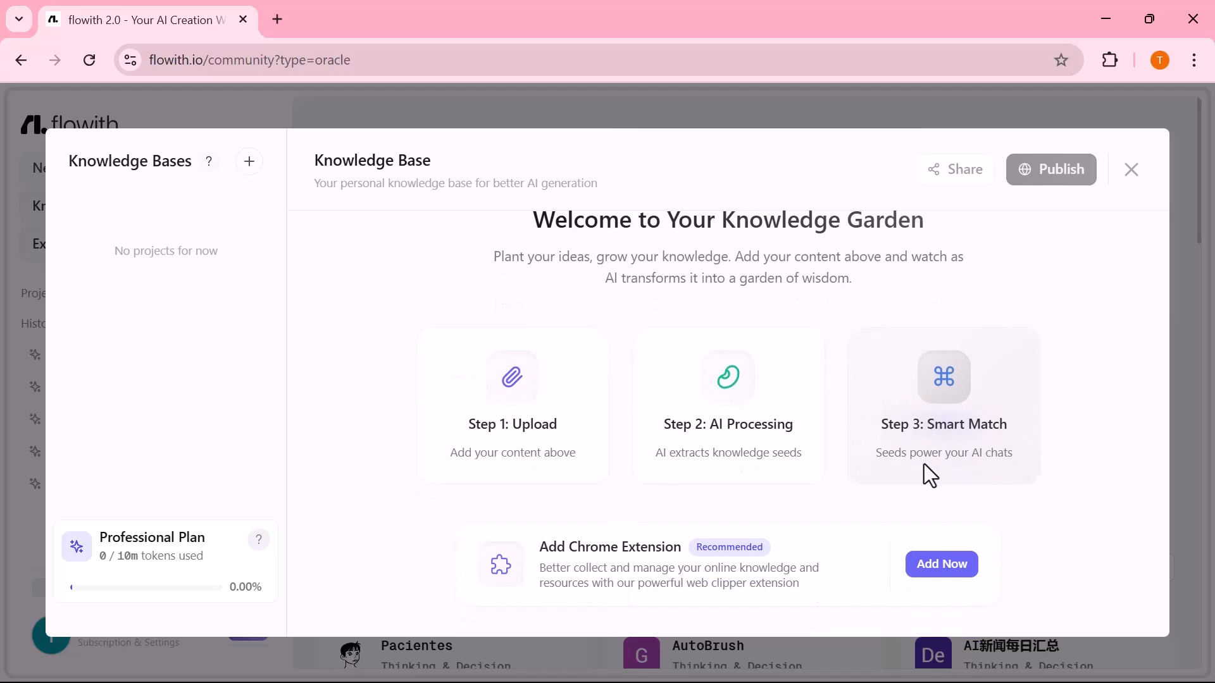
pyautogui.moveTo(1132, 170)
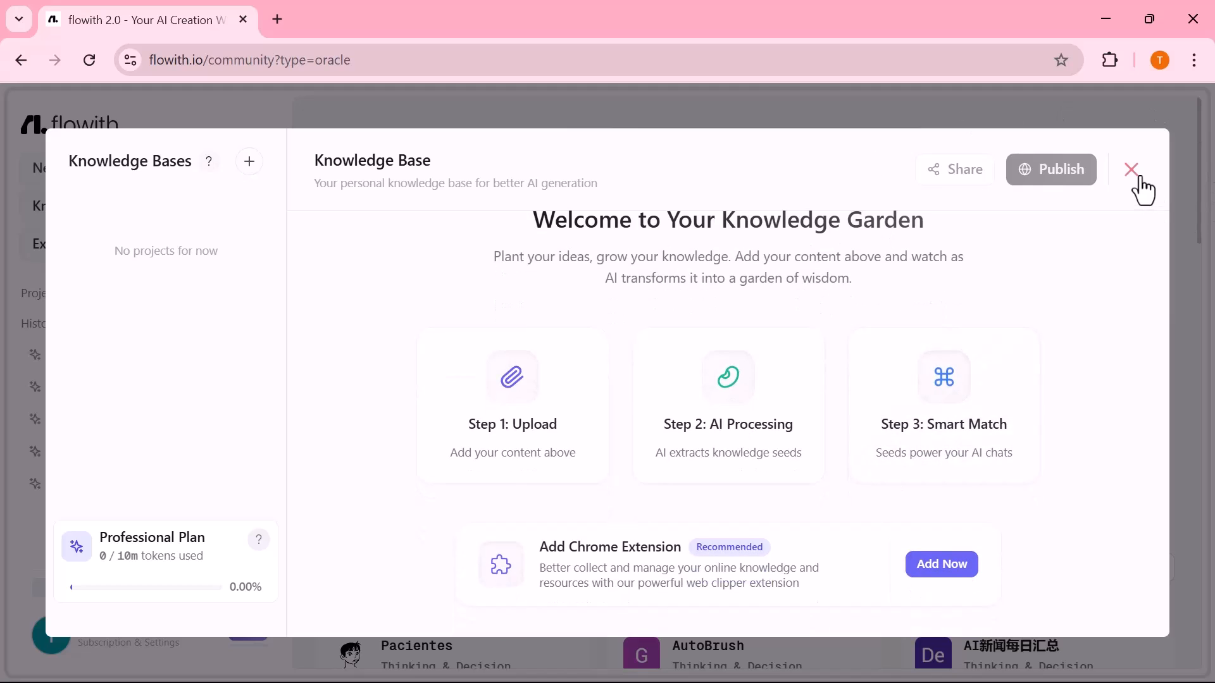
pyautogui.moveTo(1154, 175)
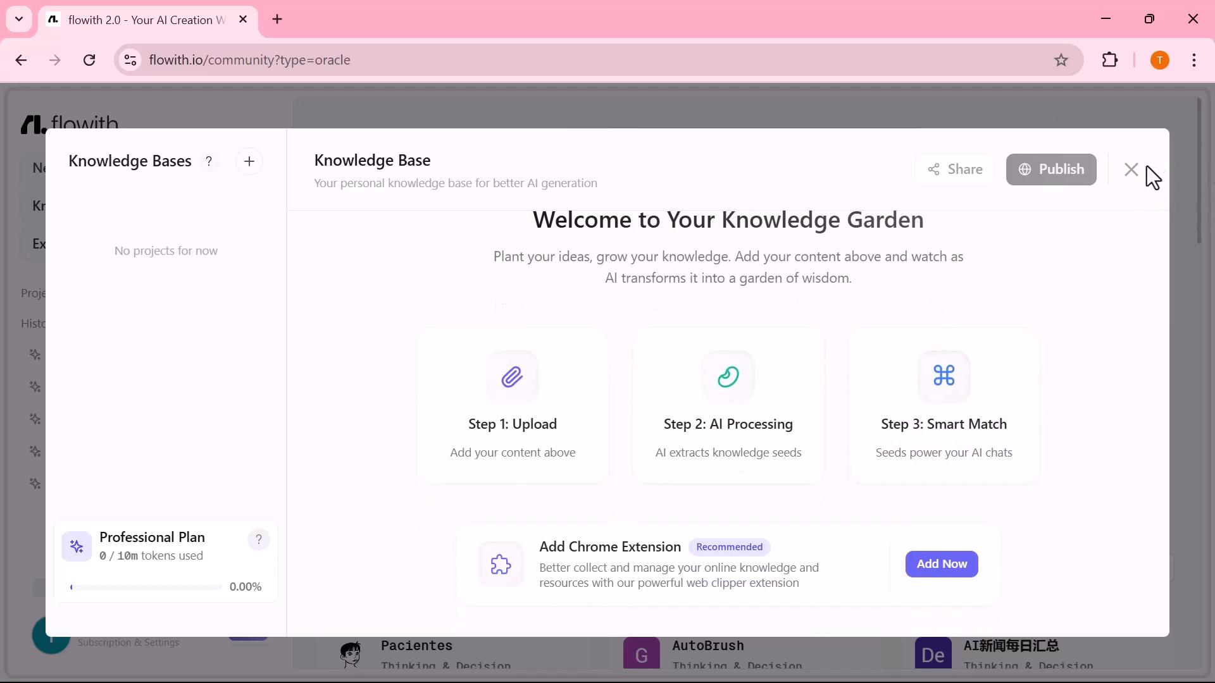
pyautogui.click(1131, 169)
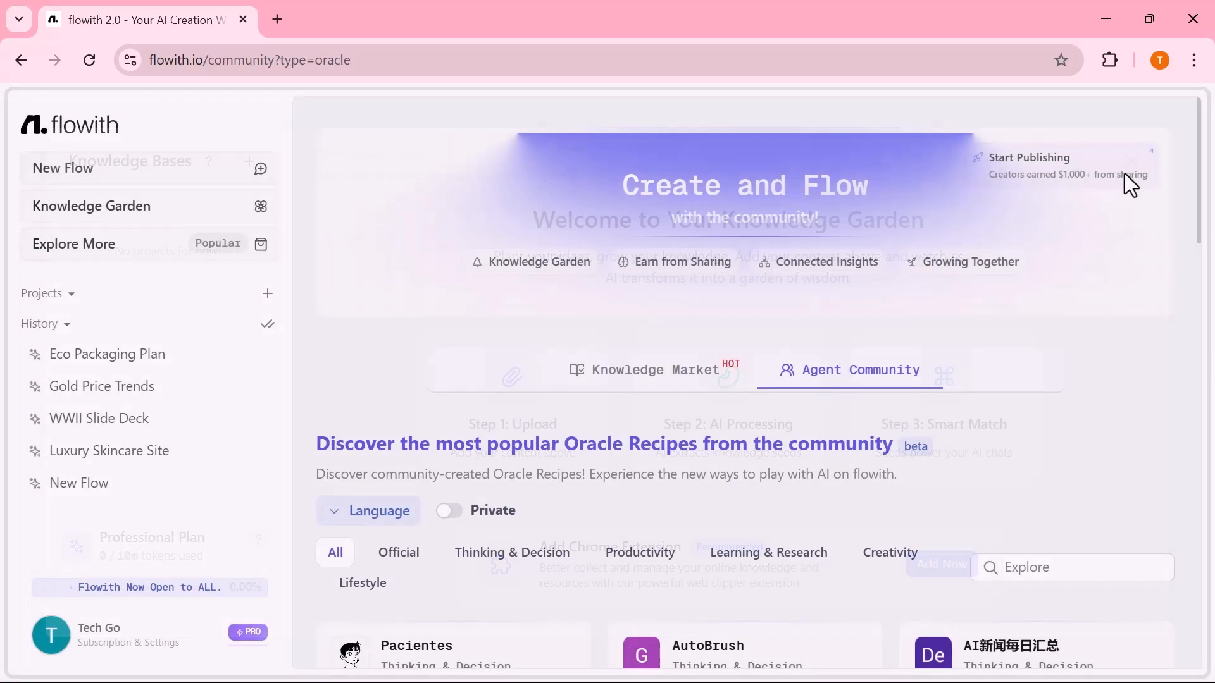